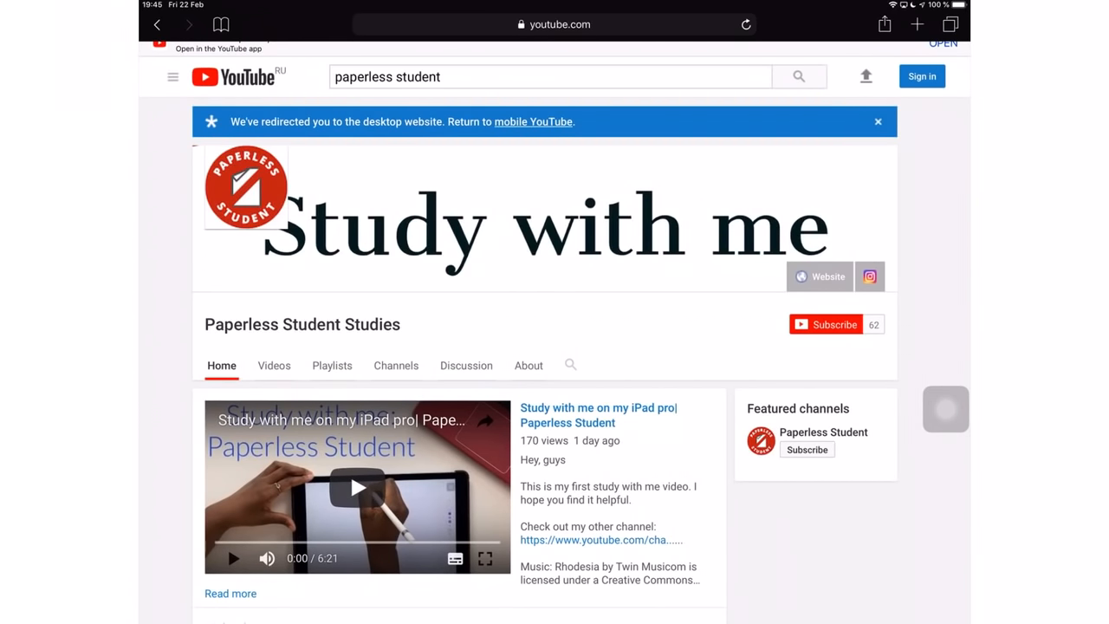
# Leave the YouTube channel page and return GoodNotes to its documents list beside Notability
pyautogui.scroll(-3)
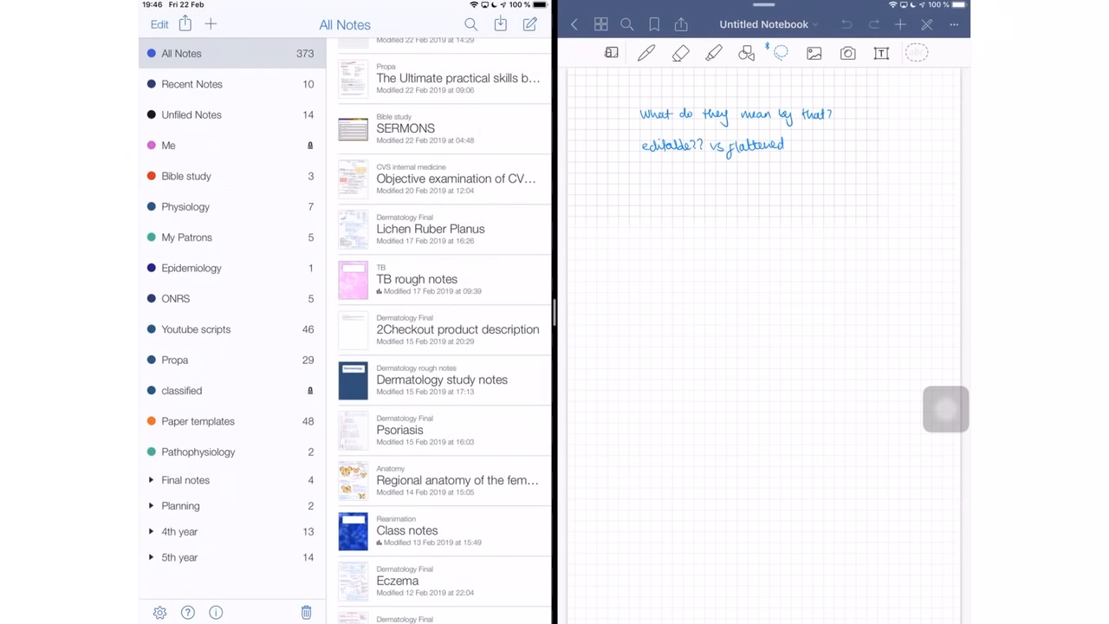
pyautogui.click(574, 24)
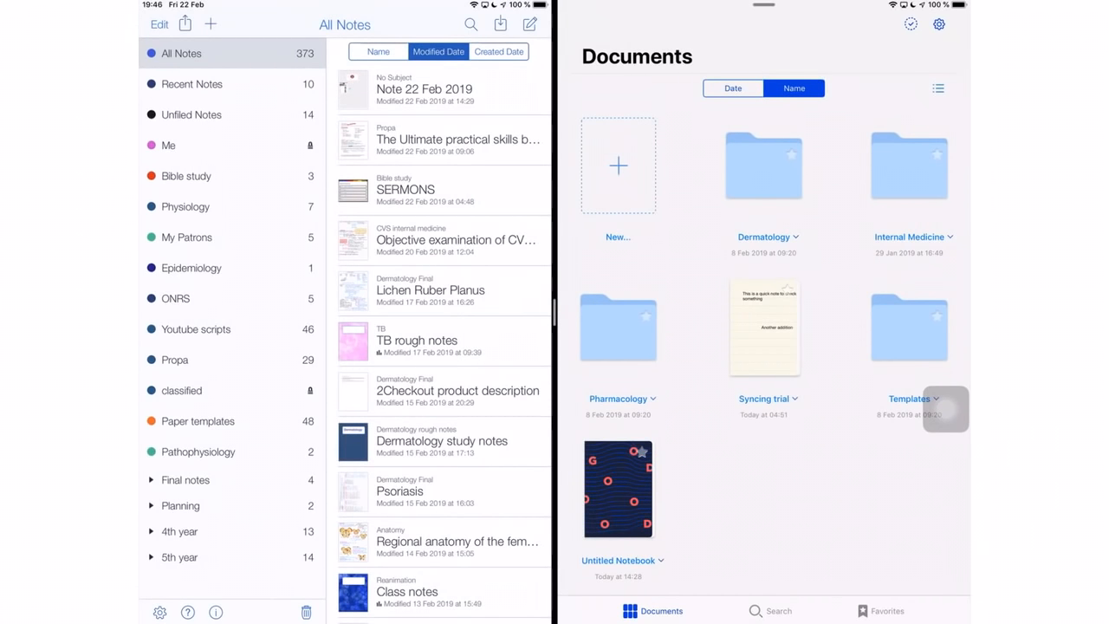
# Browse Notability subjects, then create a GoodNotes folder with a long nested name and show Favorites
pyautogui.click(190, 83)
pyautogui.write('subjects under')
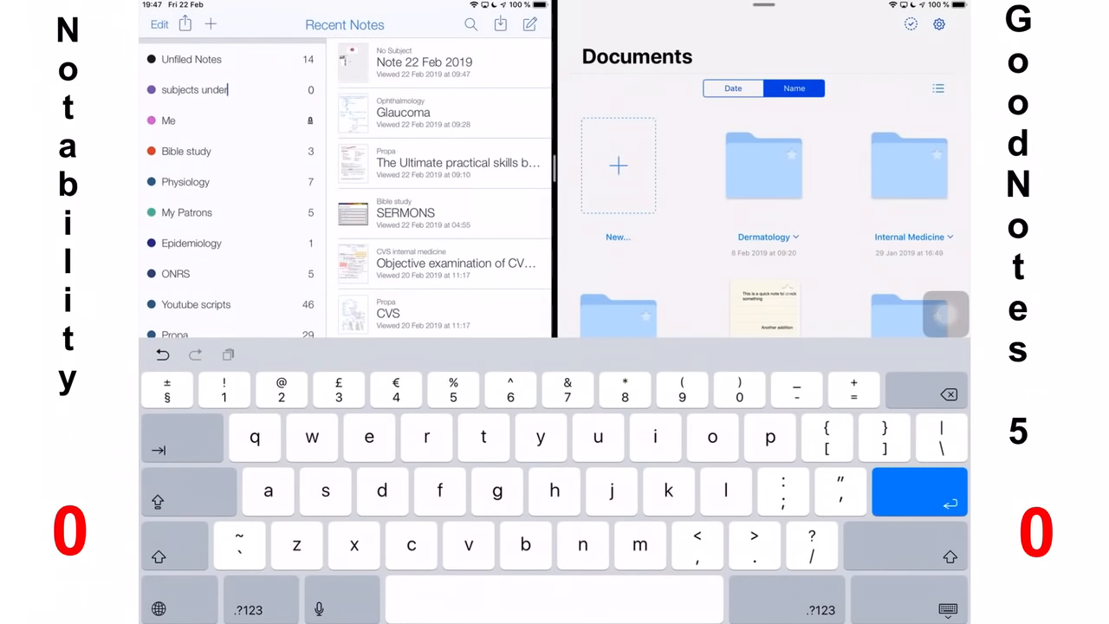
pyautogui.click(159, 24)
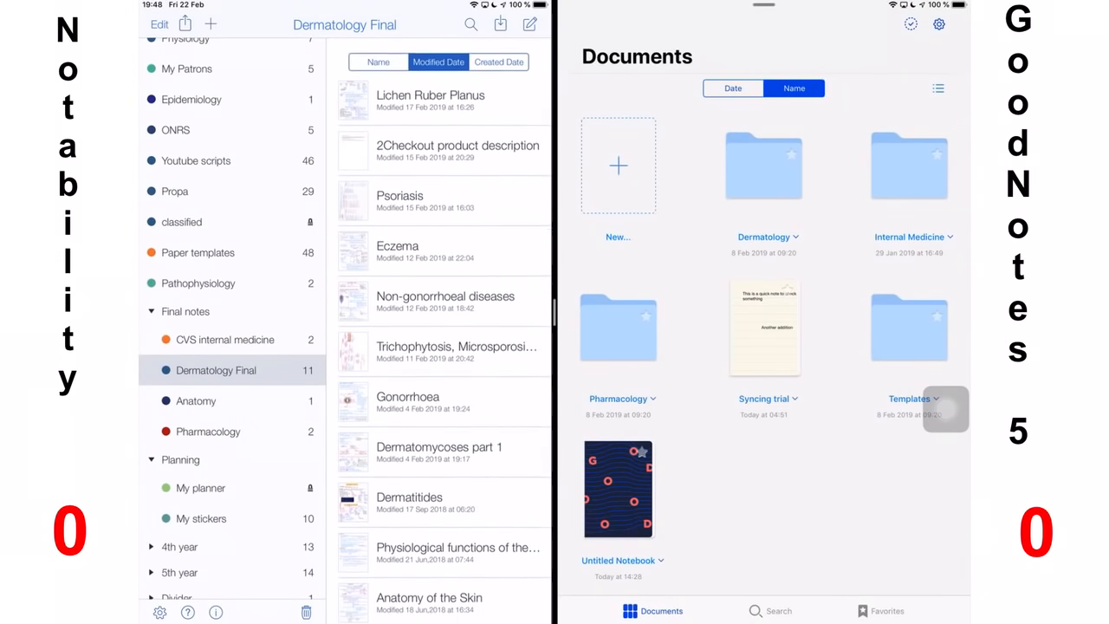
pyautogui.click(173, 190)
pyautogui.write('F')
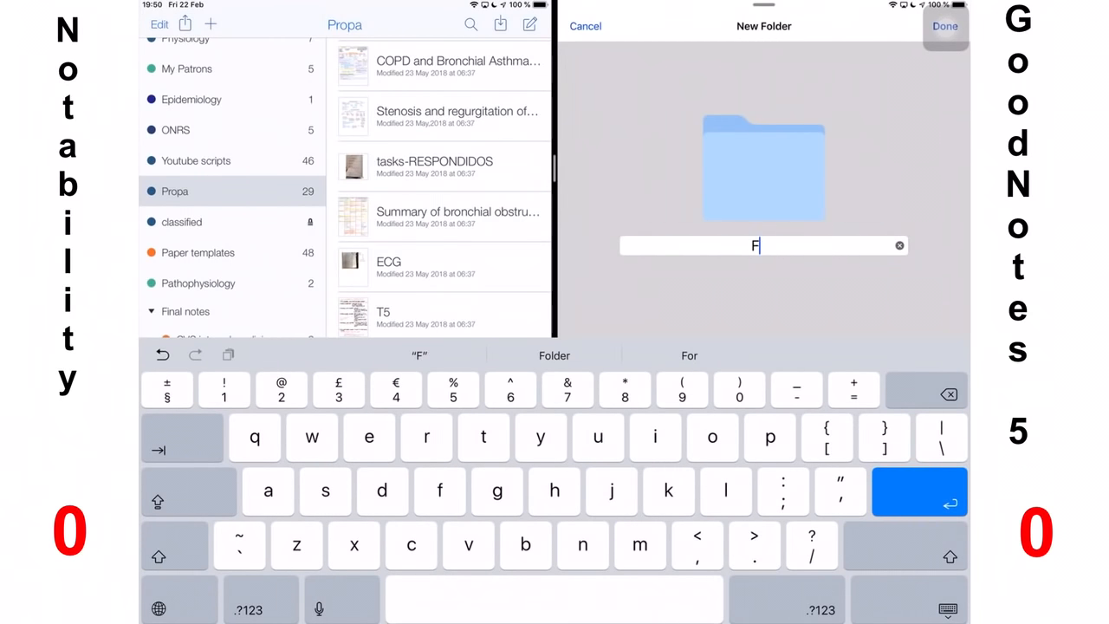
pyautogui.write('older within folder, within a folder witnin')
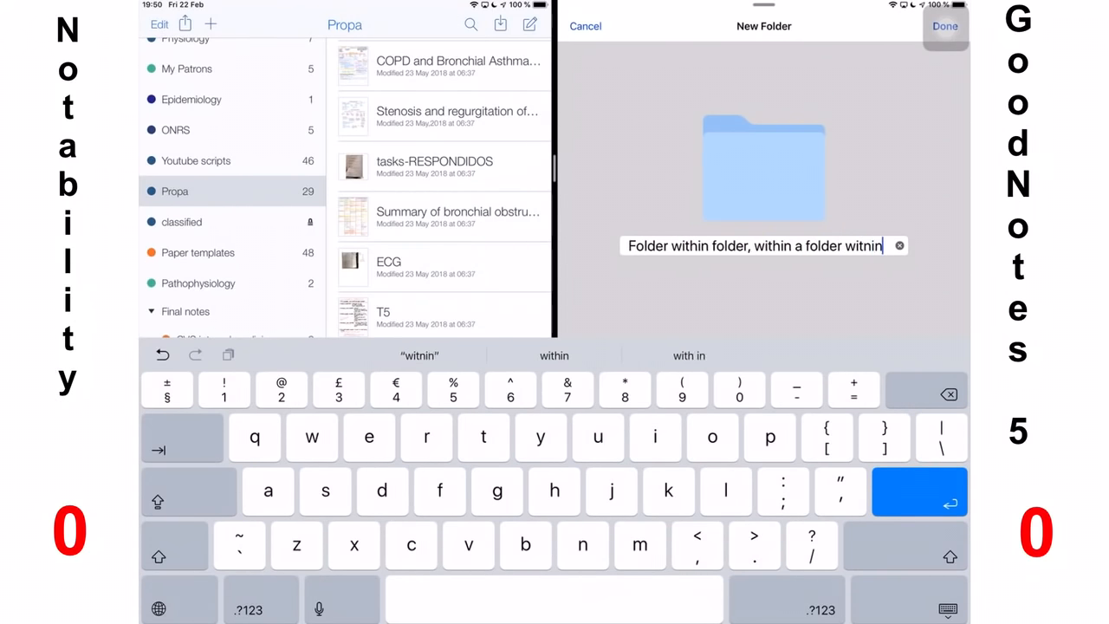
pyautogui.click(944, 26)
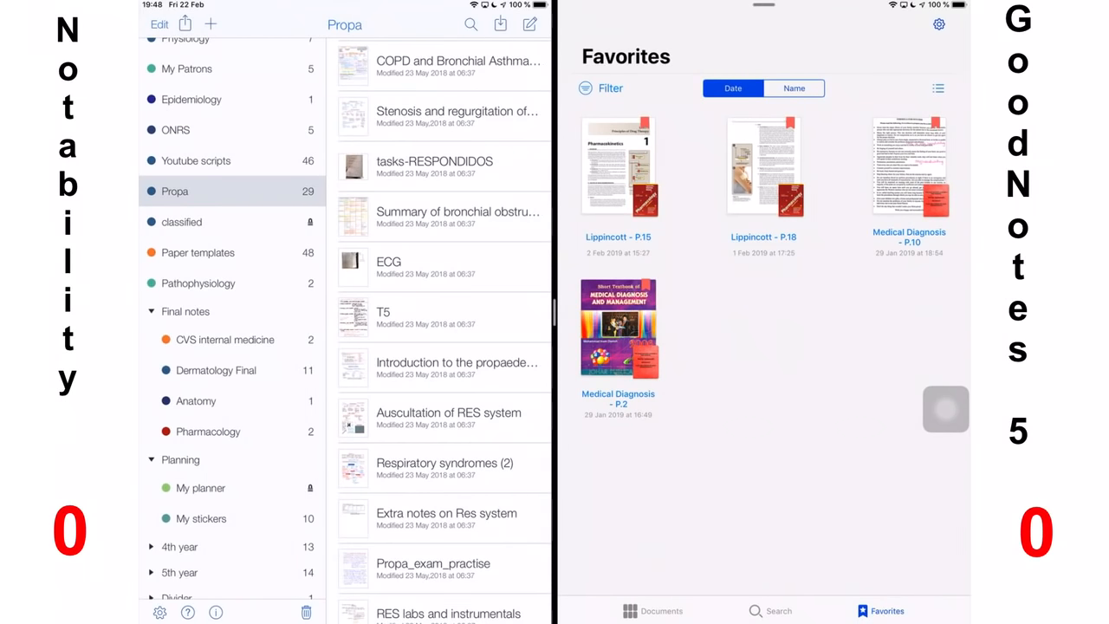
pyautogui.click(662, 610)
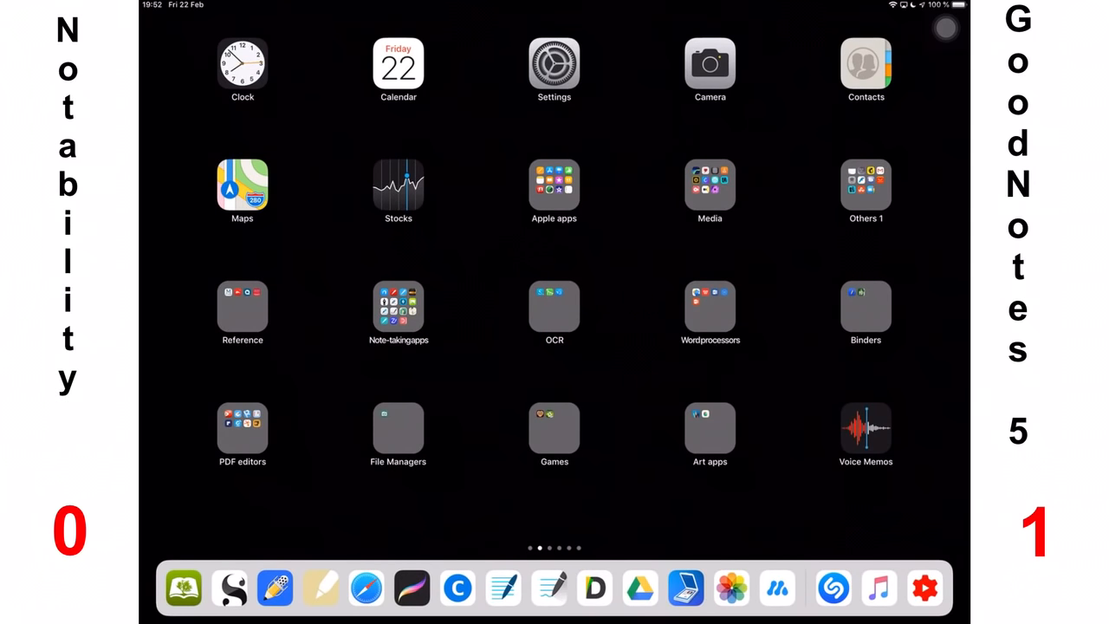
# Check iPad Storage in Settings: Notability about 904 MB, GoodNotes about 713 MB
pyautogui.click(554, 62)
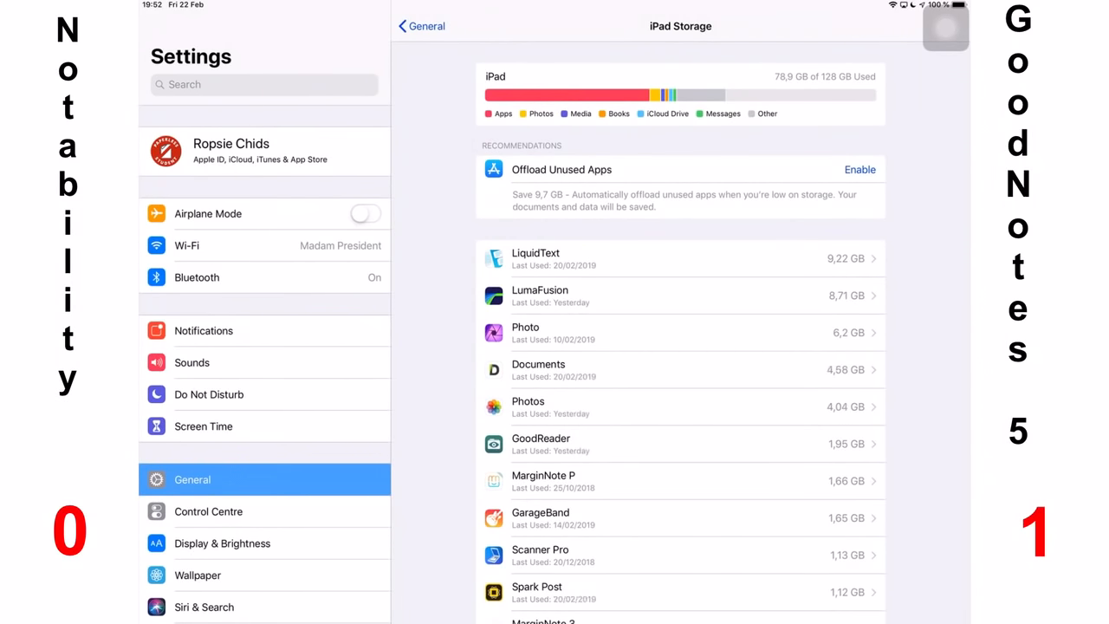
pyautogui.scroll(-3)
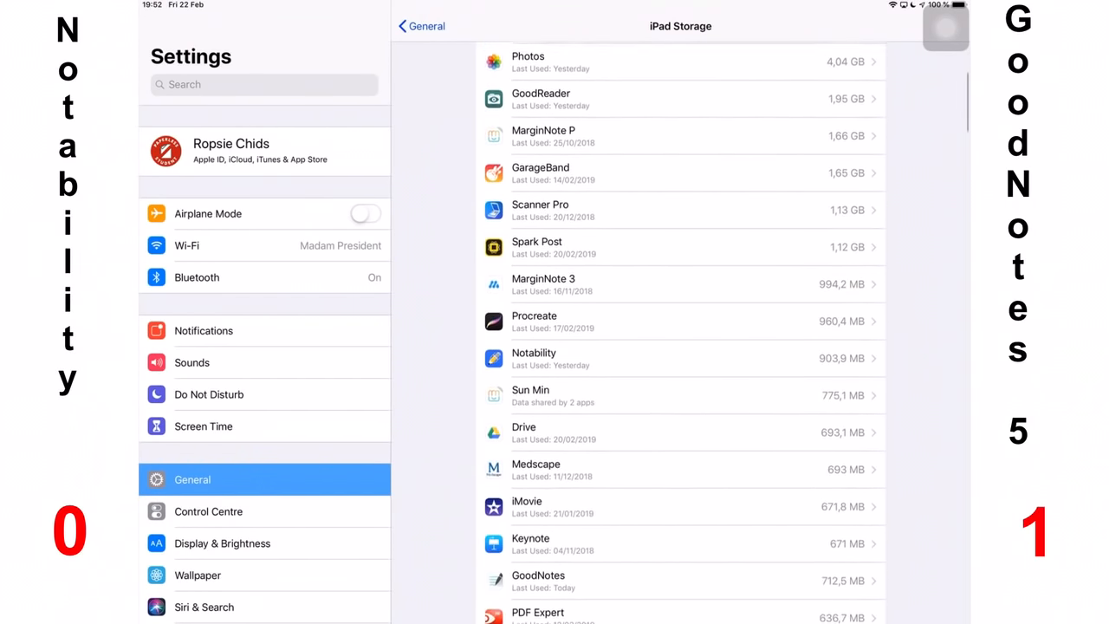
pyautogui.scroll(-3)
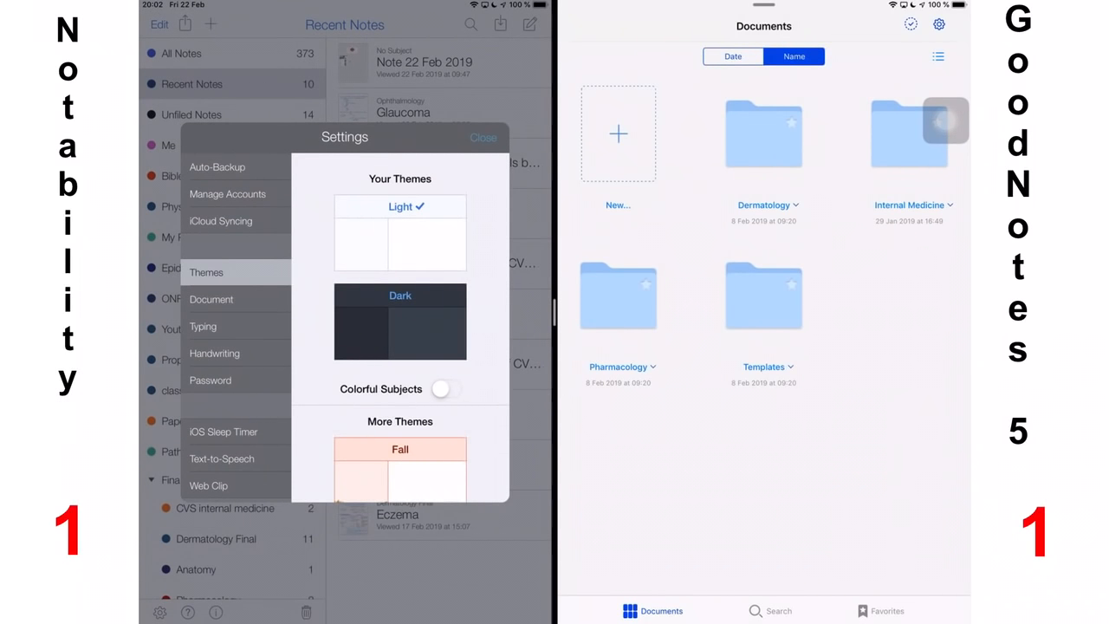
# View Notability's theme choices and its note password settings with Touch ID
pyautogui.click(209, 380)
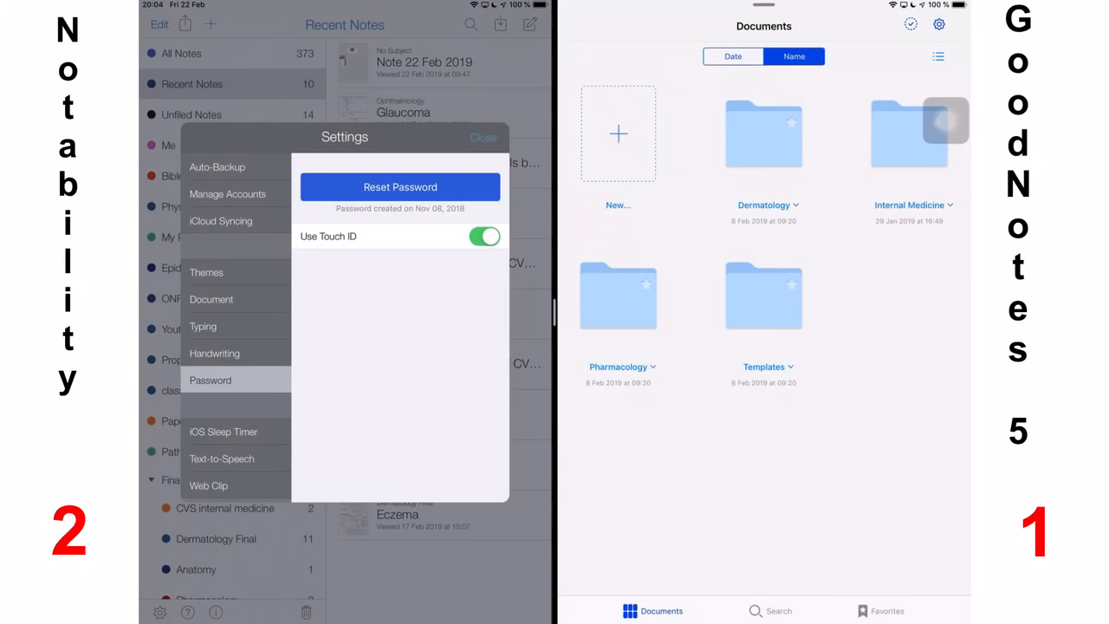
# Turn the status bar off in GoodNotes Document Editing settings and show Notability's Auto-Backup services
pyautogui.click(939, 24)
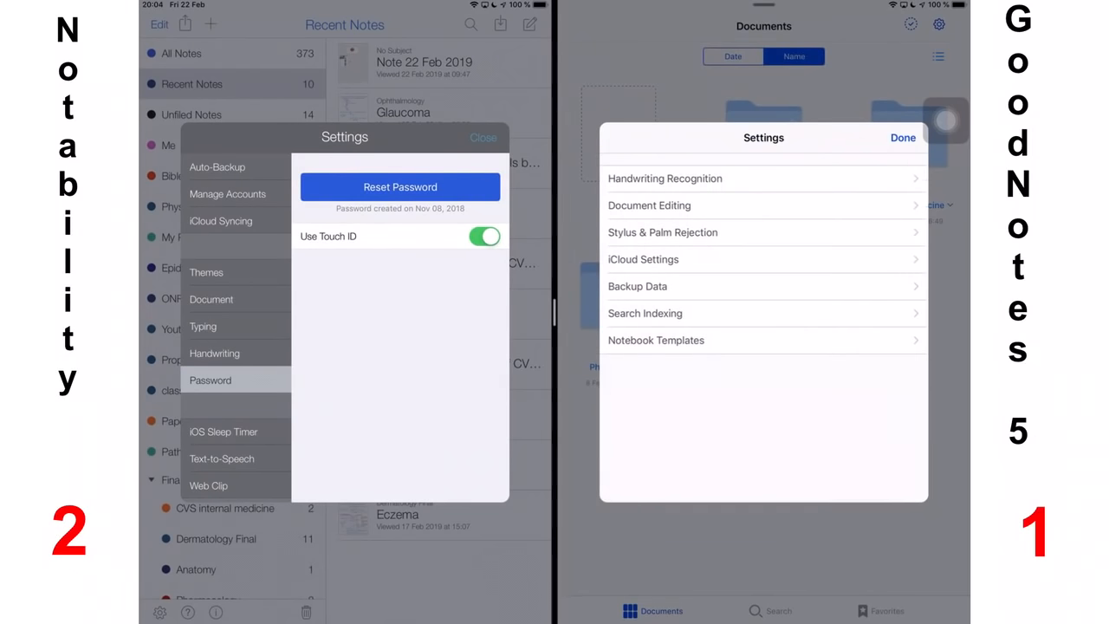
pyautogui.click(648, 205)
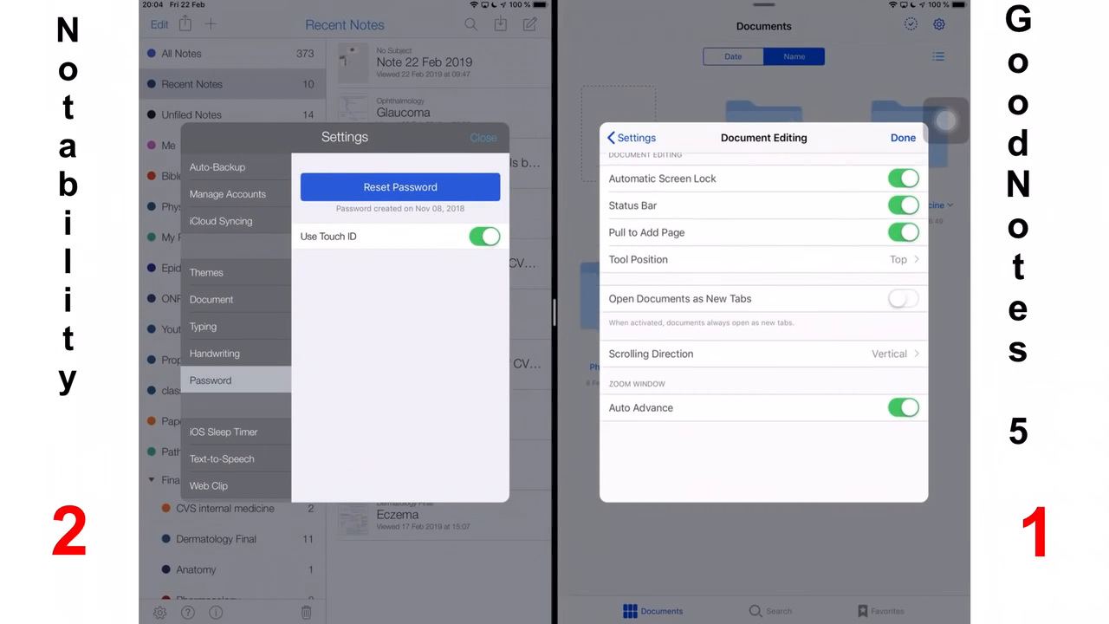
pyautogui.click(631, 137)
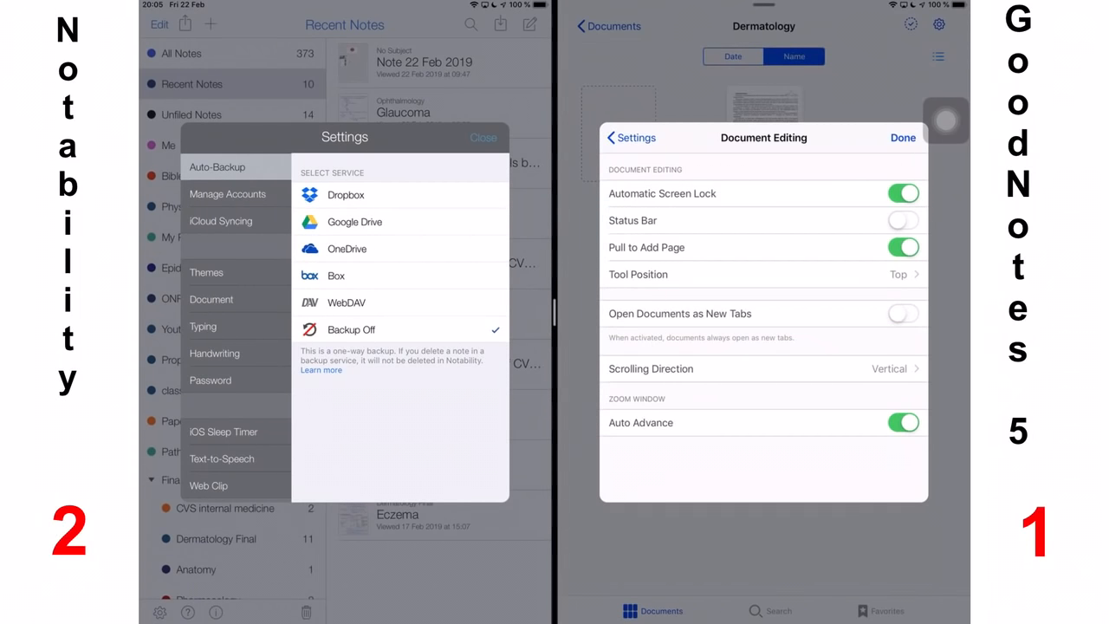
pyautogui.click(903, 139)
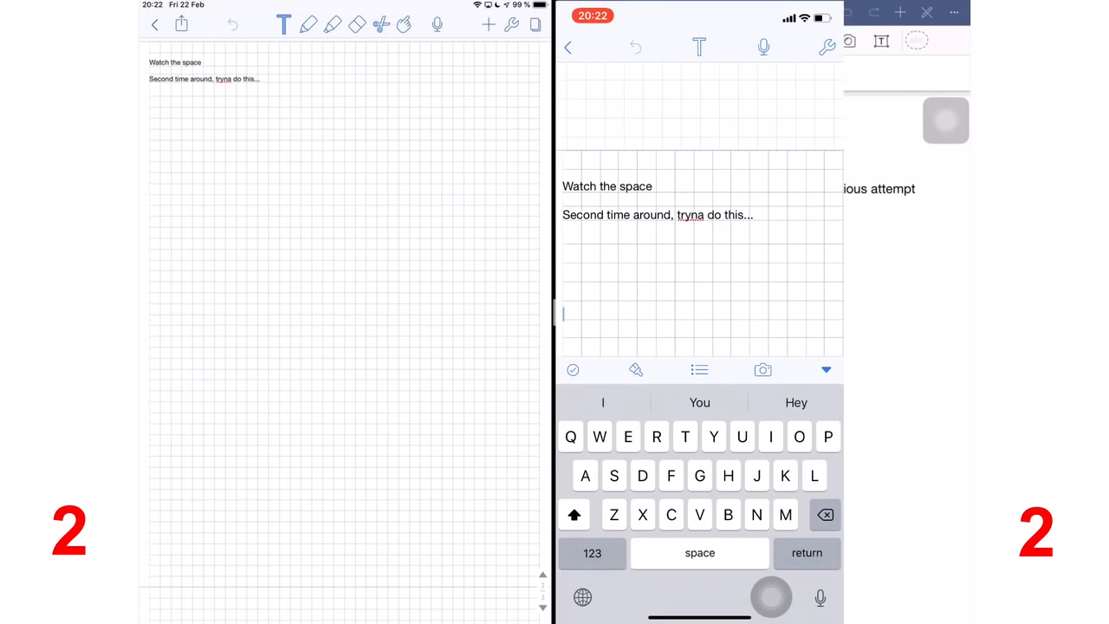
# Type a line about a fourth time losing patience on the phone and watch it sync to the iPad note
pyautogui.write('A fourth tume? 😡😡😡😡😡😡😡')
pyautogui.write('I am')
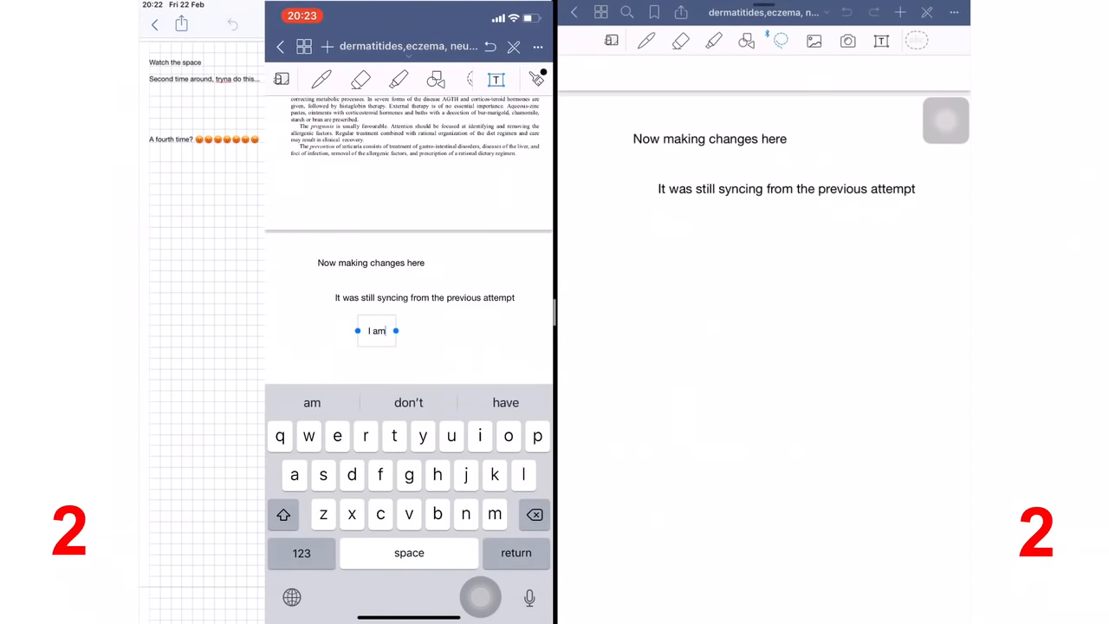
pyautogui.write('losig')
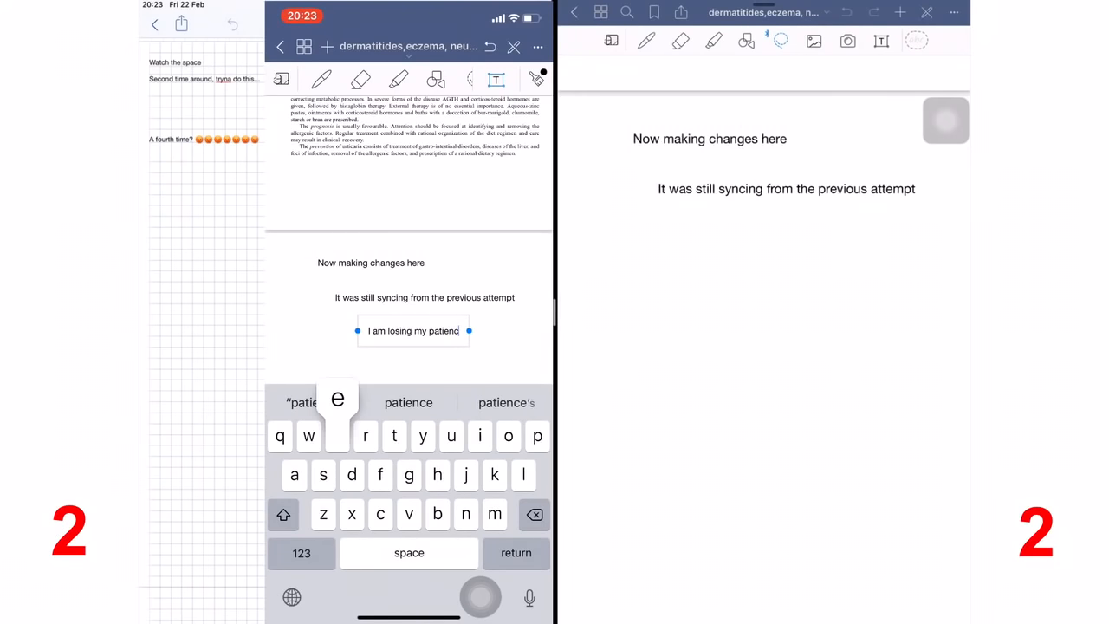
pyautogui.click(291, 596)
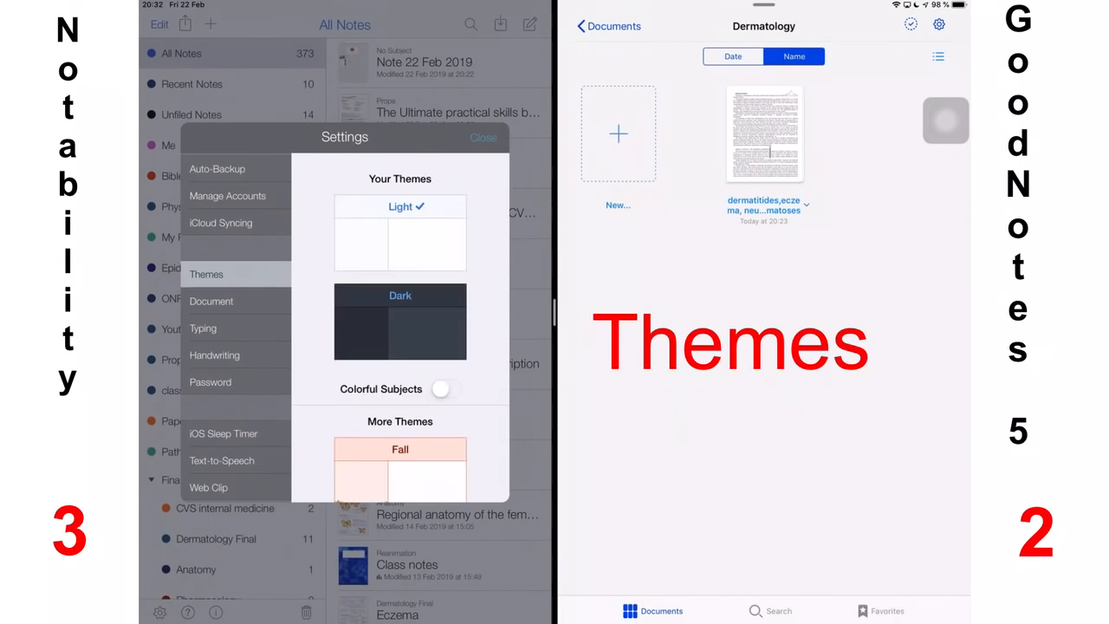
# Browse the Bubblegum theme pack with Grape, Strawberry and Mint, then return to the theme list and library
pyautogui.scroll(-3)
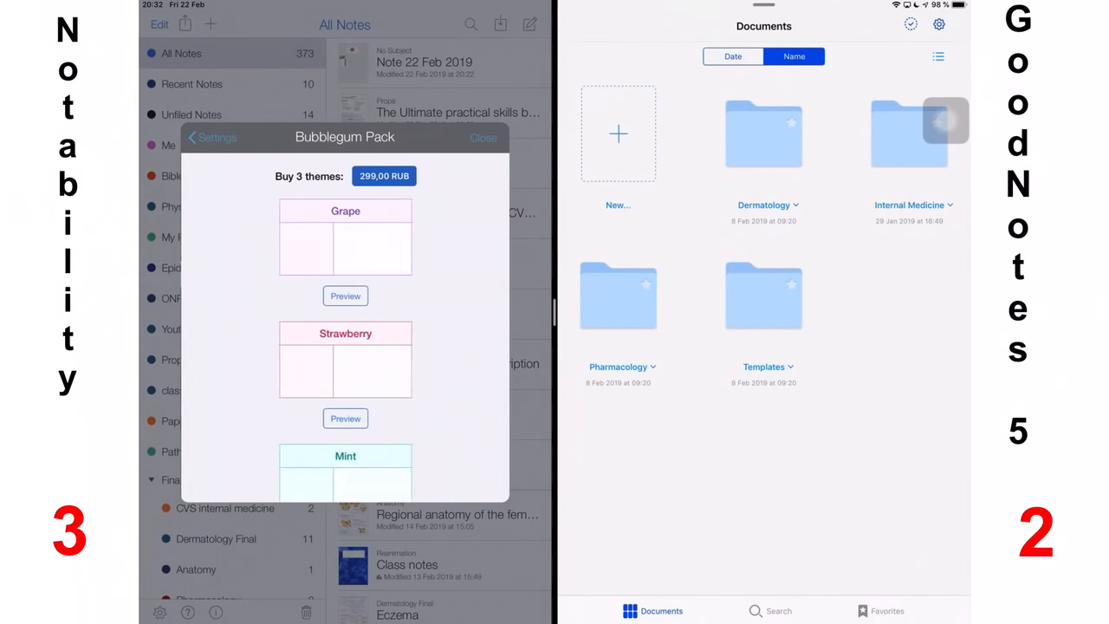
pyautogui.scroll(-3)
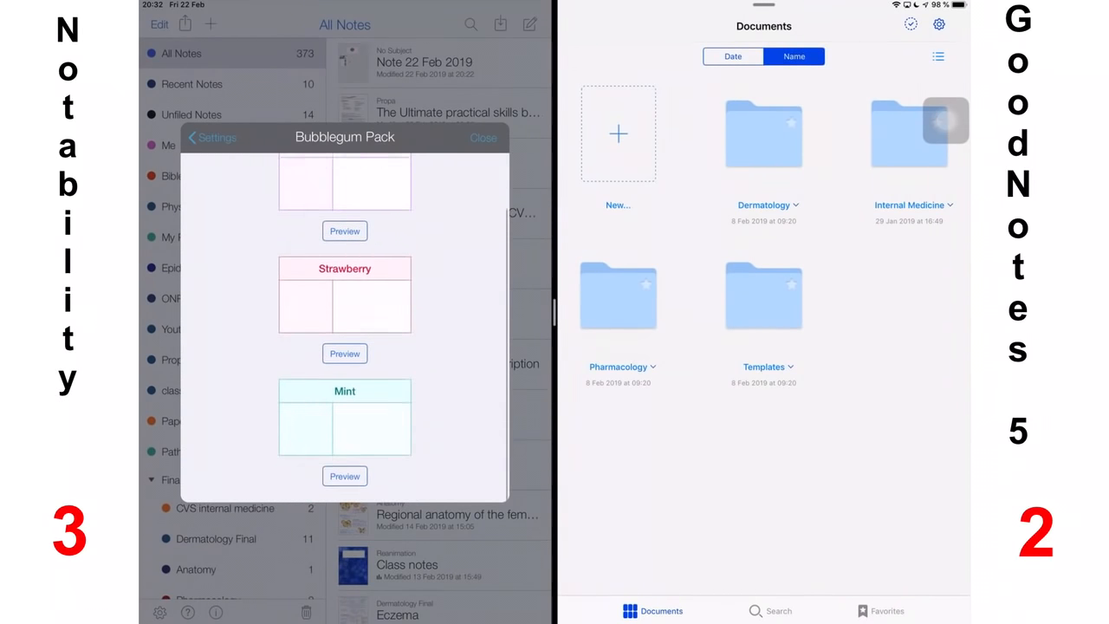
pyautogui.click(484, 137)
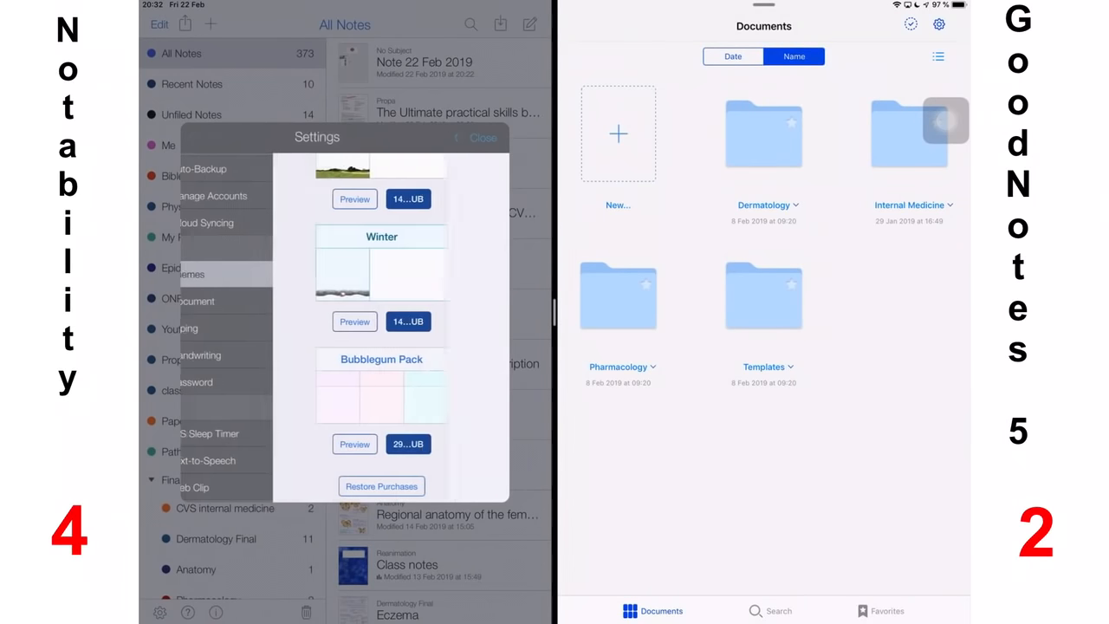
pyautogui.click(500, 25)
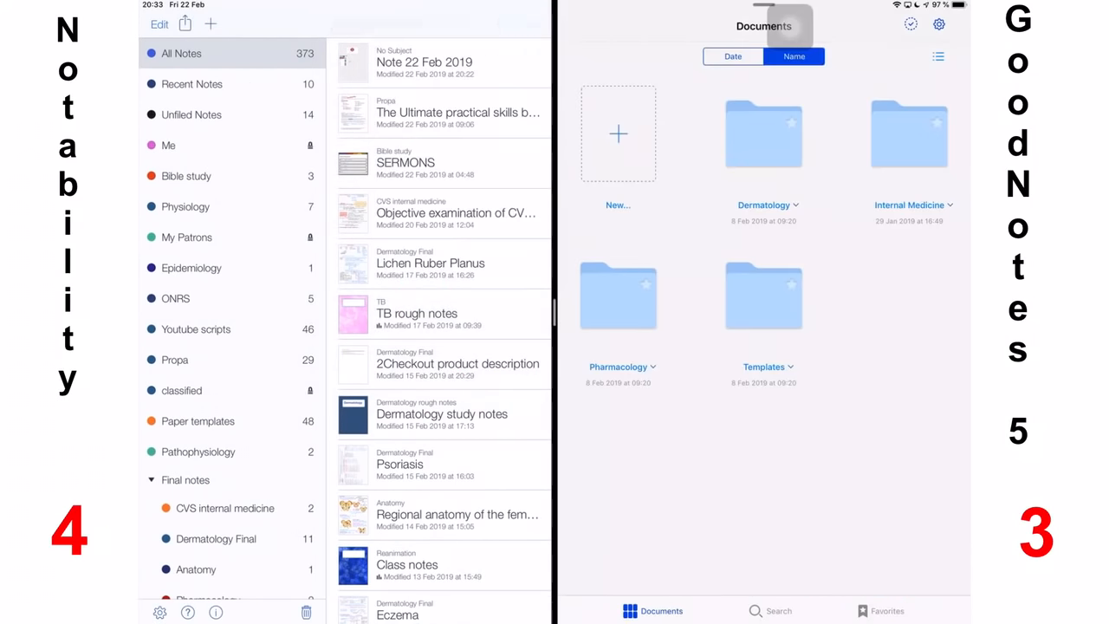
pyautogui.click(425, 24)
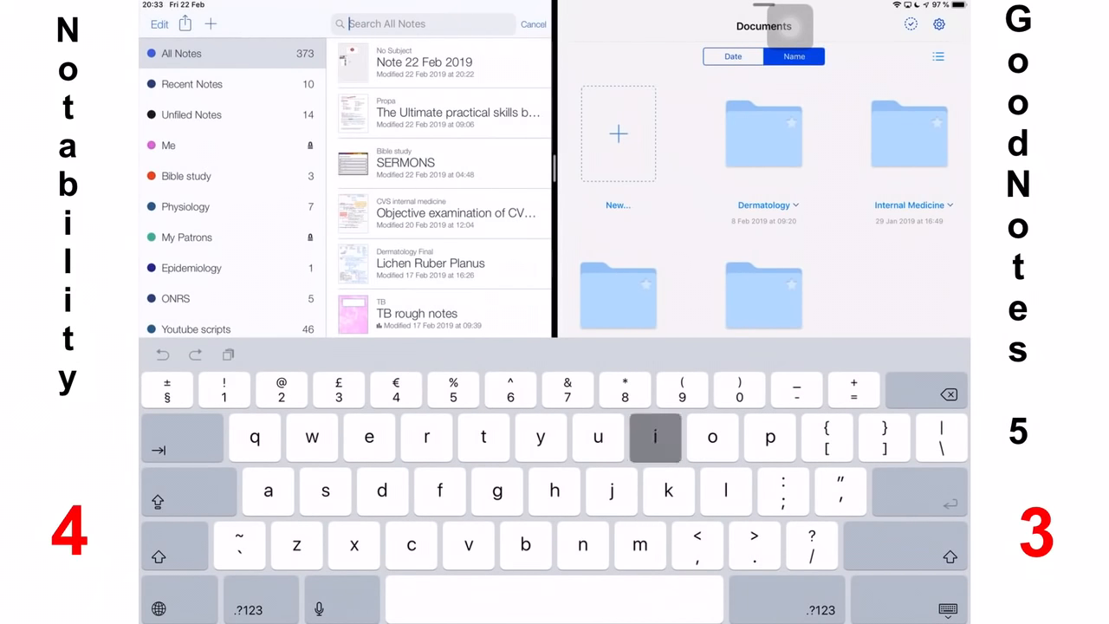
pyautogui.write('is')
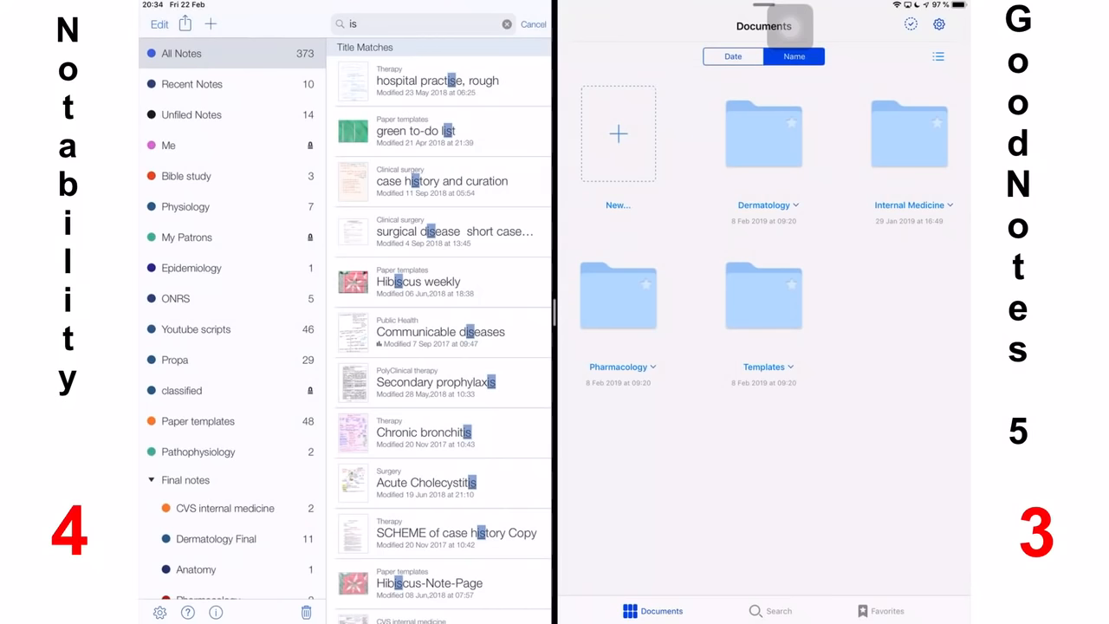
pyautogui.scroll(-3)
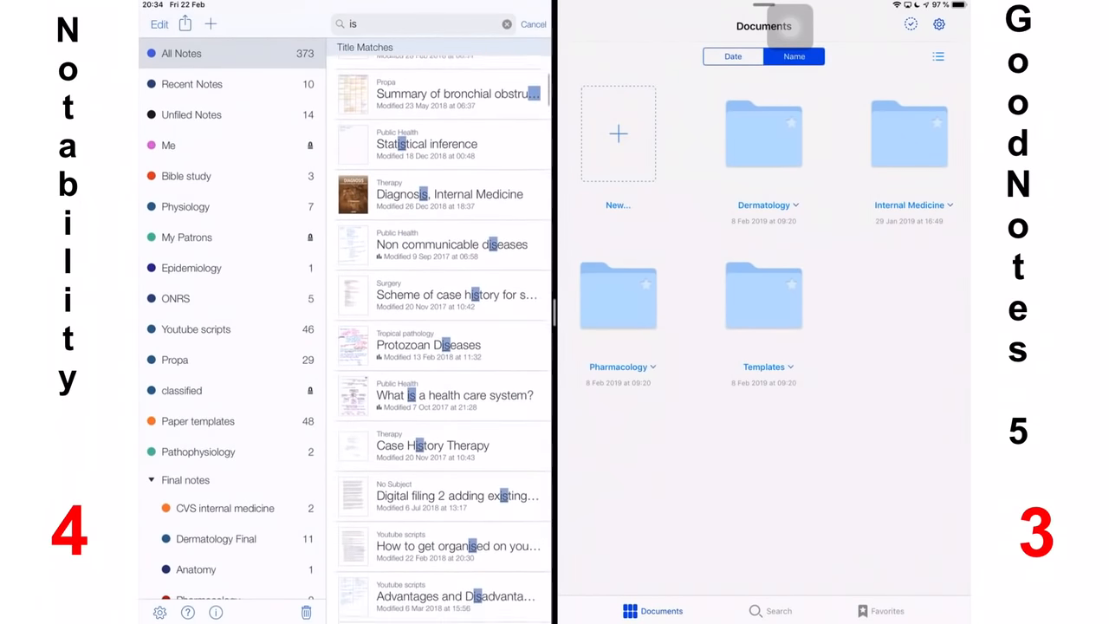
pyautogui.scroll(-3)
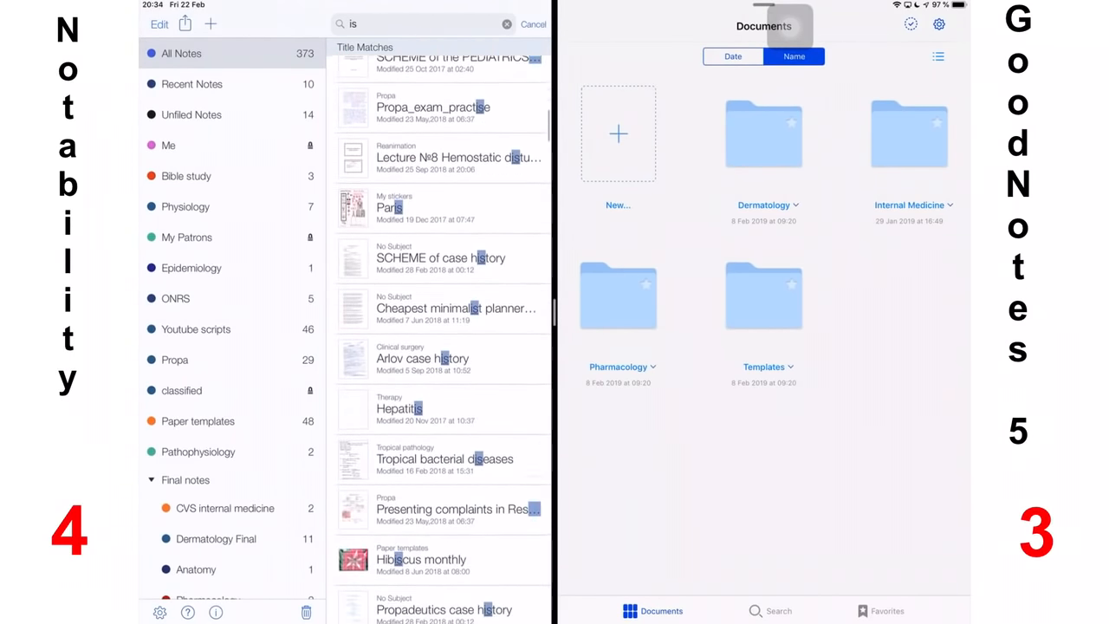
pyautogui.scroll(-3)
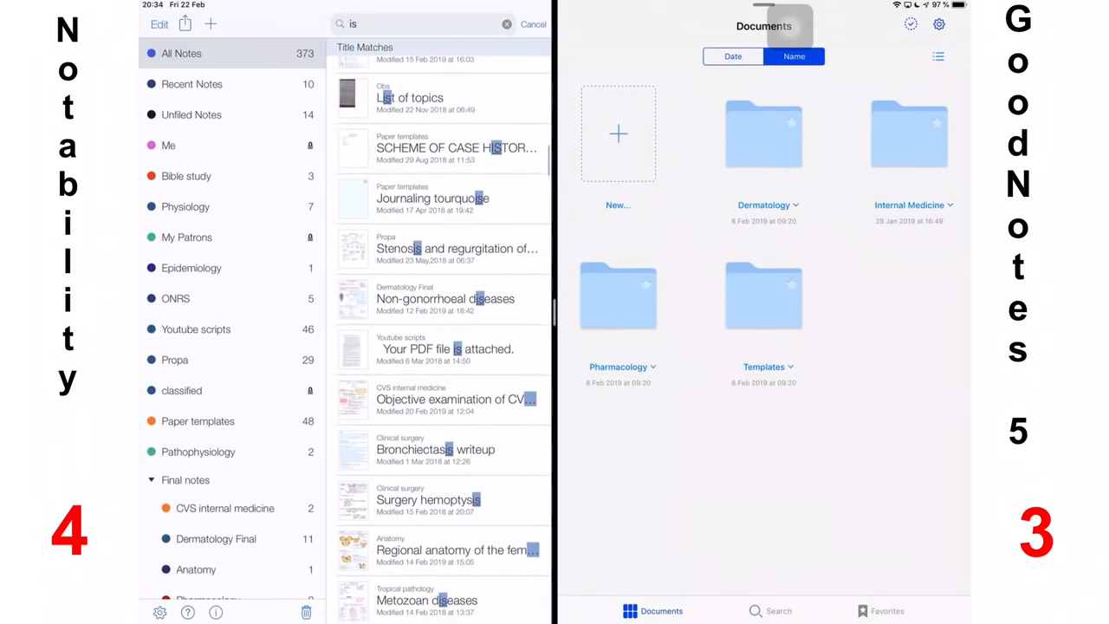
pyautogui.scroll(-3)
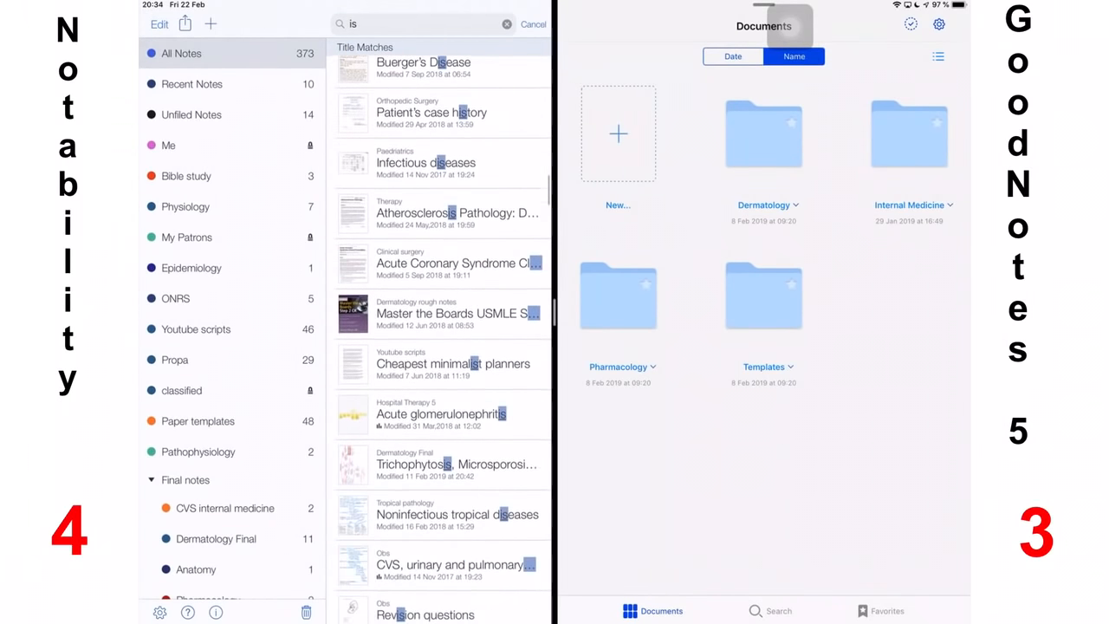
pyautogui.scroll(-3)
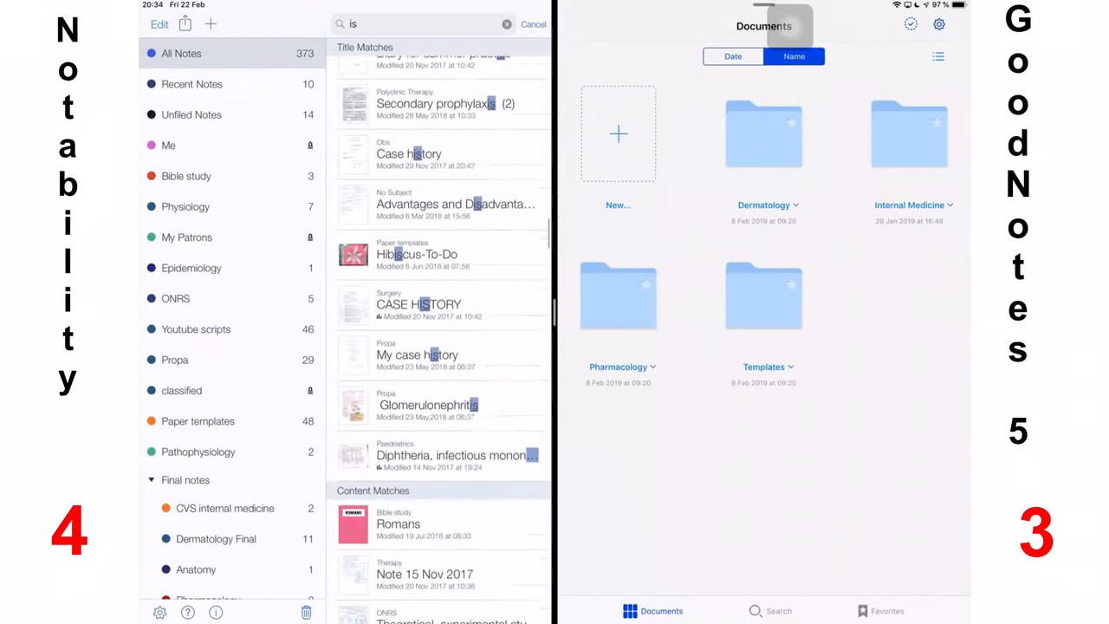
pyautogui.scroll(-3)
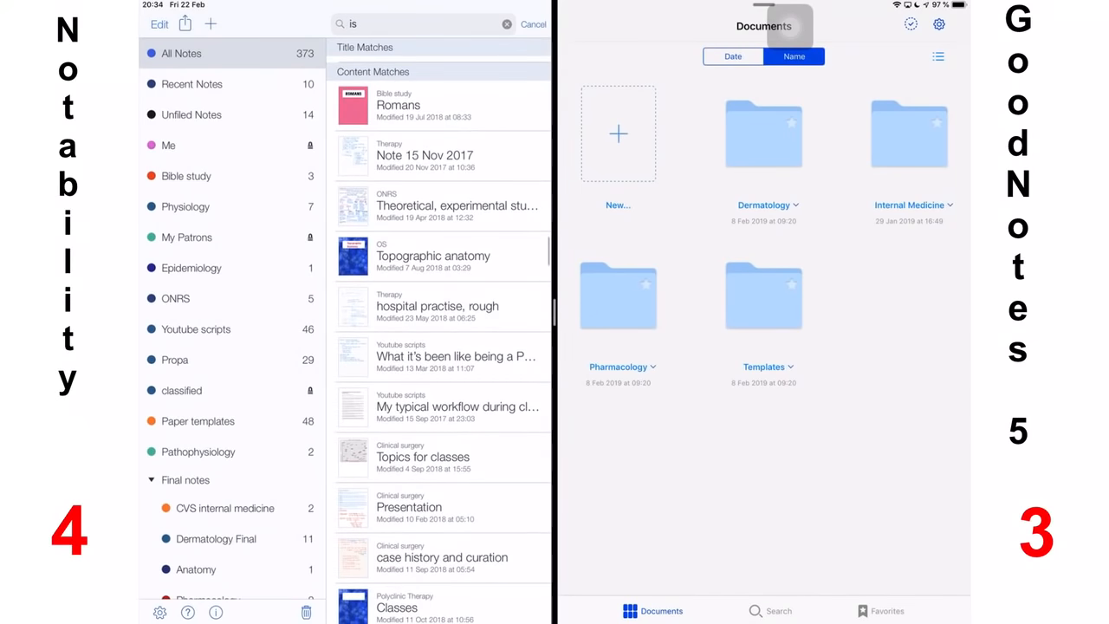
# Search the whole GoodNotes library for "med" and review matches in written notes, PDFs and outlines
pyautogui.click(777, 610)
pyautogui.write('m')
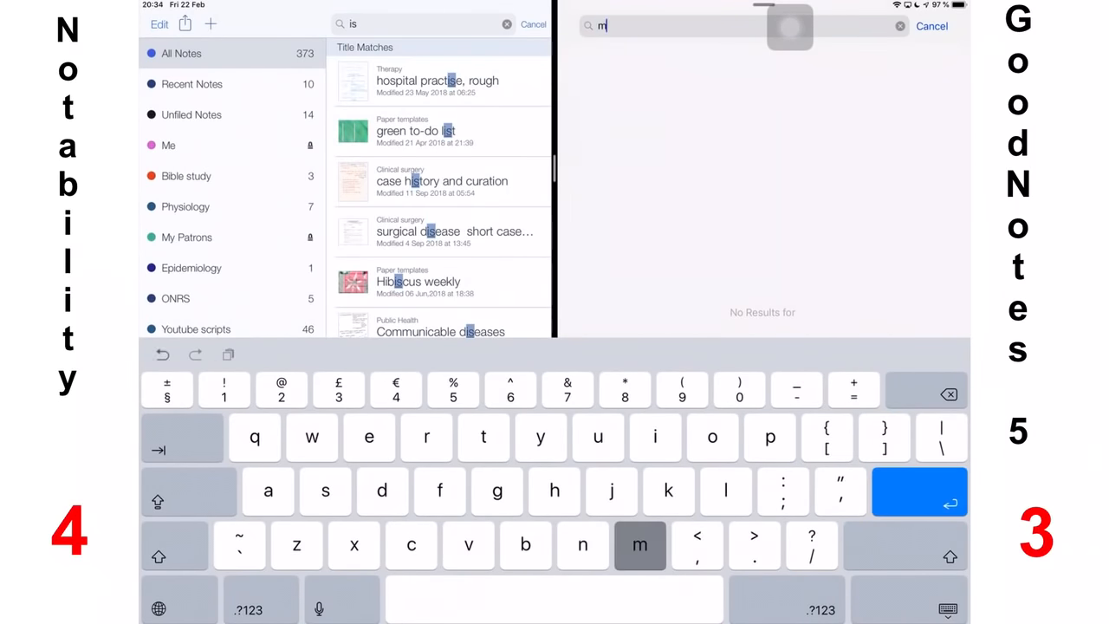
pyautogui.write('ed')
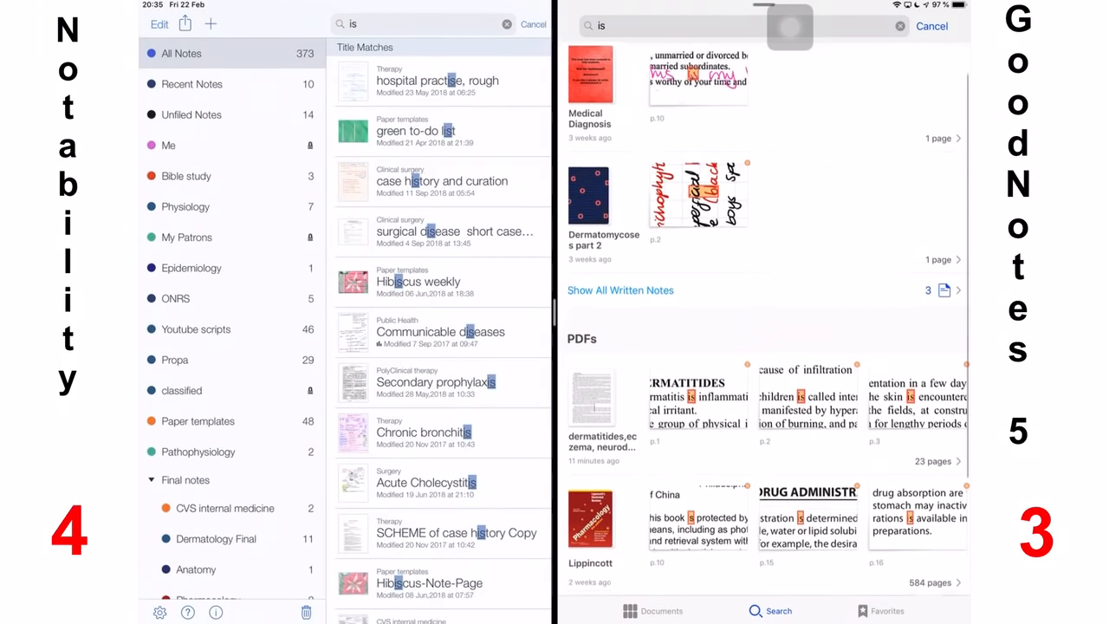
pyautogui.scroll(-3)
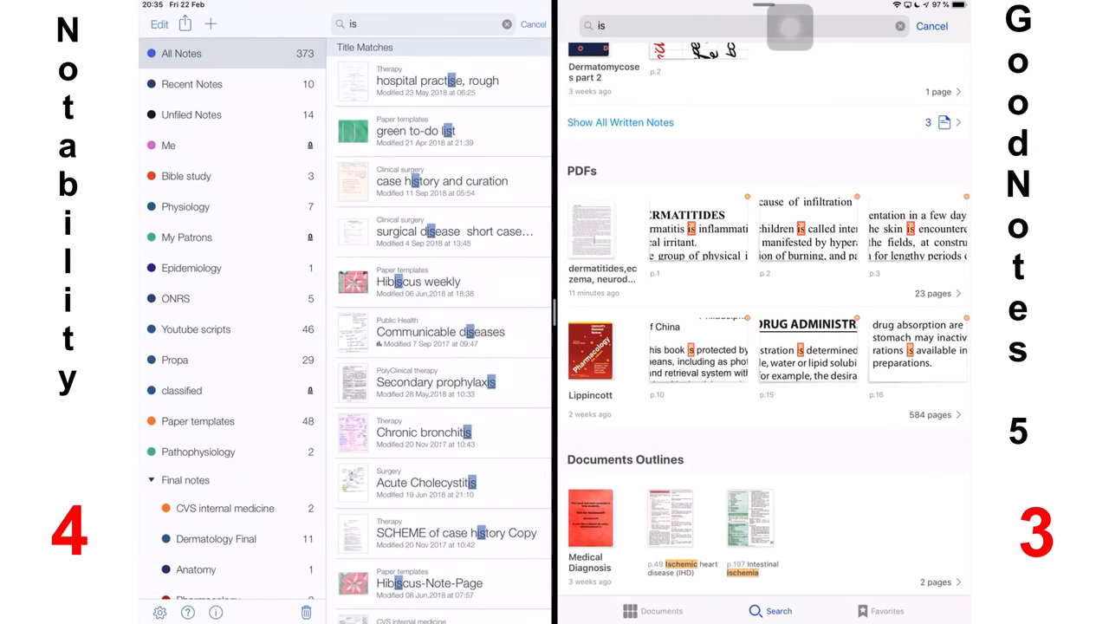
pyautogui.scroll(-3)
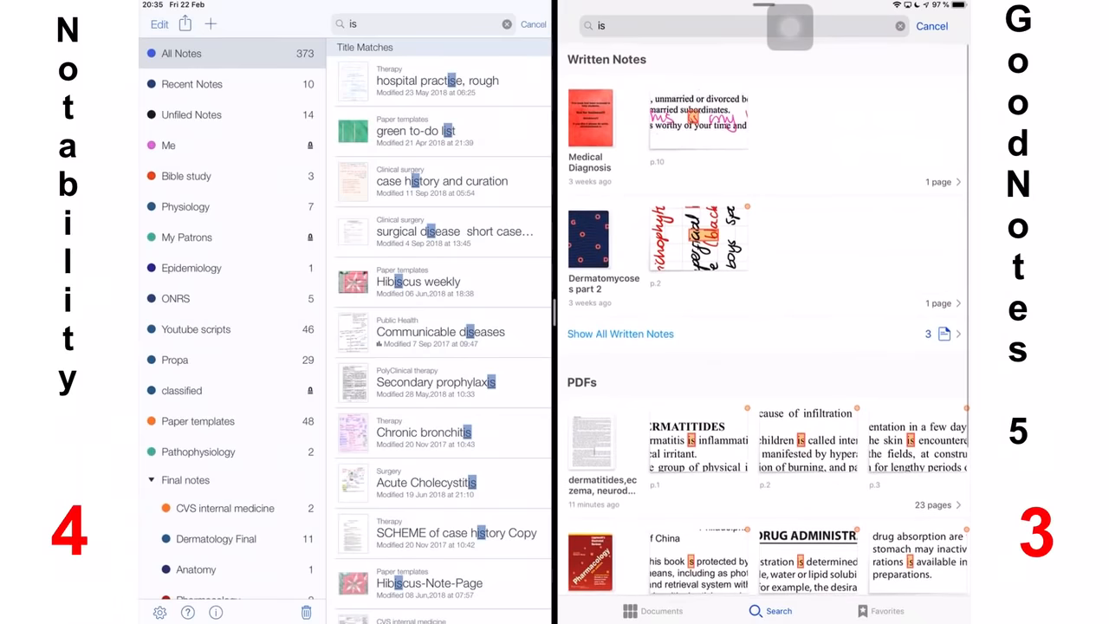
pyautogui.write('m')
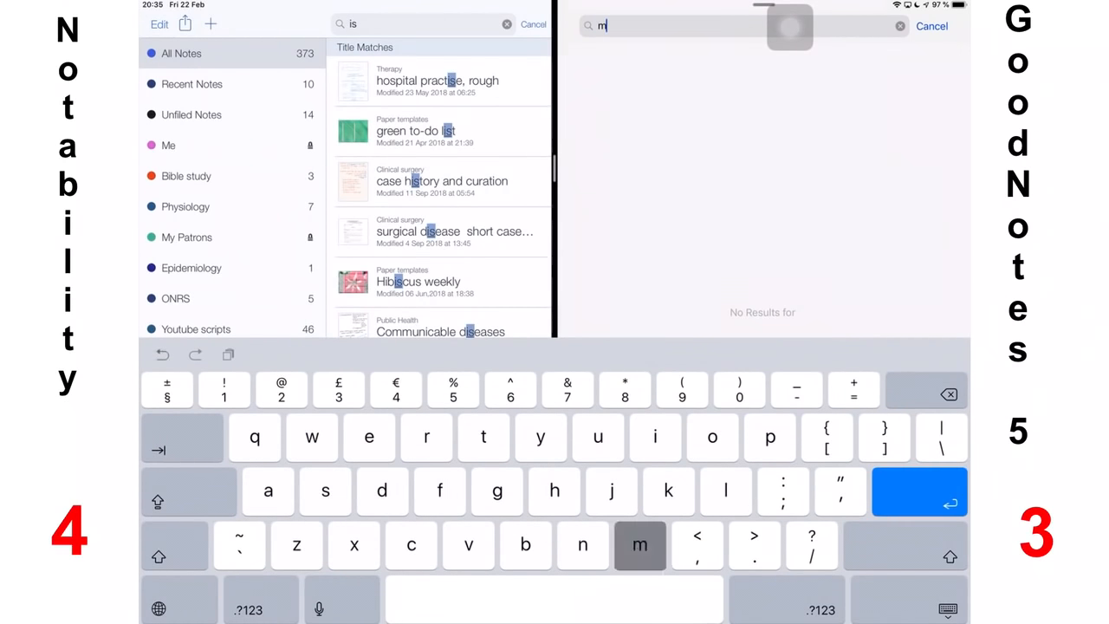
pyautogui.write('ed')
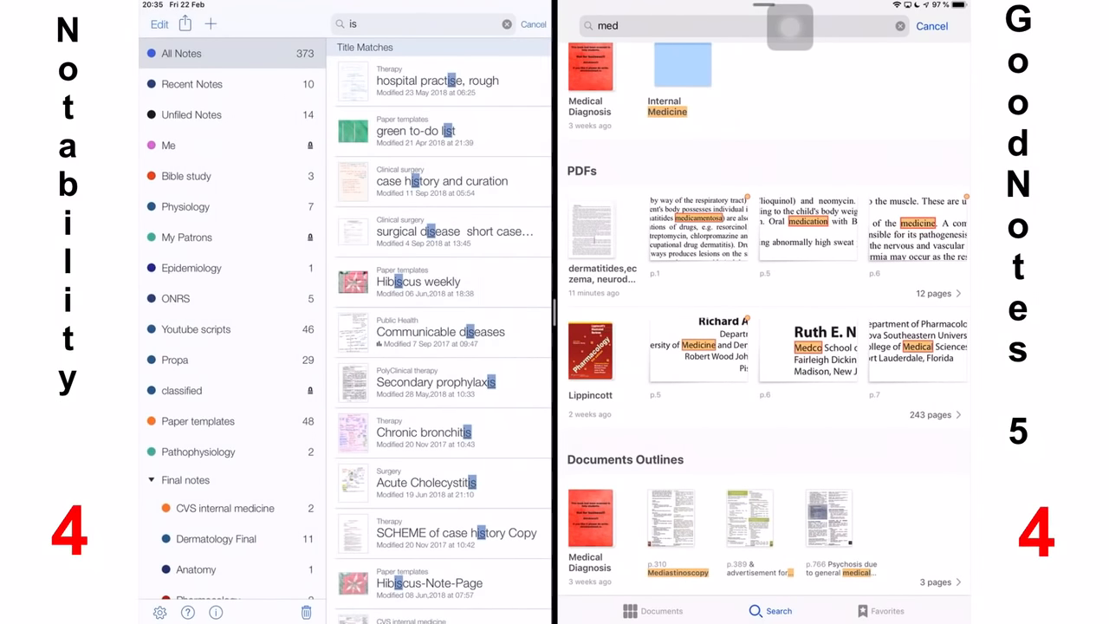
pyautogui.click(902, 26)
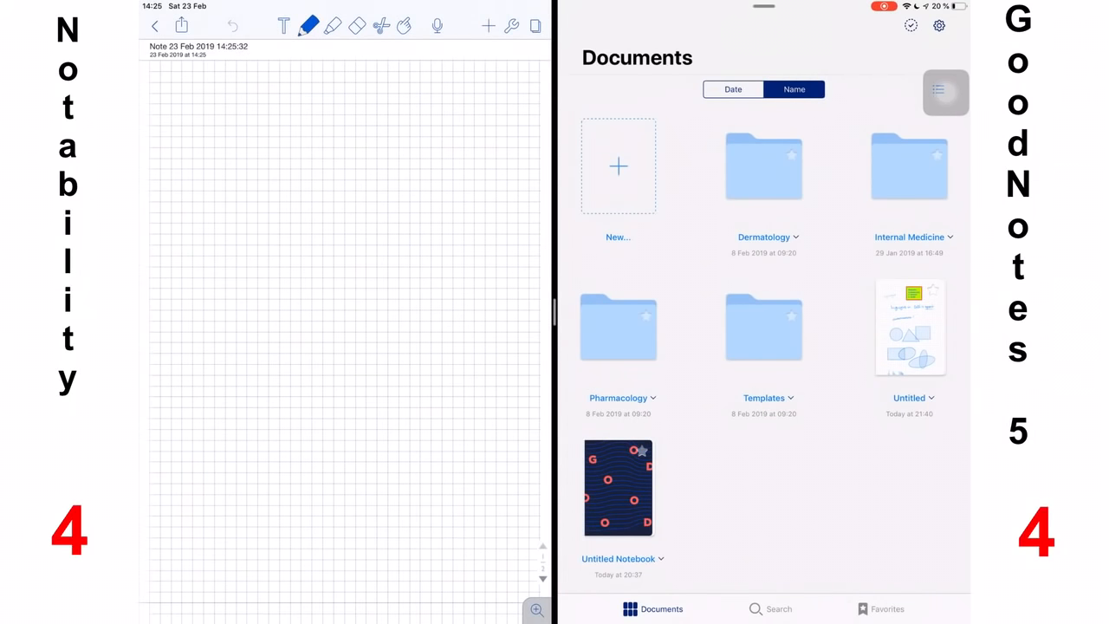
# Handwrite lines about uniquely time-named documents on two new Notability notes
pyautogui.moveTo(224, 136); pyautogui.dragTo(459, 130)
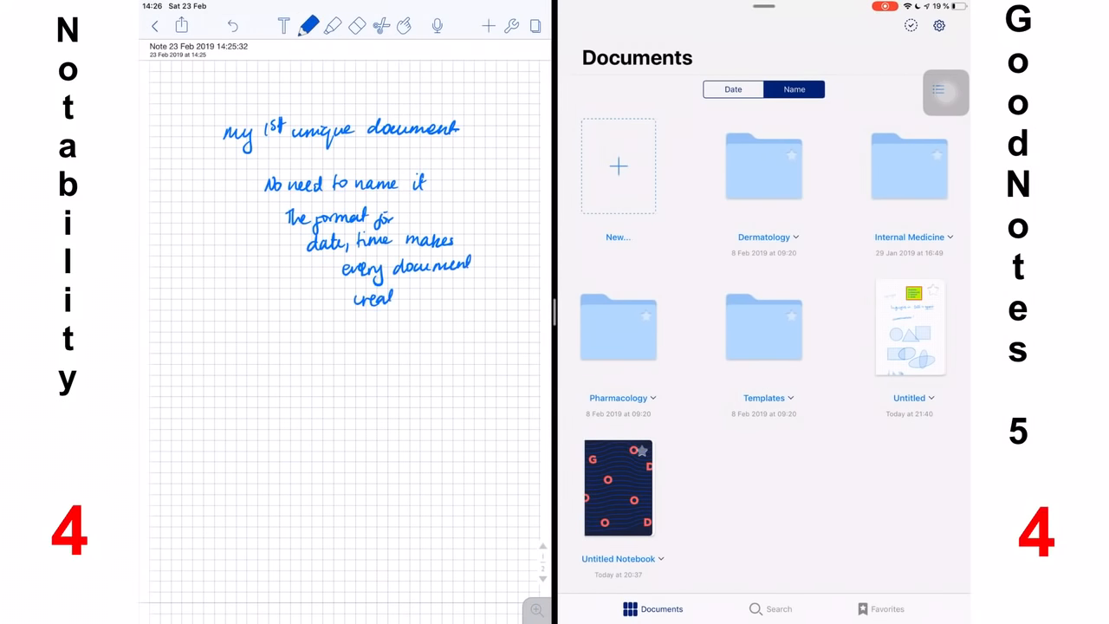
pyautogui.write('created every minute unique')
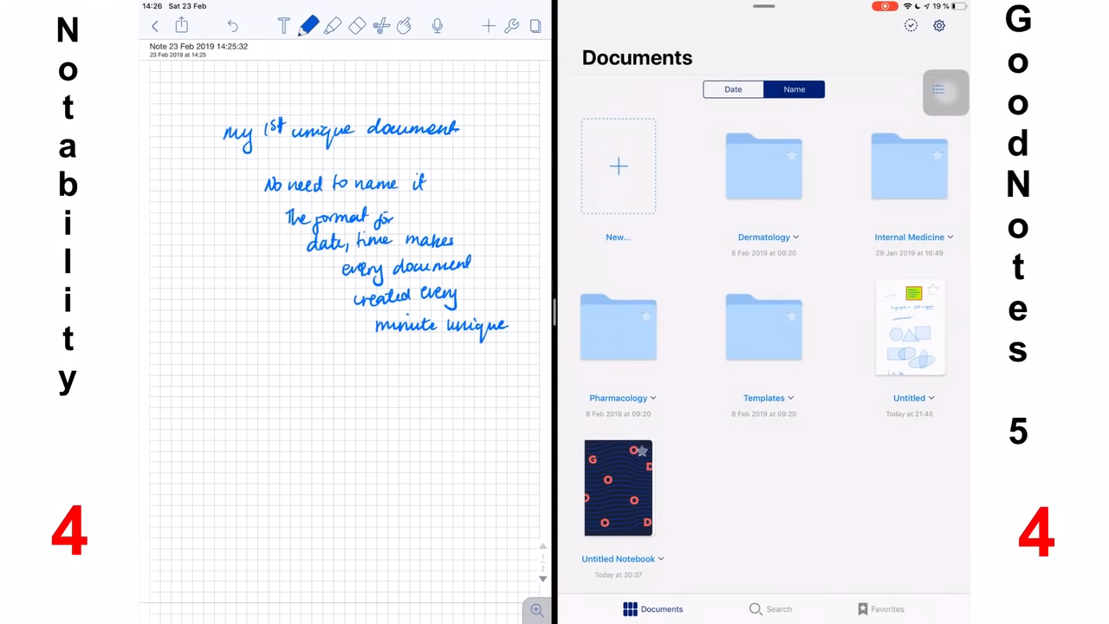
pyautogui.click(156, 26)
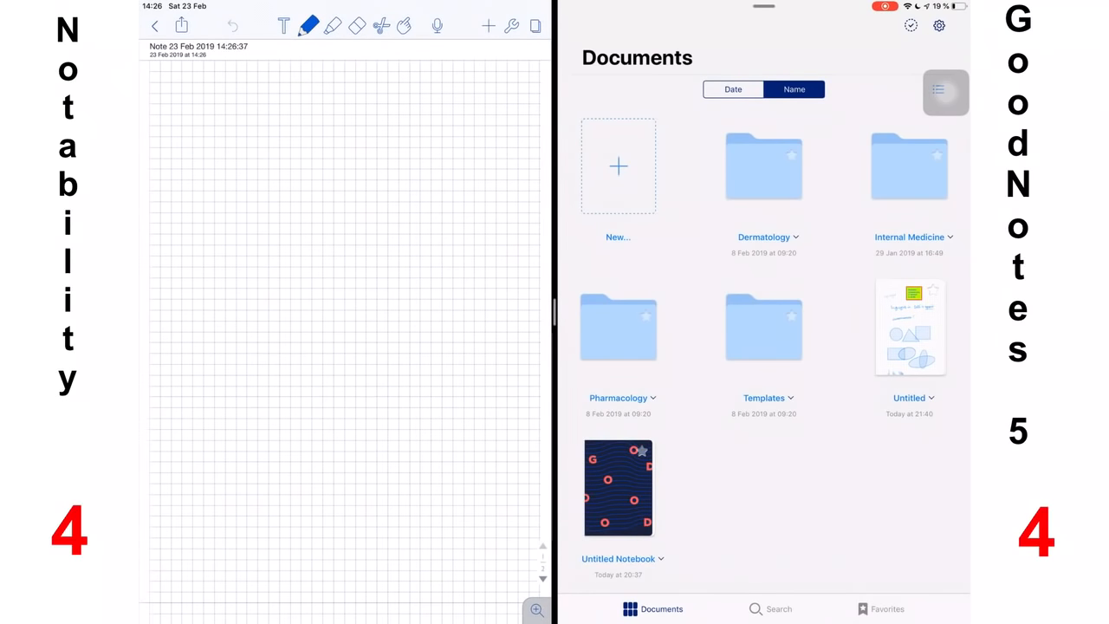
pyautogui.moveTo(234, 162); pyautogui.dragTo(355, 201)
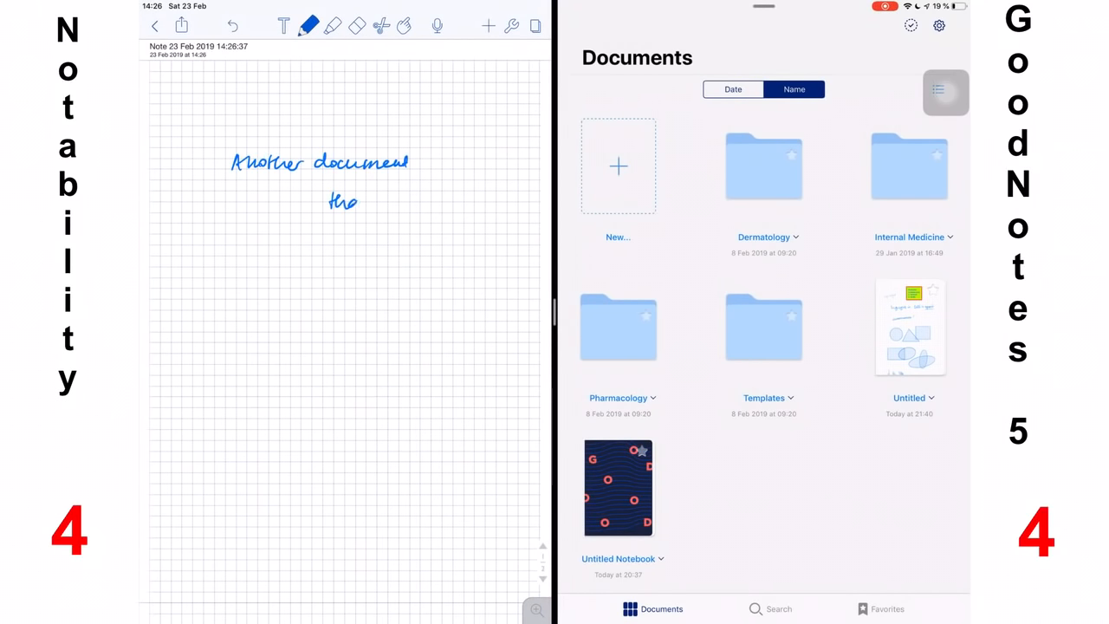
pyautogui.write("that I've made. I can rename t")
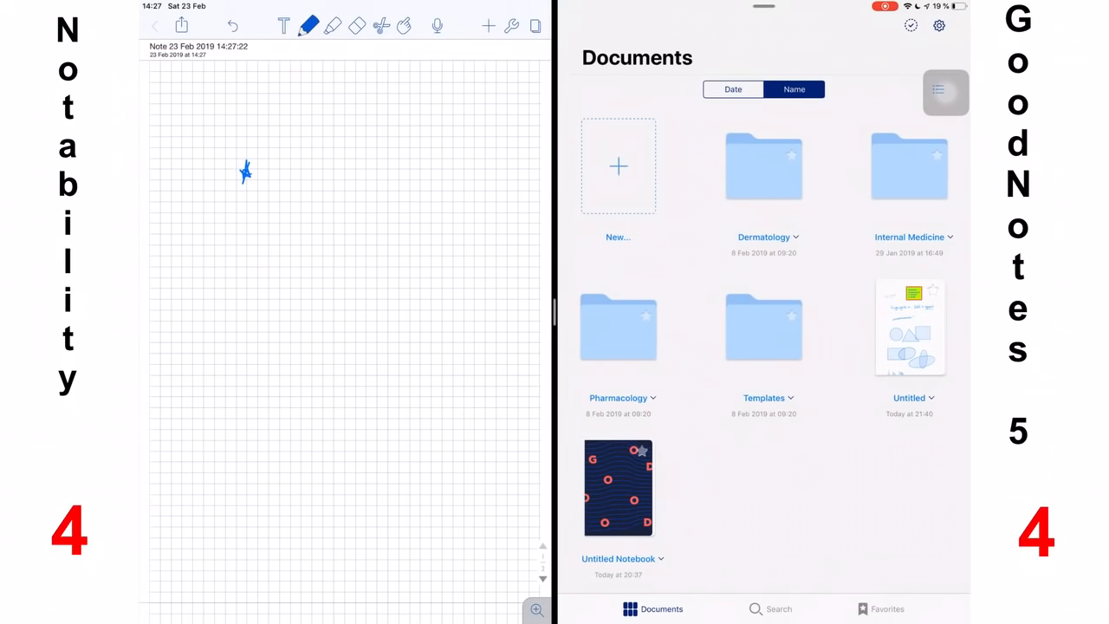
# Return to Recent Notes to see the timestamp-named notes and open a note with a logo image
pyautogui.click(181, 26)
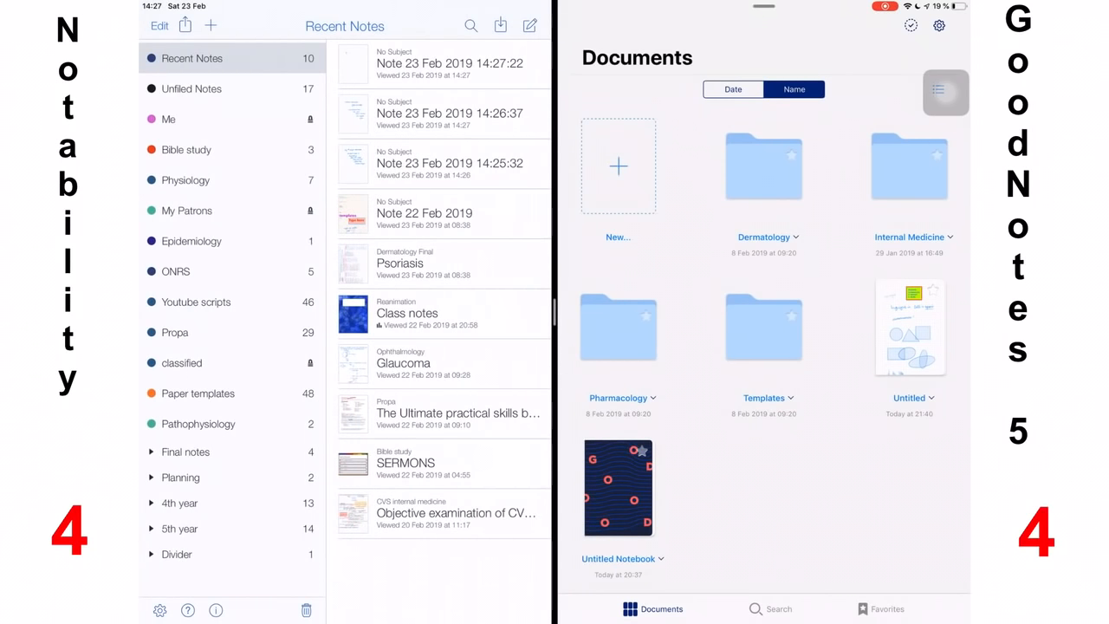
pyautogui.click(190, 88)
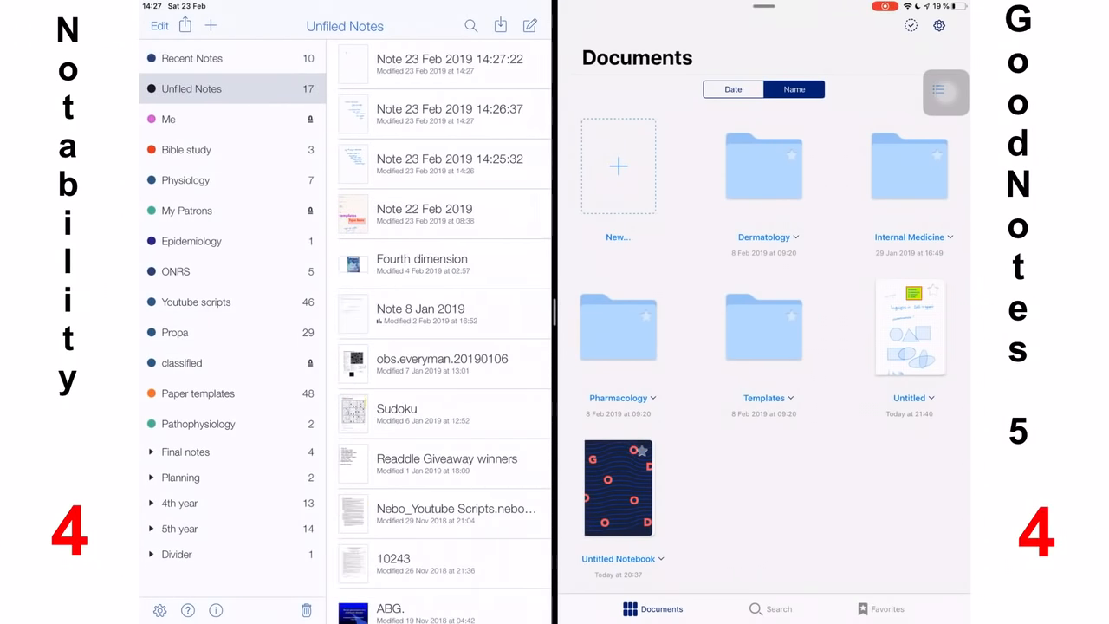
pyautogui.click(191, 59)
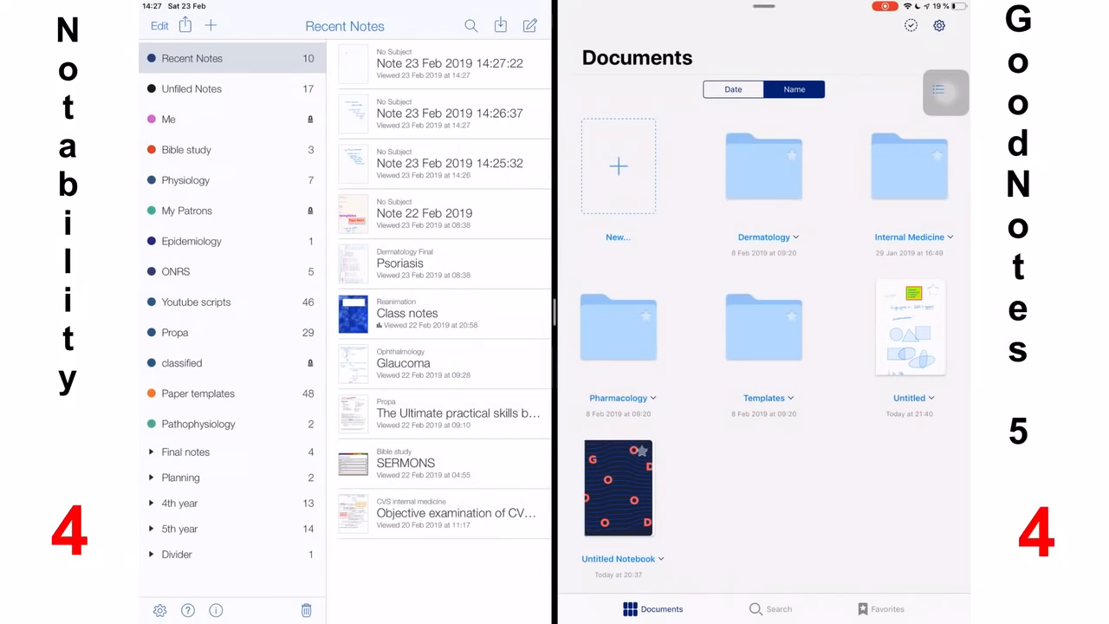
pyautogui.click(443, 213)
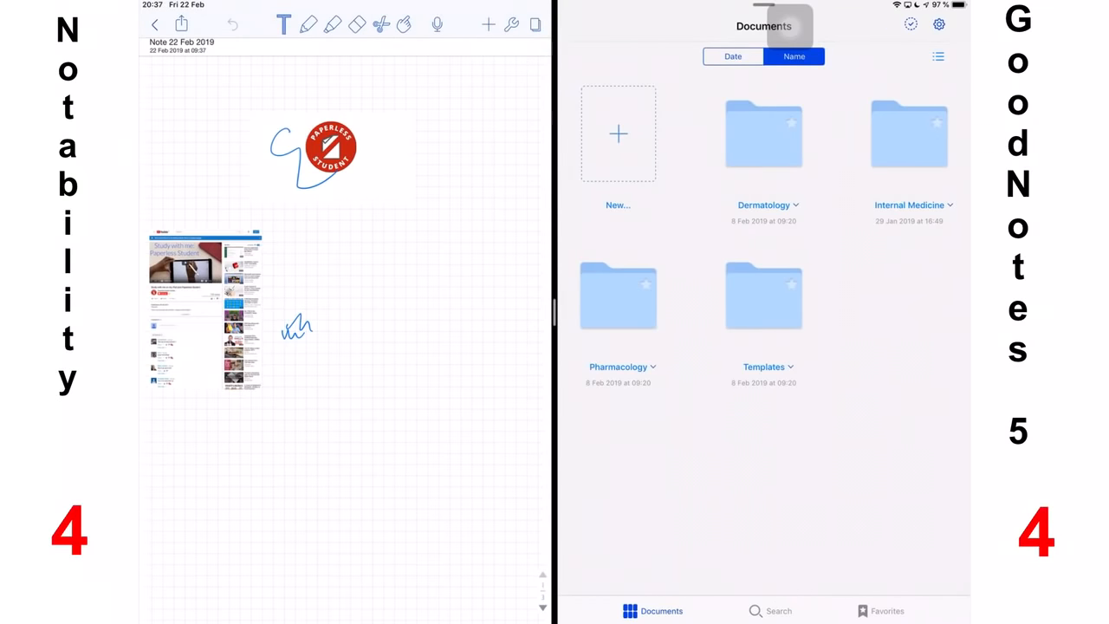
# Create an untitled GoodNotes notebook with the default cover and paper and return to the library
pyautogui.click(617, 133)
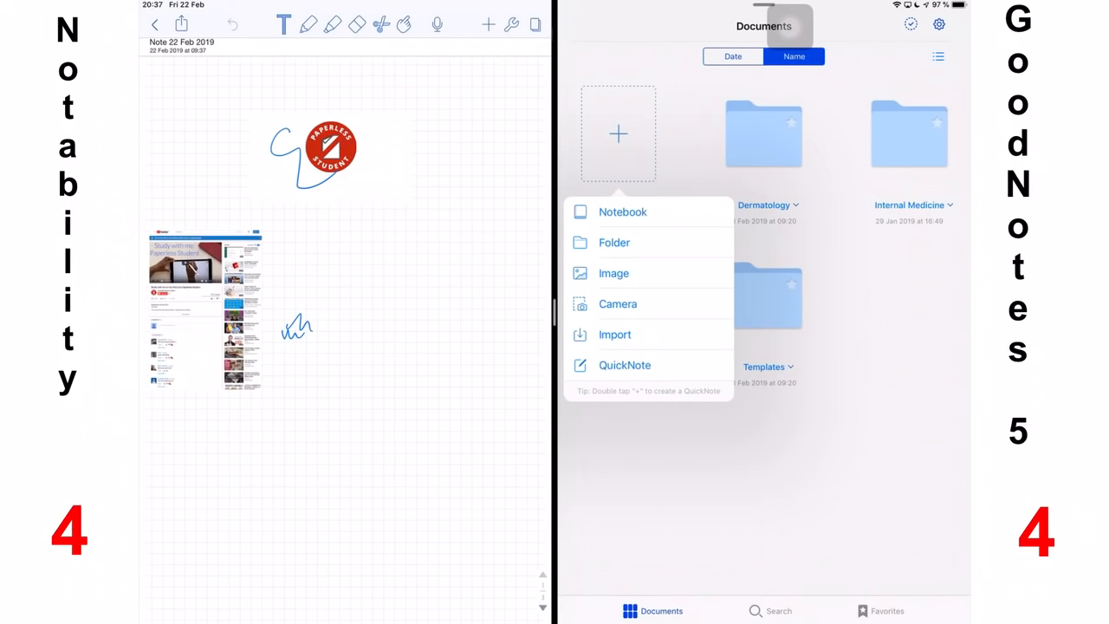
pyautogui.click(622, 211)
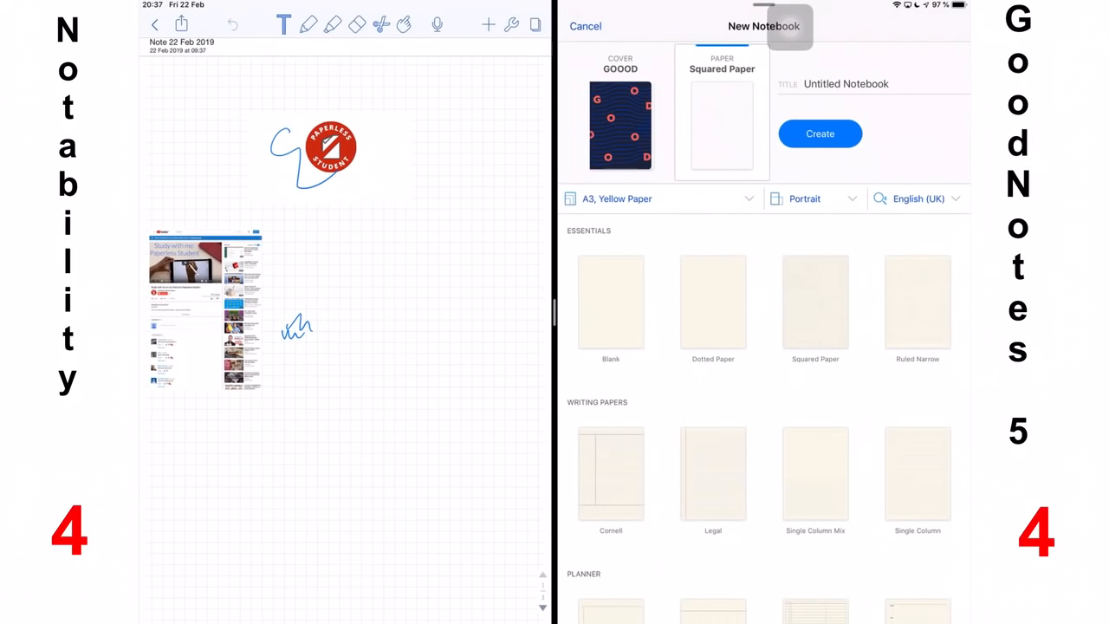
pyautogui.click(820, 133)
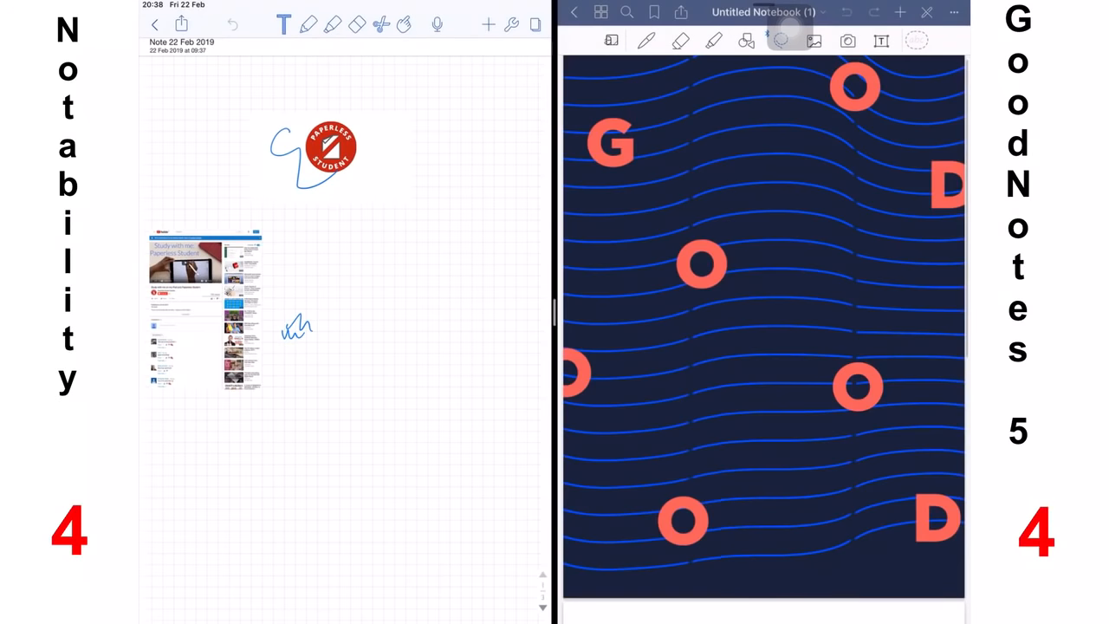
pyautogui.click(573, 12)
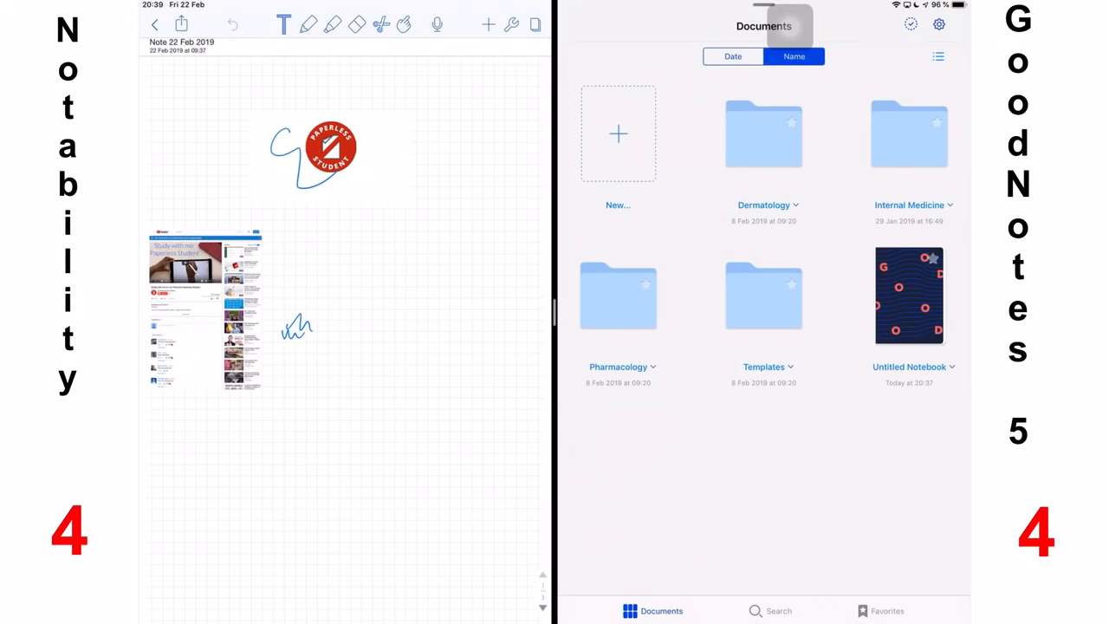
# Create a QuickNote so an untitled draft also appears in the Documents library
pyautogui.click(617, 134)
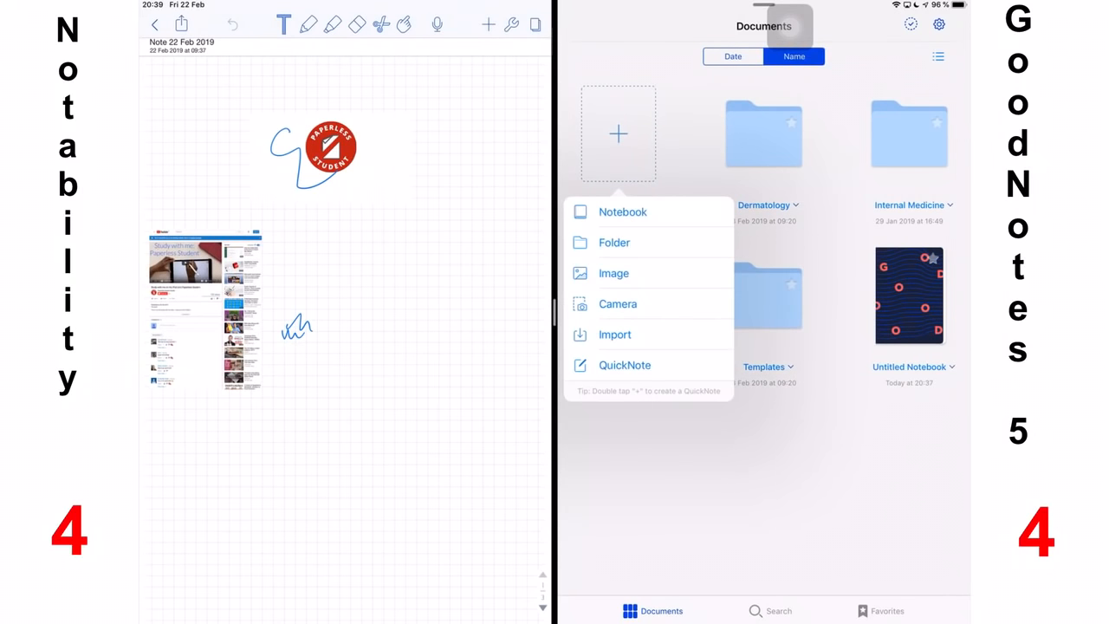
pyautogui.click(623, 212)
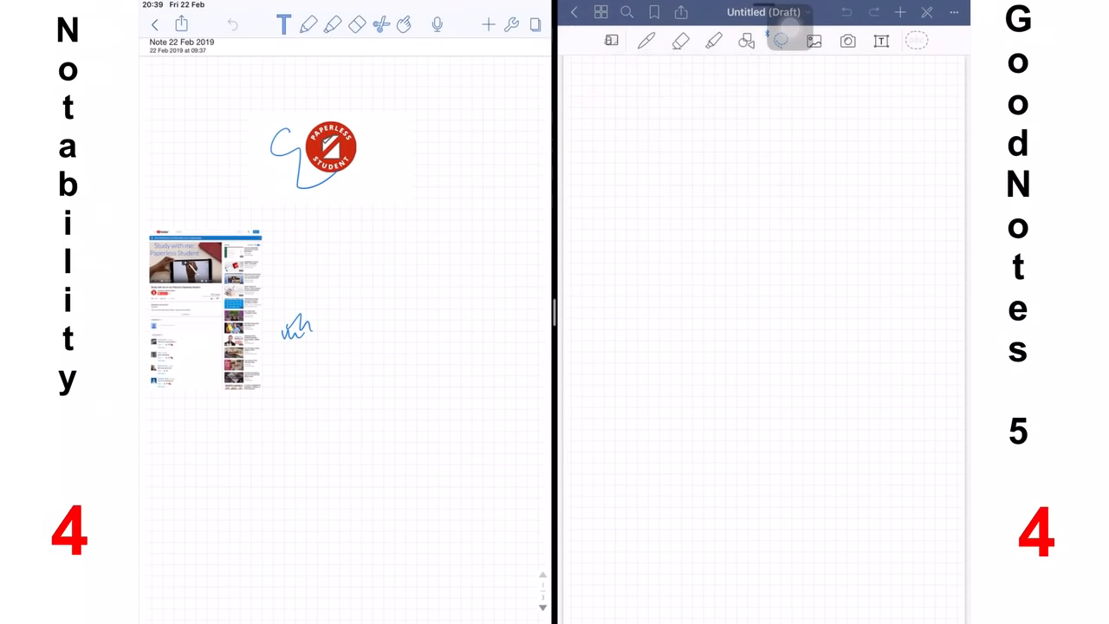
pyautogui.click(574, 11)
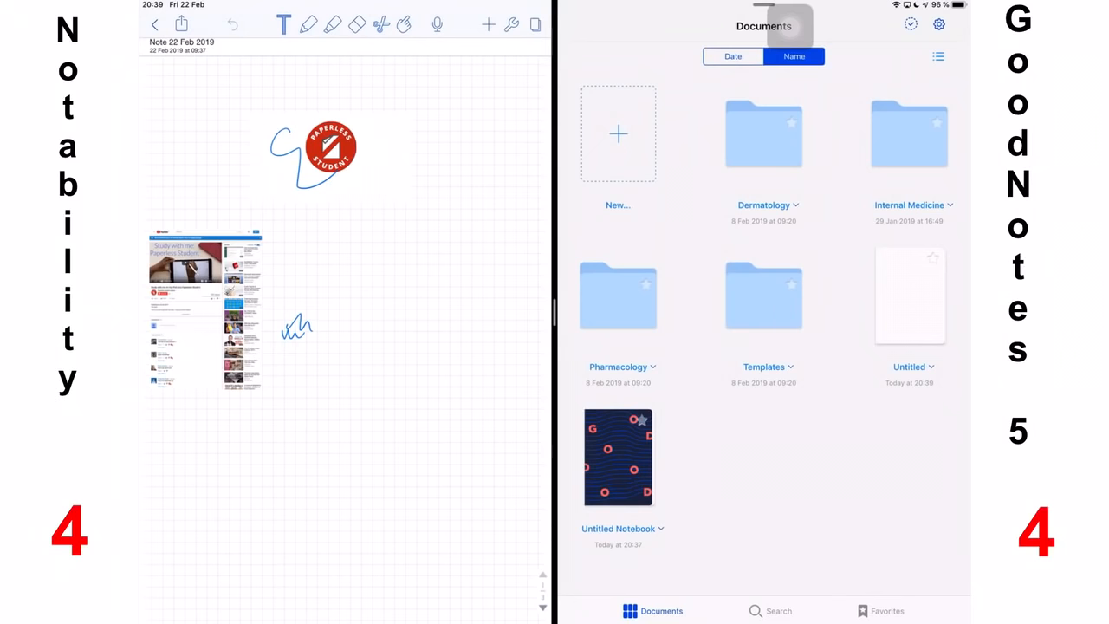
pyautogui.click(180, 24)
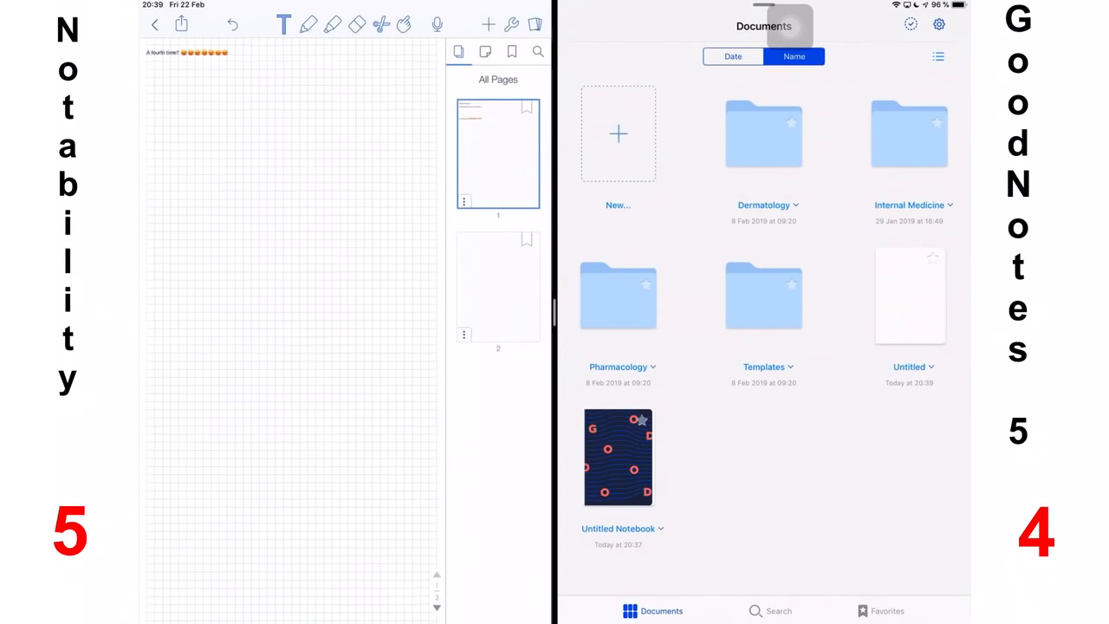
# Review Notability's Other Apps PDF export options and view the PDF page preview
pyautogui.click(180, 25)
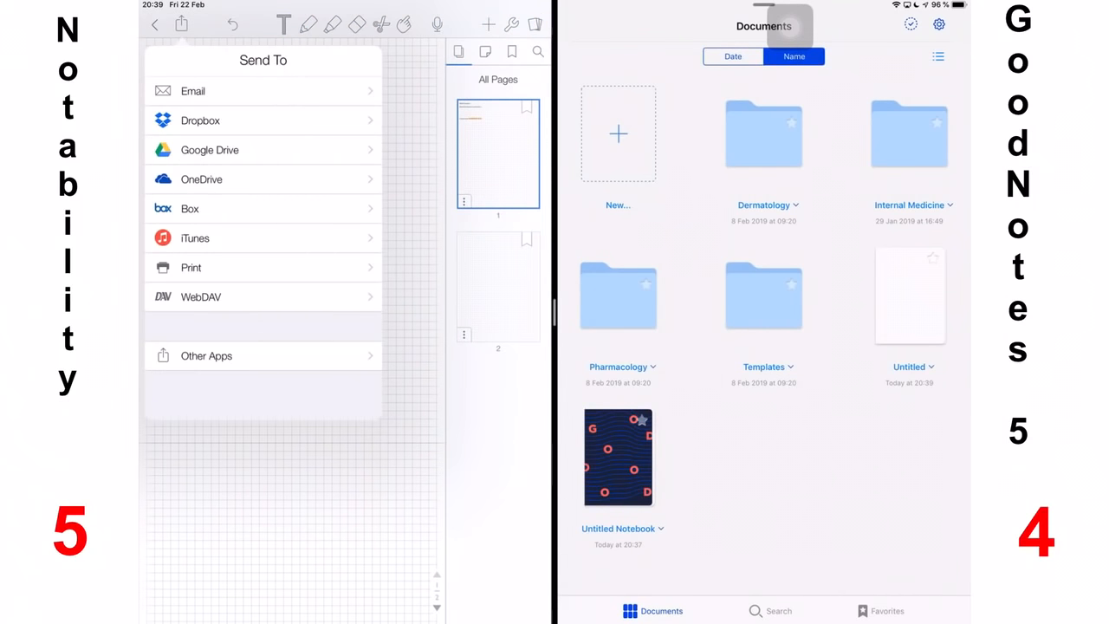
pyautogui.click(206, 355)
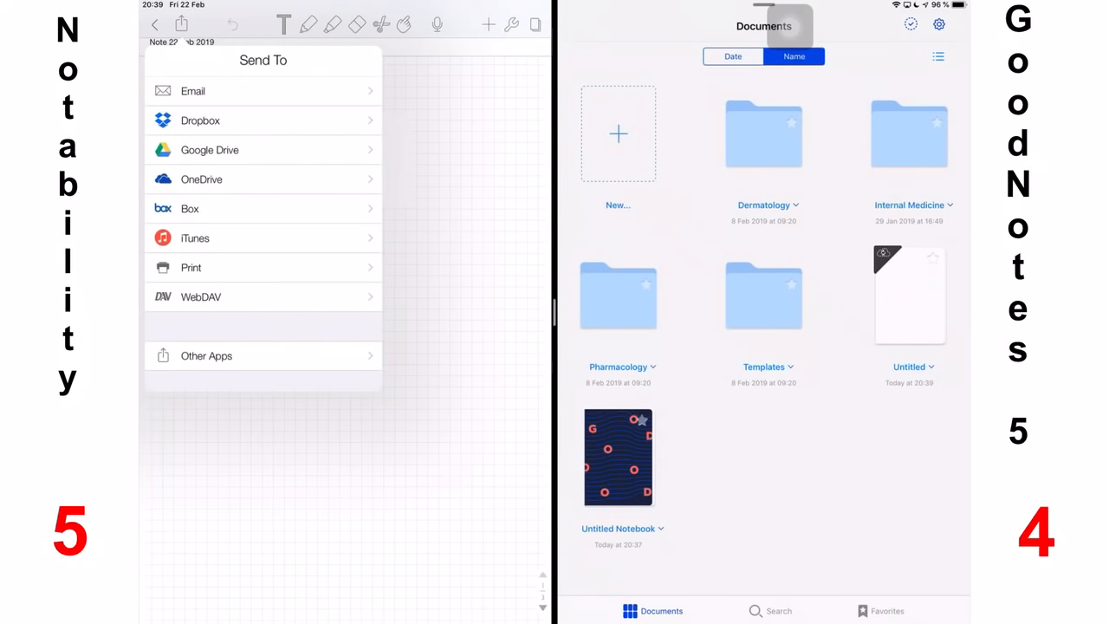
pyautogui.click(206, 355)
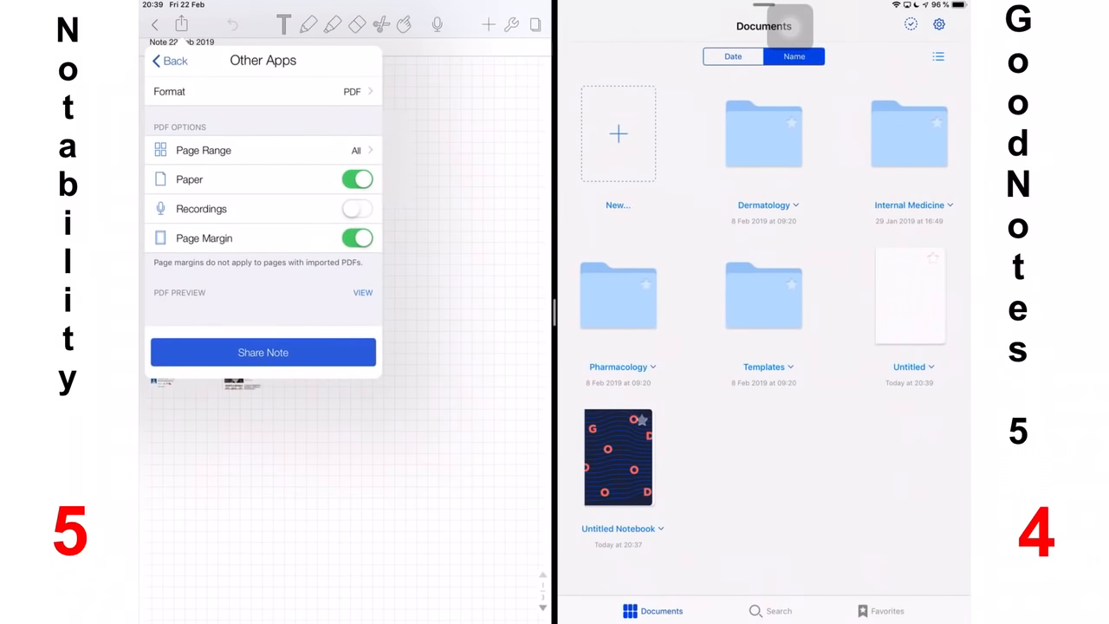
pyautogui.click(362, 291)
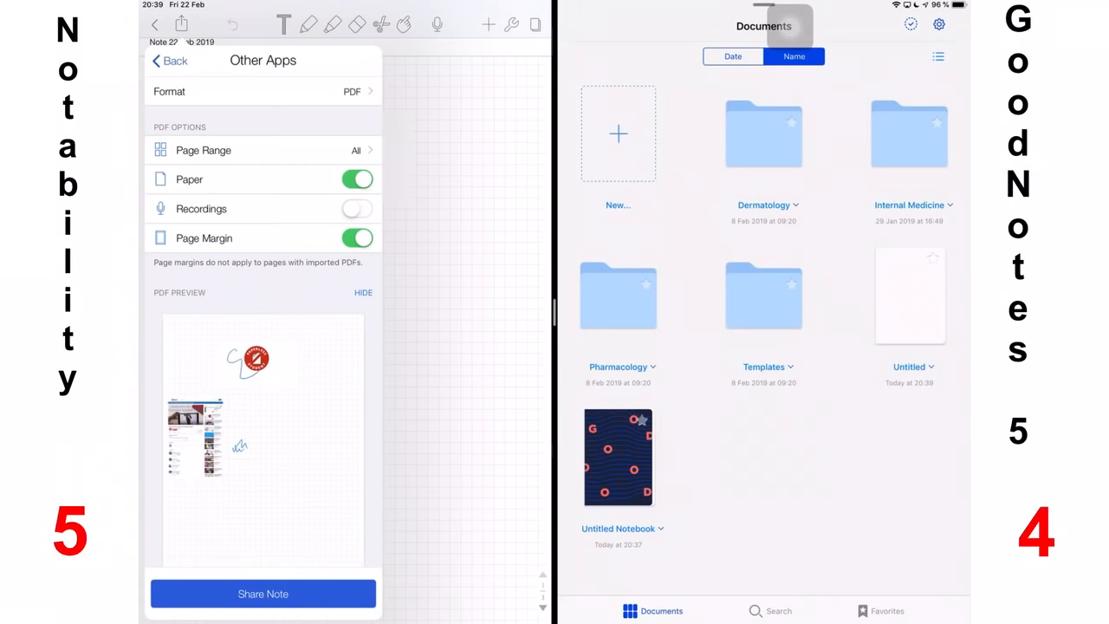
# Open the untitled GoodNotes notebook ready for typing alongside Notability
pyautogui.click(908, 295)
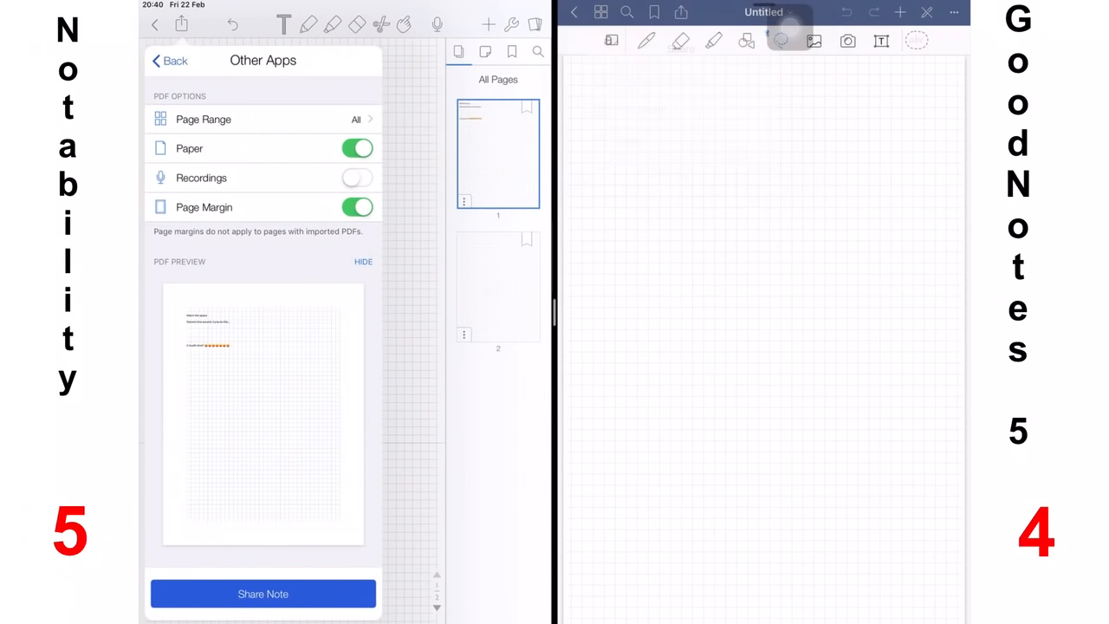
pyautogui.click(681, 12)
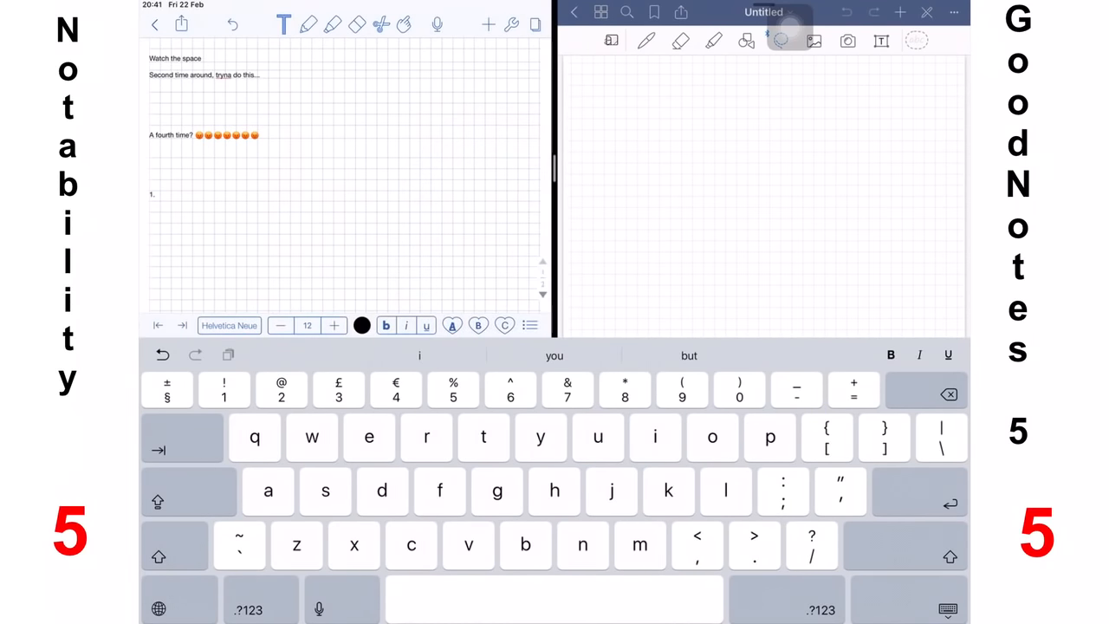
# Type styled lines in Notability and give the GoodNotes text box a yellow background
pyautogui.write('number')
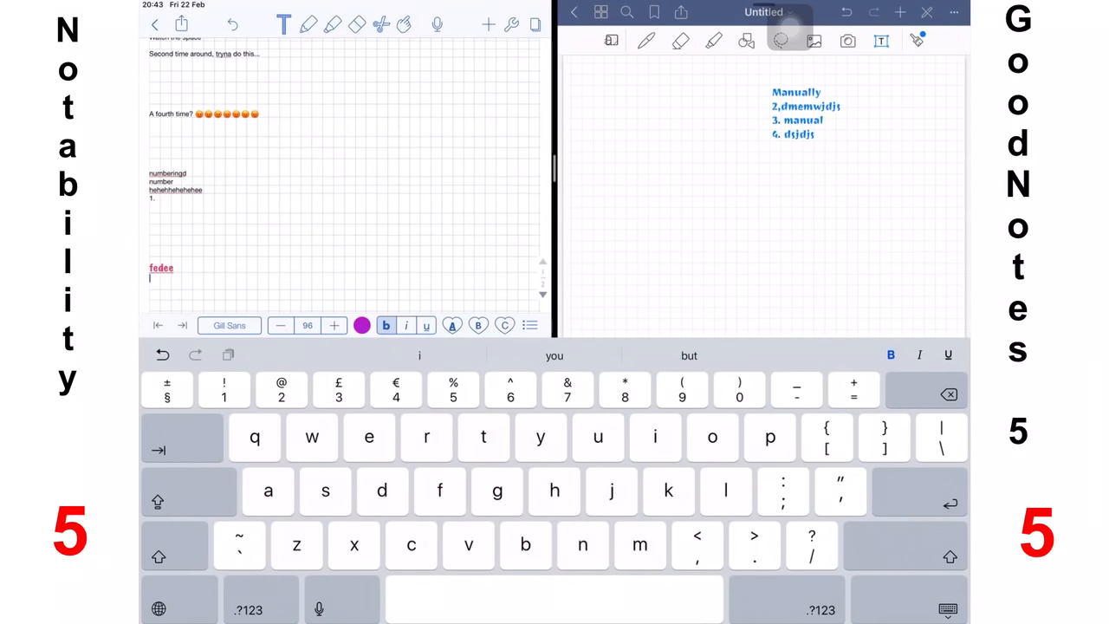
pyautogui.write('templar')
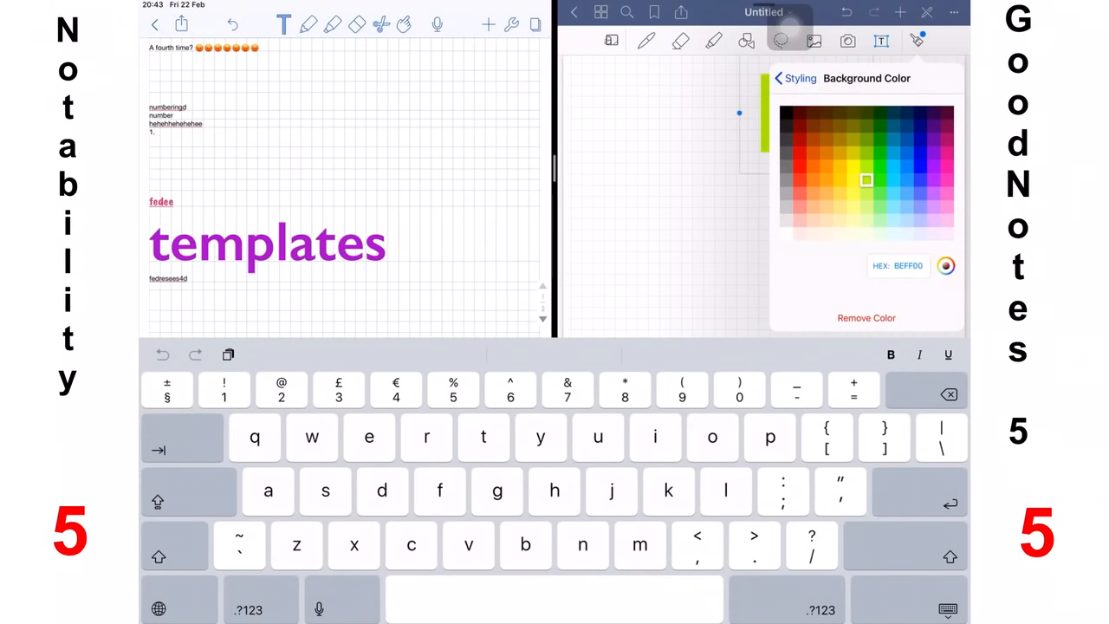
pyautogui.click(778, 78)
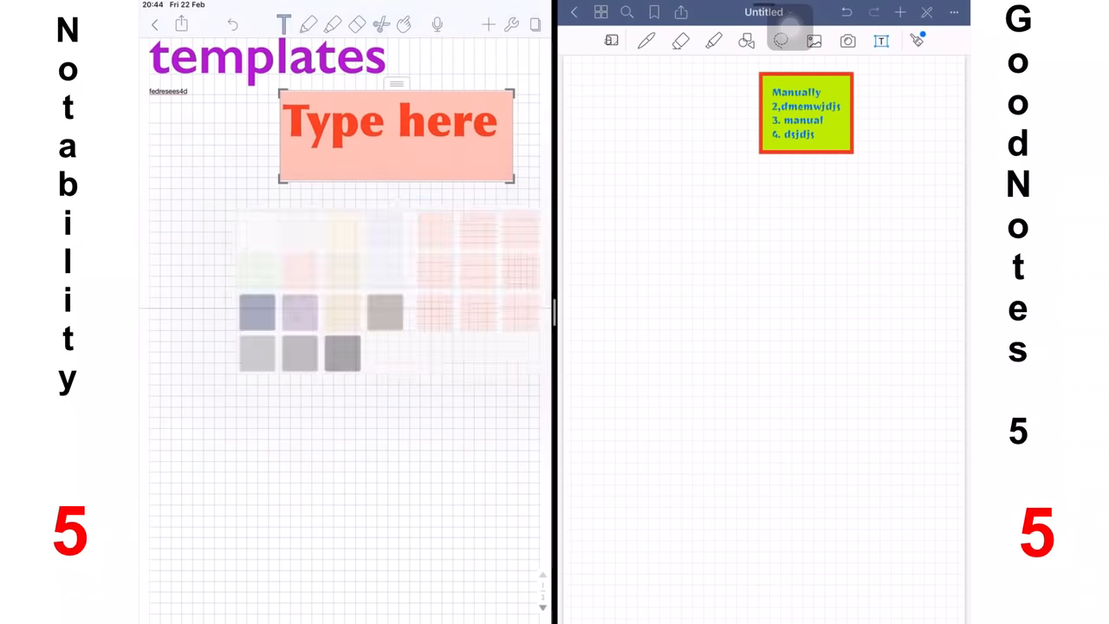
# Insert a tick-box checklist in Notability and tick off an item
pyautogui.click(308, 25)
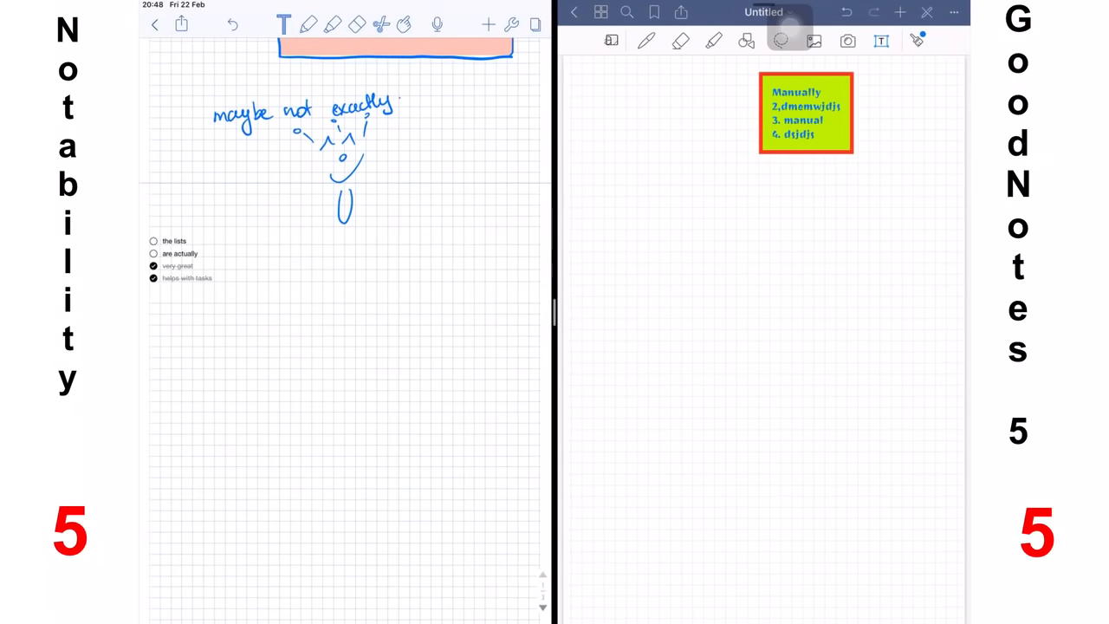
pyautogui.click(152, 241)
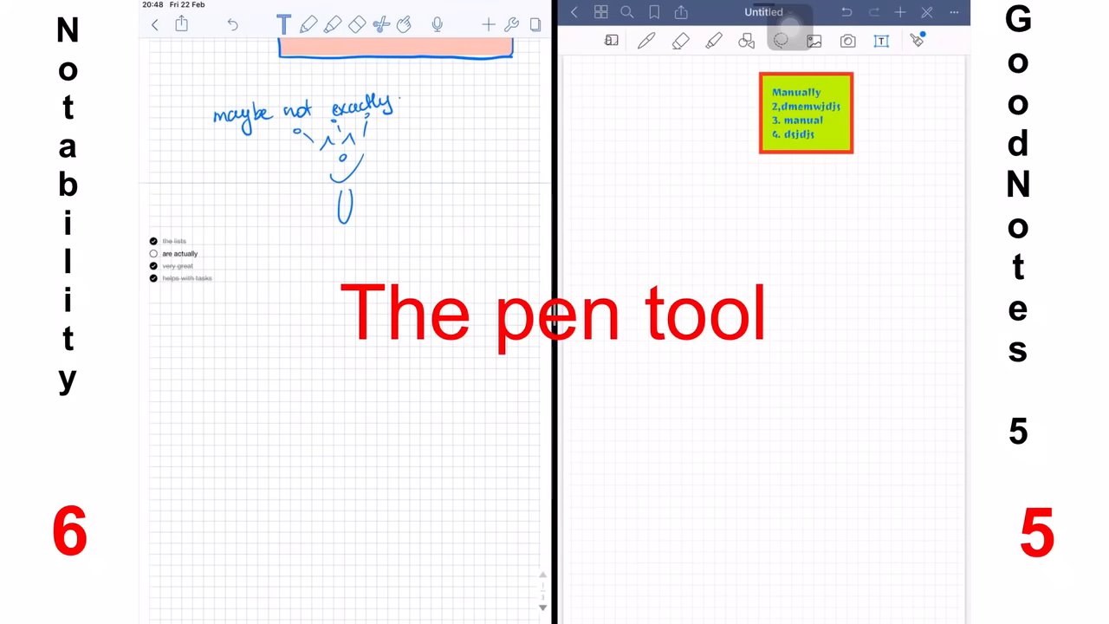
# Compare pen styles, setting the GoodNotes fountain pen from 2.0 mm back down to 0.2 mm
pyautogui.click(309, 24)
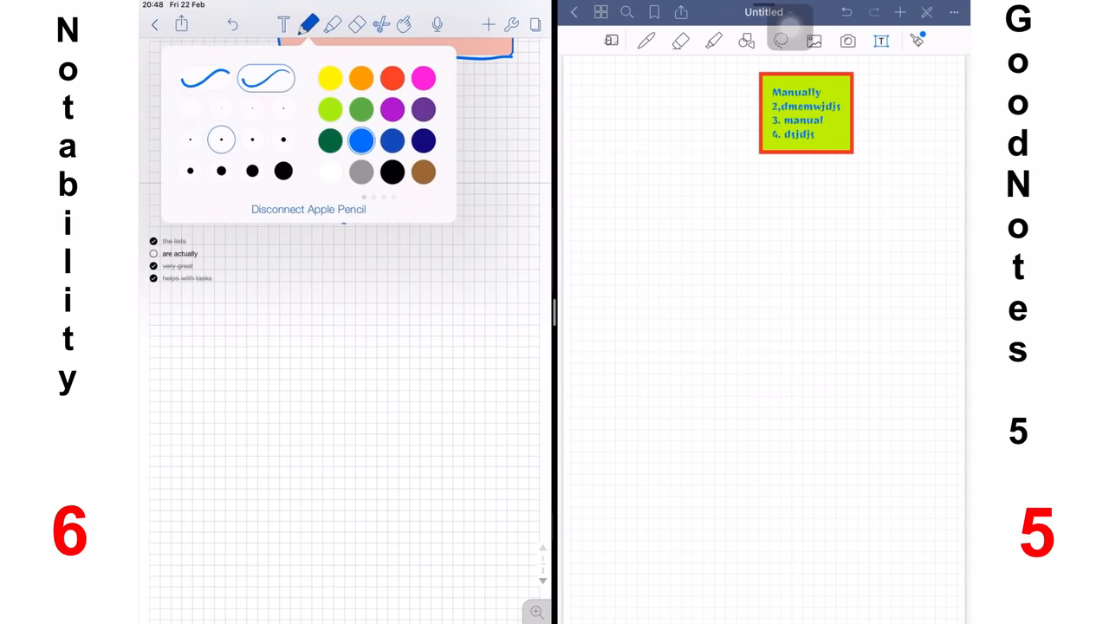
pyautogui.click(285, 138)
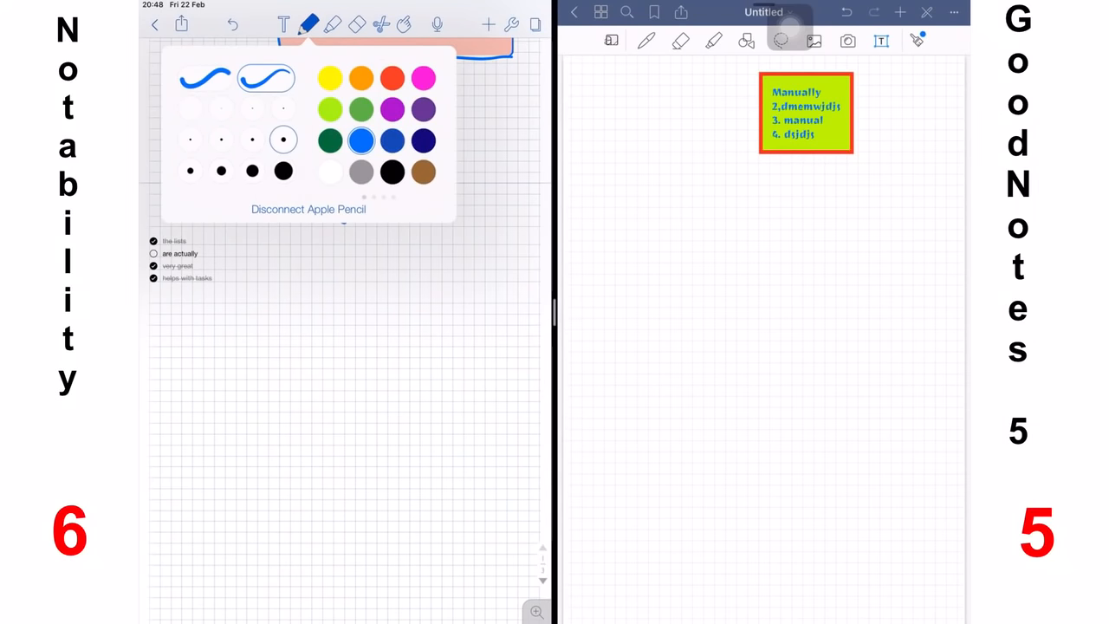
pyautogui.click(221, 139)
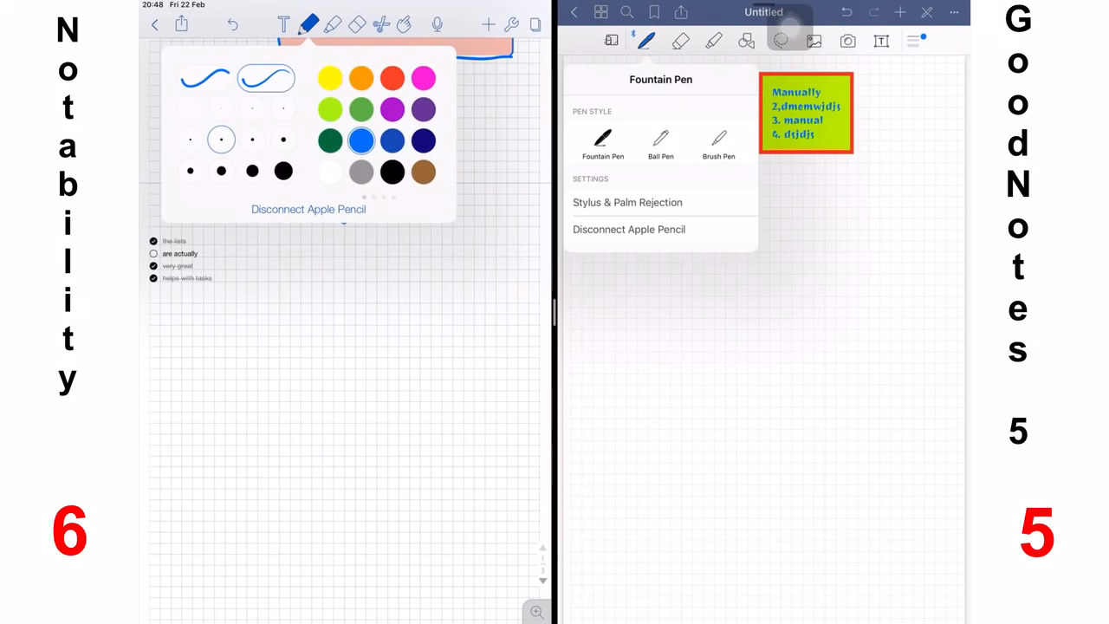
pyautogui.click(717, 138)
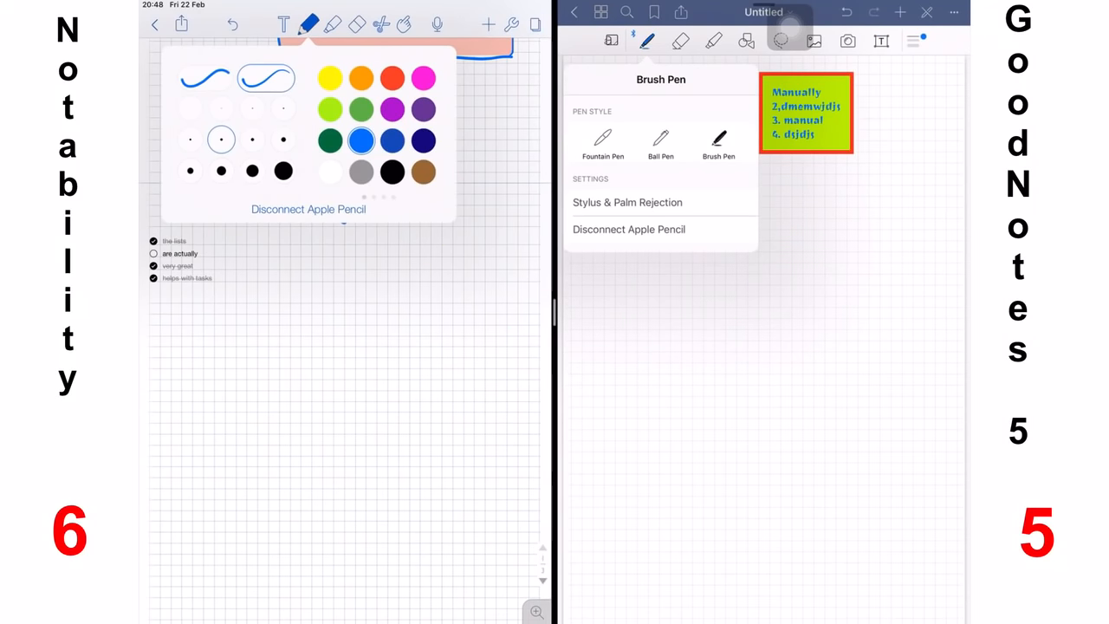
pyautogui.click(603, 138)
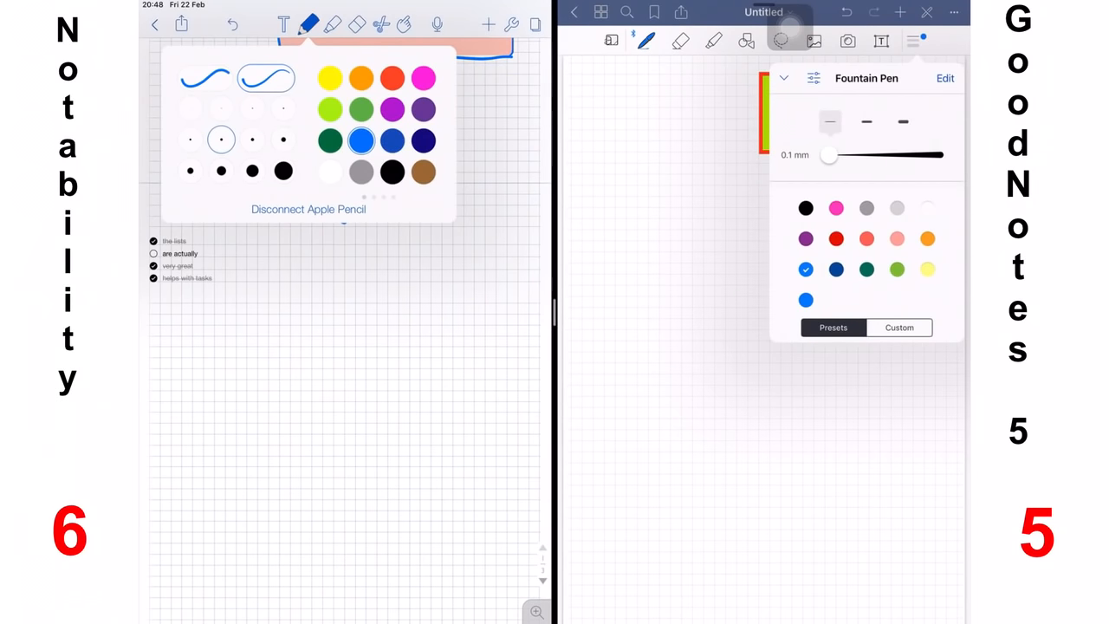
pyautogui.moveTo(828, 156); pyautogui.dragTo(939, 156)
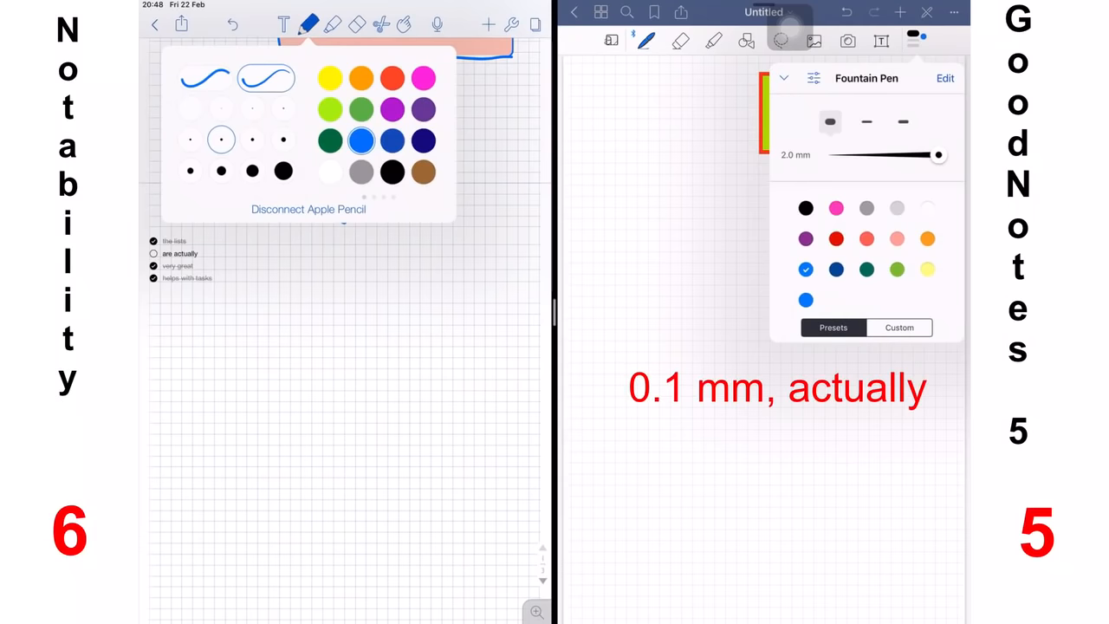
pyautogui.moveTo(937, 154); pyautogui.dragTo(837, 155)
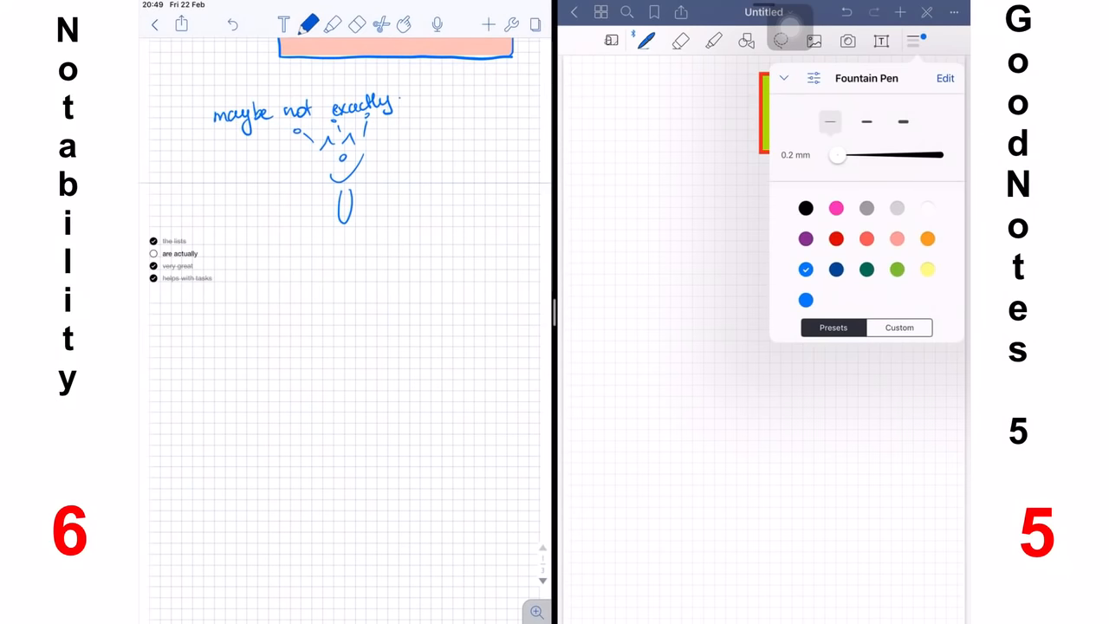
# Handwrite the 'This is a personal preference' lines on the Notability page
pyautogui.moveTo(269, 358); pyautogui.dragTo(281, 343)
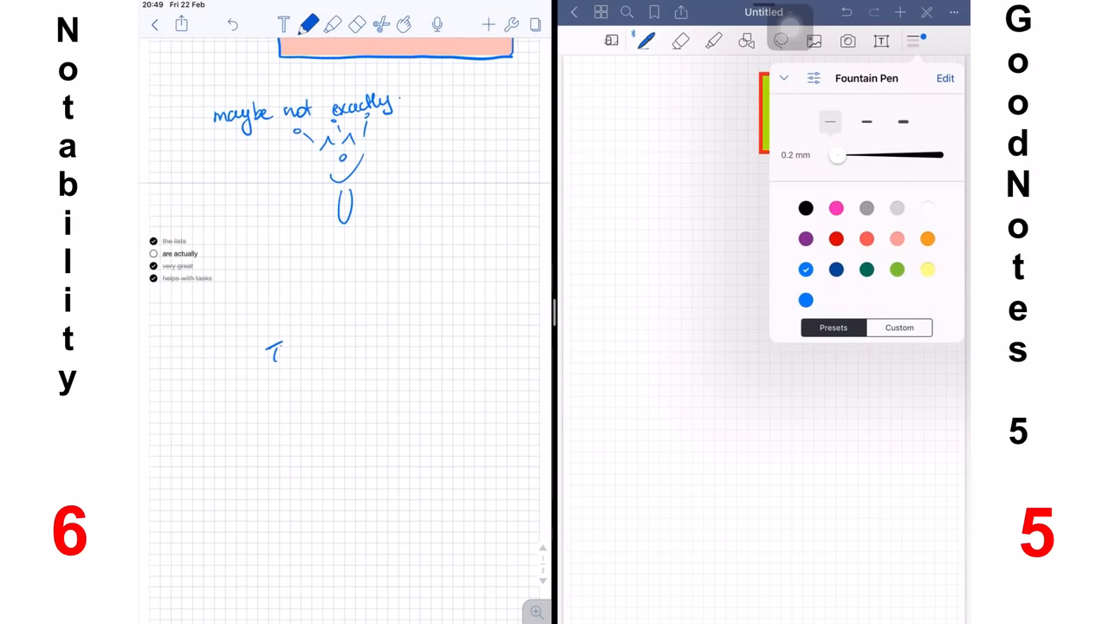
pyautogui.moveTo(277, 347); pyautogui.dragTo(364, 346)
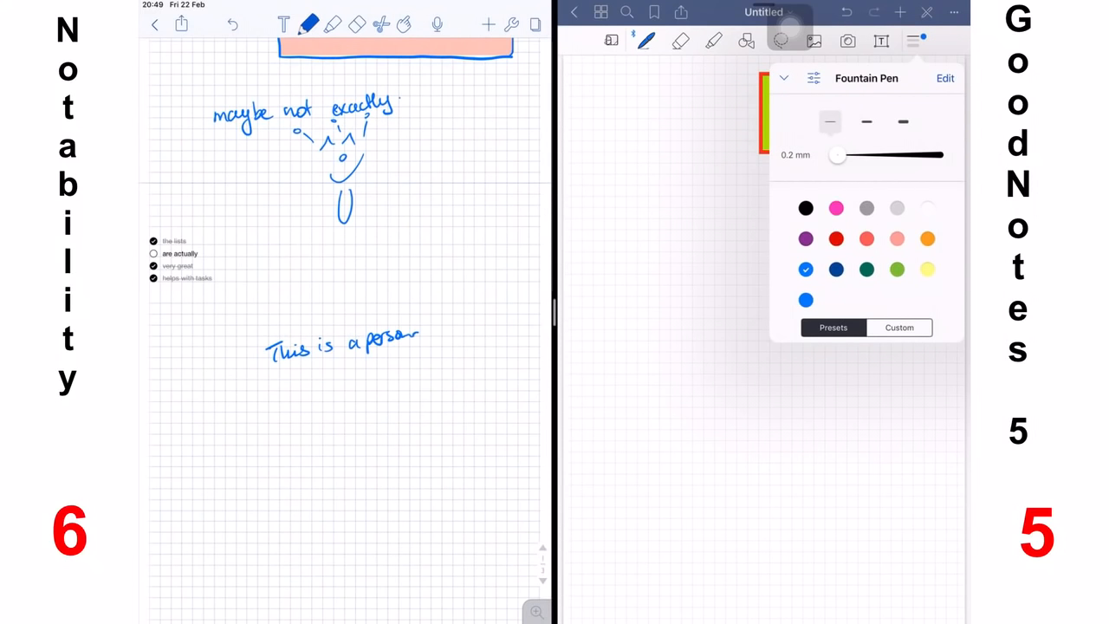
pyautogui.moveTo(398, 333); pyautogui.dragTo(364, 382)
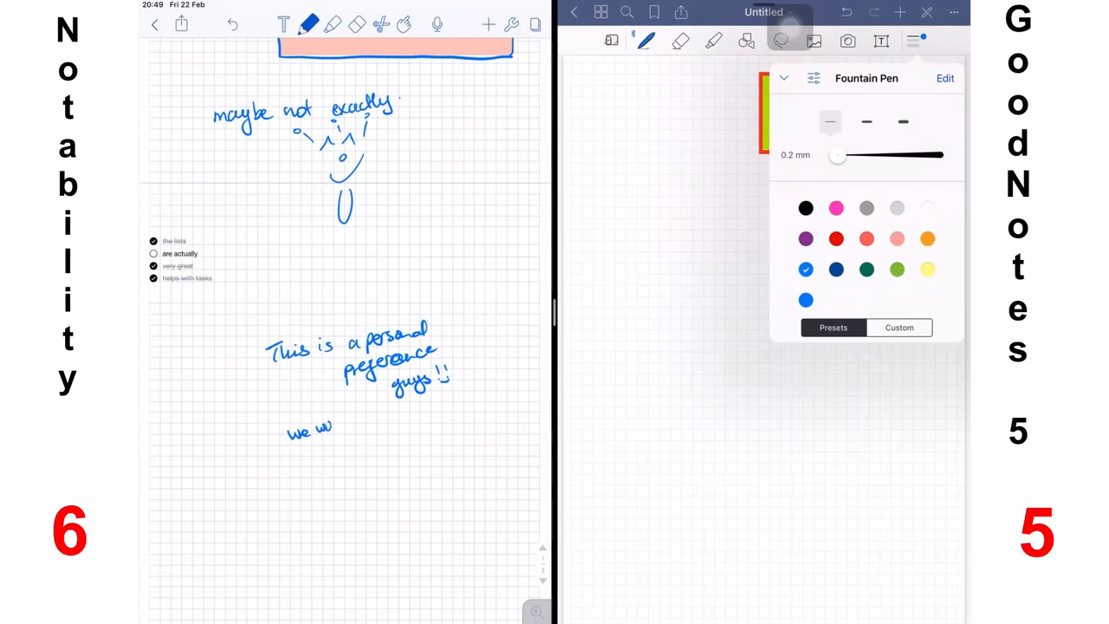
pyautogui.write('will all have different')
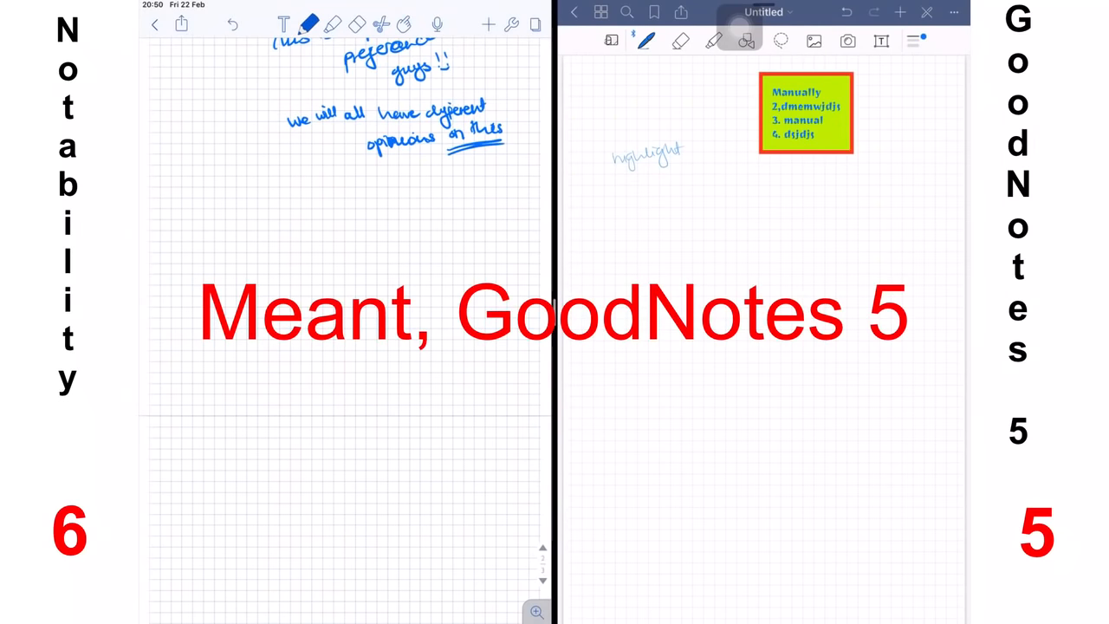
# Highlight the personal preference line yellow in Notability and the handwritten line in GoodNotes
pyautogui.click(308, 24)
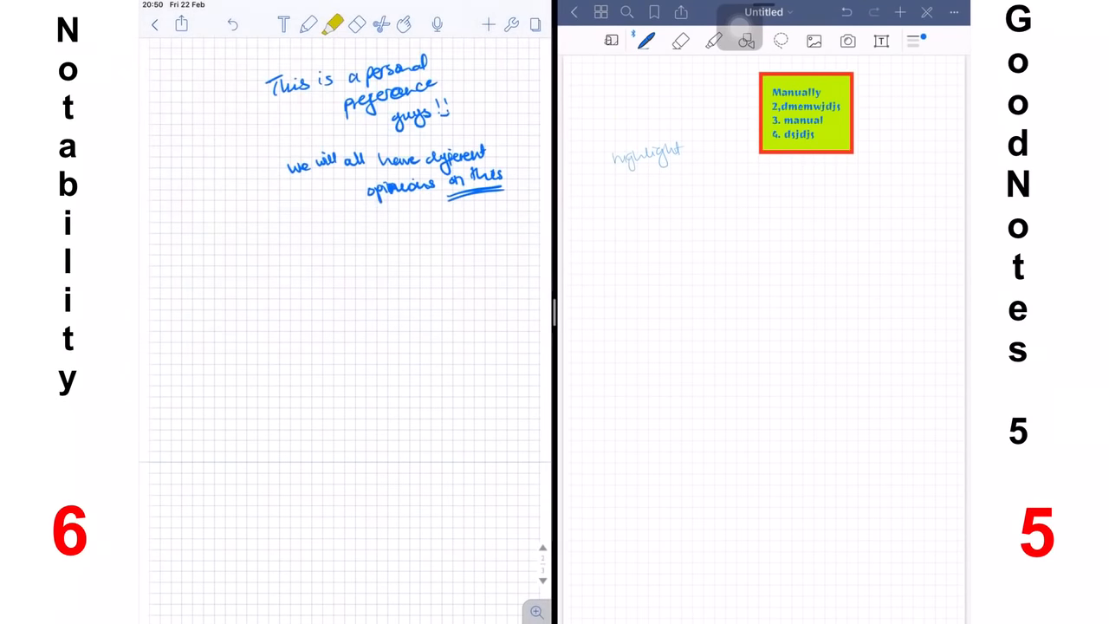
pyautogui.moveTo(274, 83); pyautogui.dragTo(437, 78)
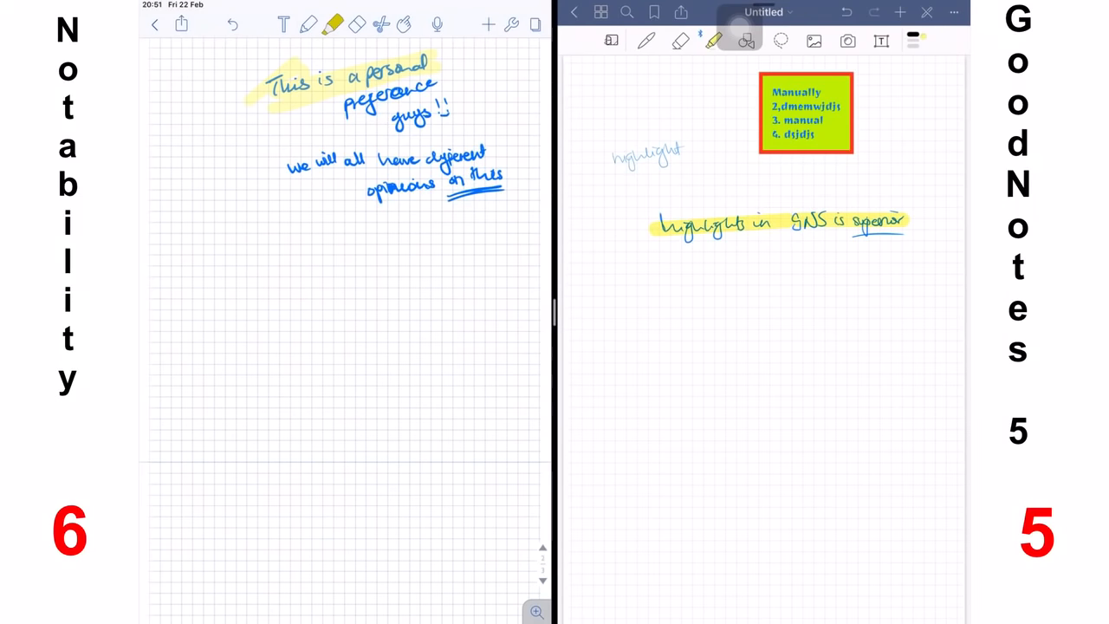
pyautogui.click(714, 41)
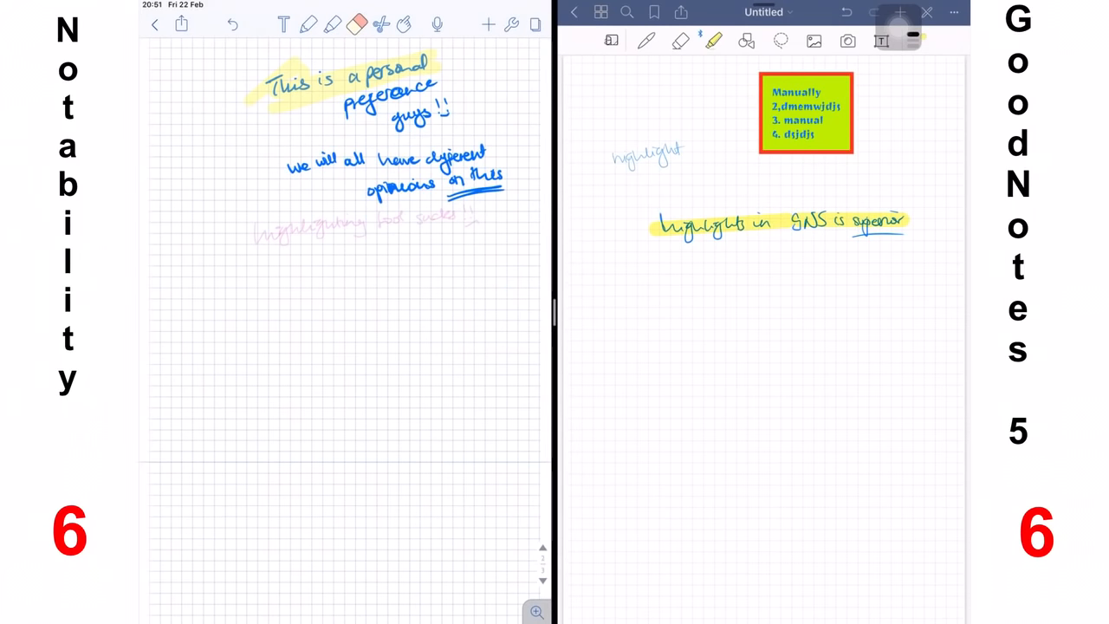
# Erase only the yellow highlight in GoodNotes, write awesomeness! and lasso the handwriting
pyautogui.click(679, 41)
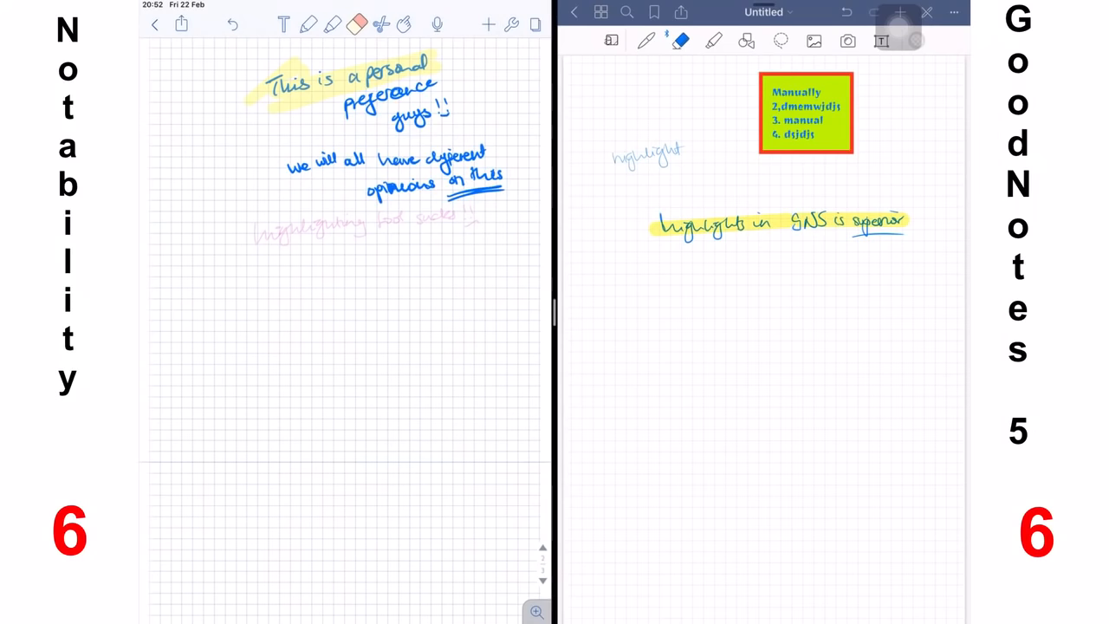
pyautogui.click(680, 41)
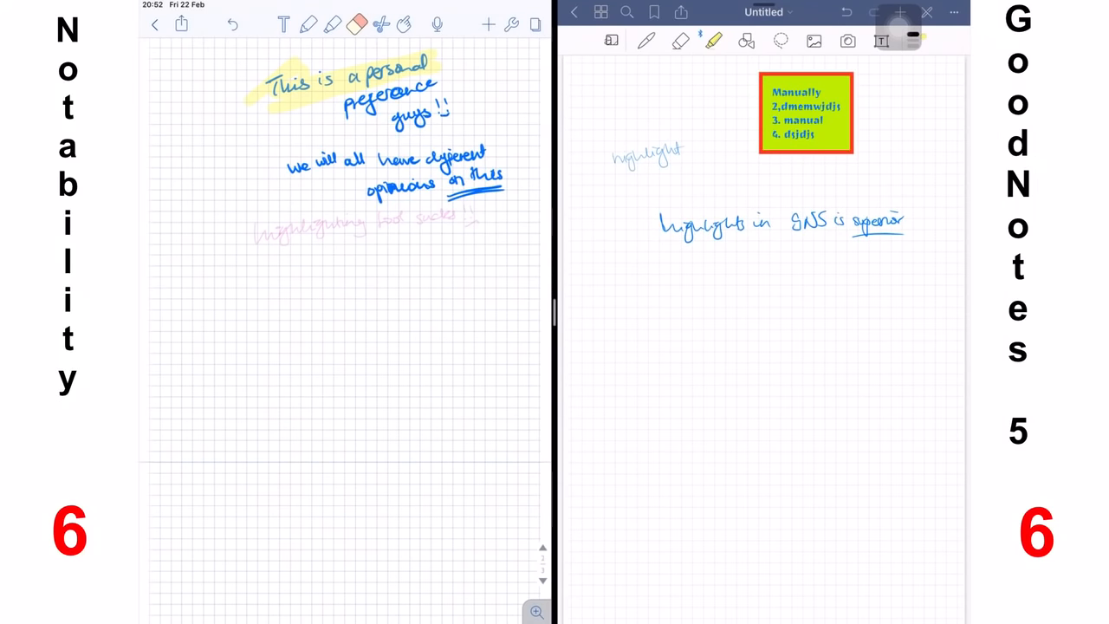
pyautogui.click(645, 41)
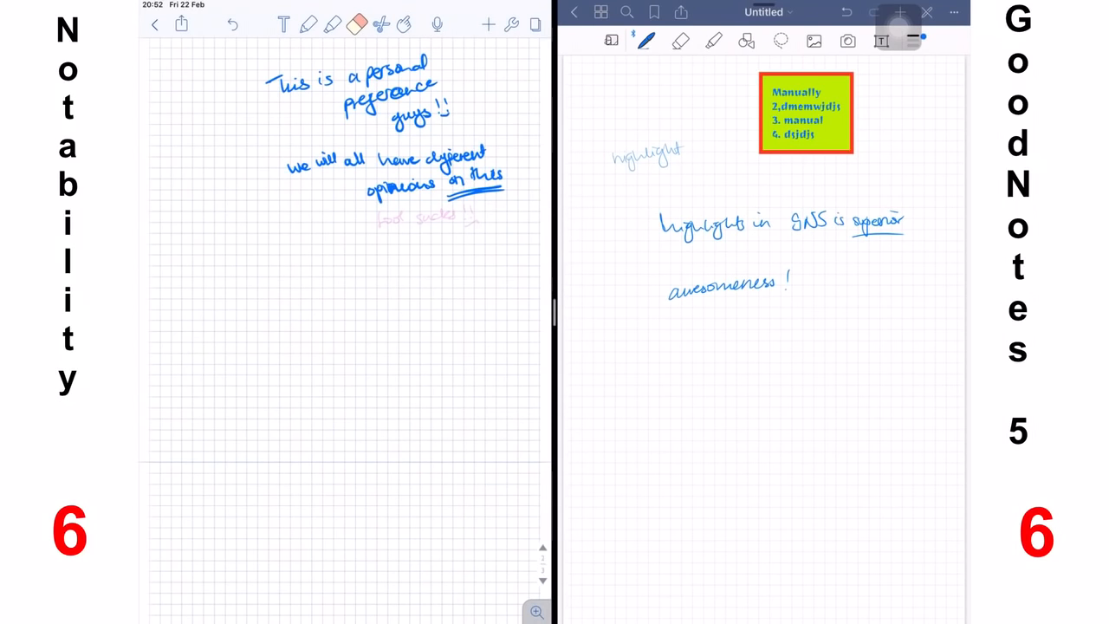
pyautogui.moveTo(264, 78); pyautogui.dragTo(437, 78)
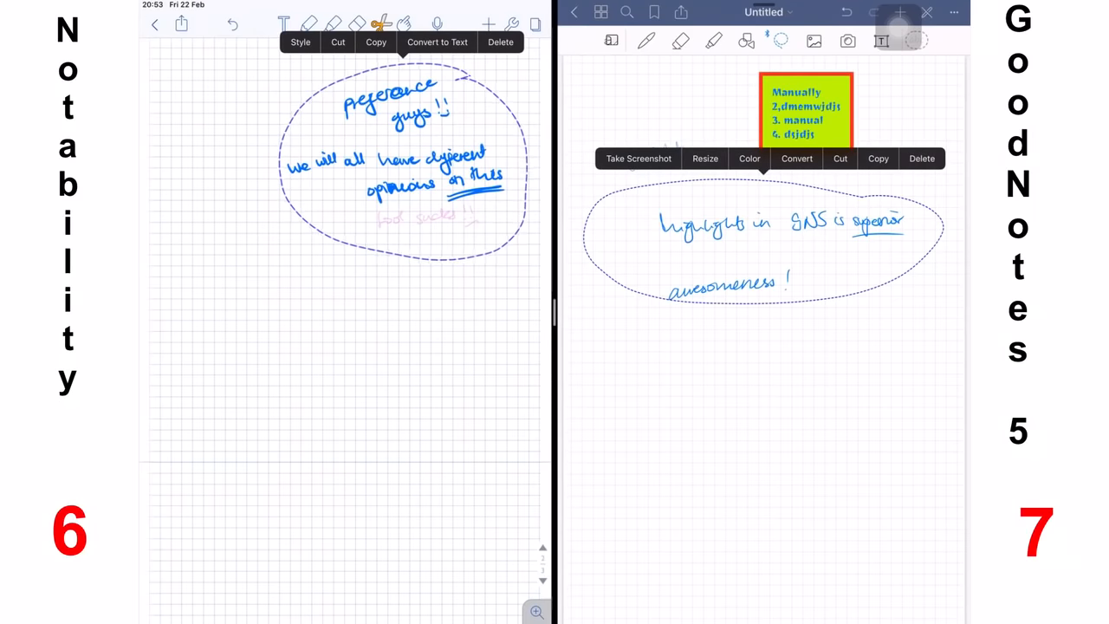
# Screenshot the lassoed handwriting, dismiss the preview and write 'works too'
pyautogui.click(637, 157)
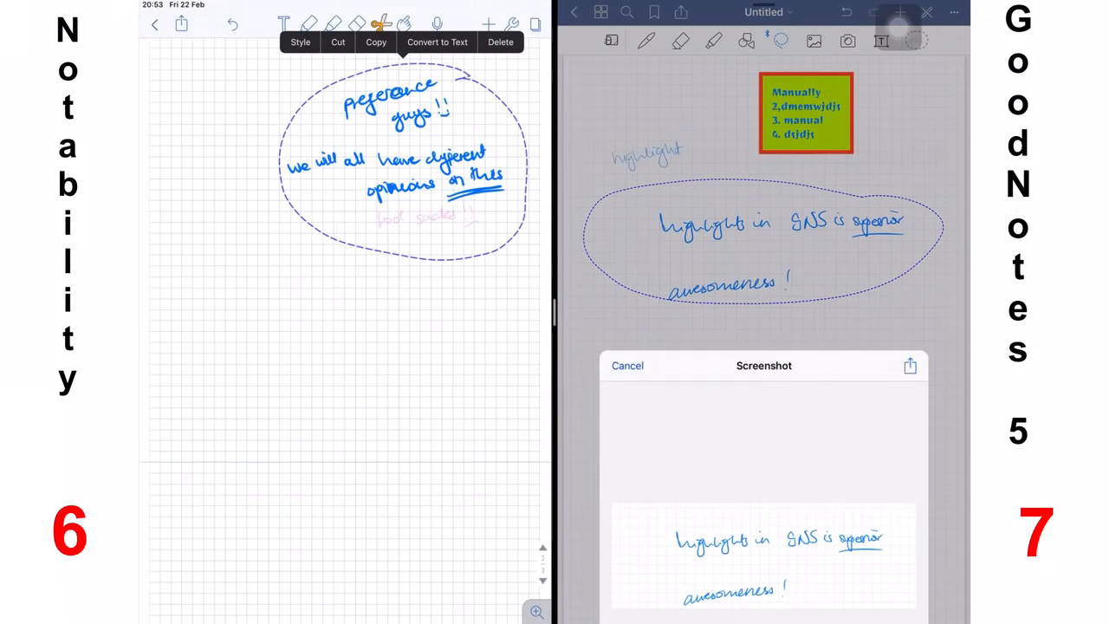
pyautogui.click(627, 363)
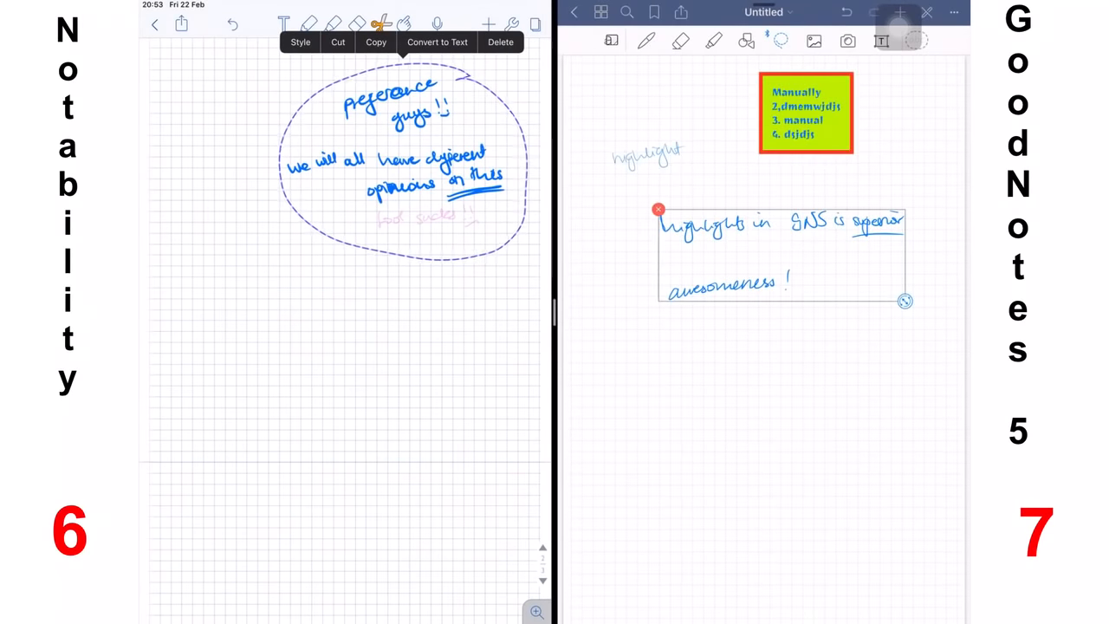
pyautogui.moveTo(904, 301); pyautogui.dragTo(887, 228)
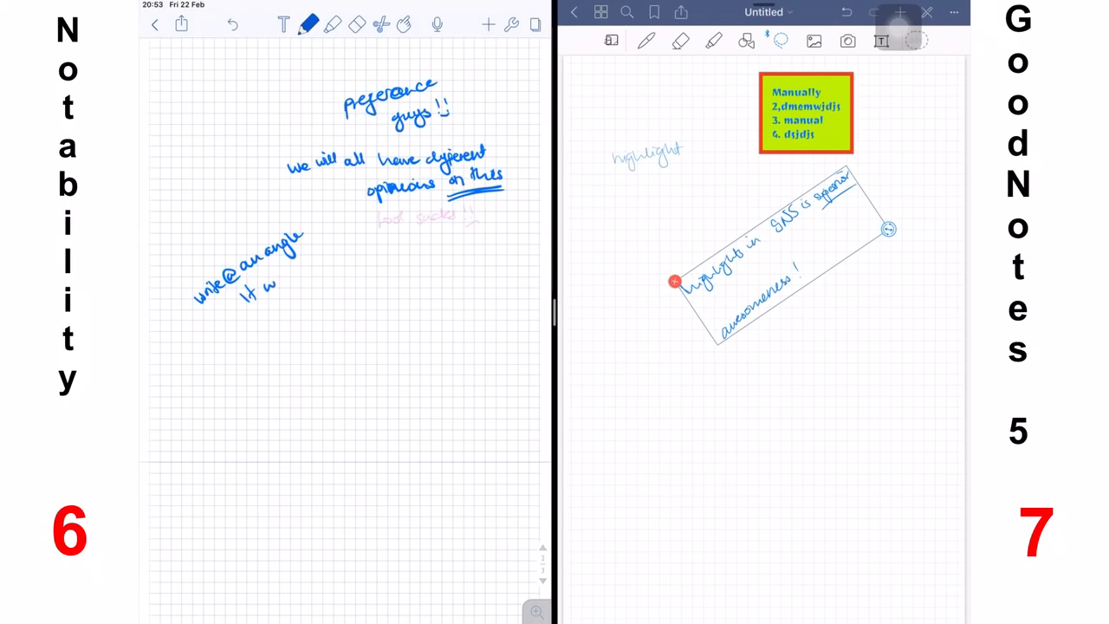
pyautogui.write('works')
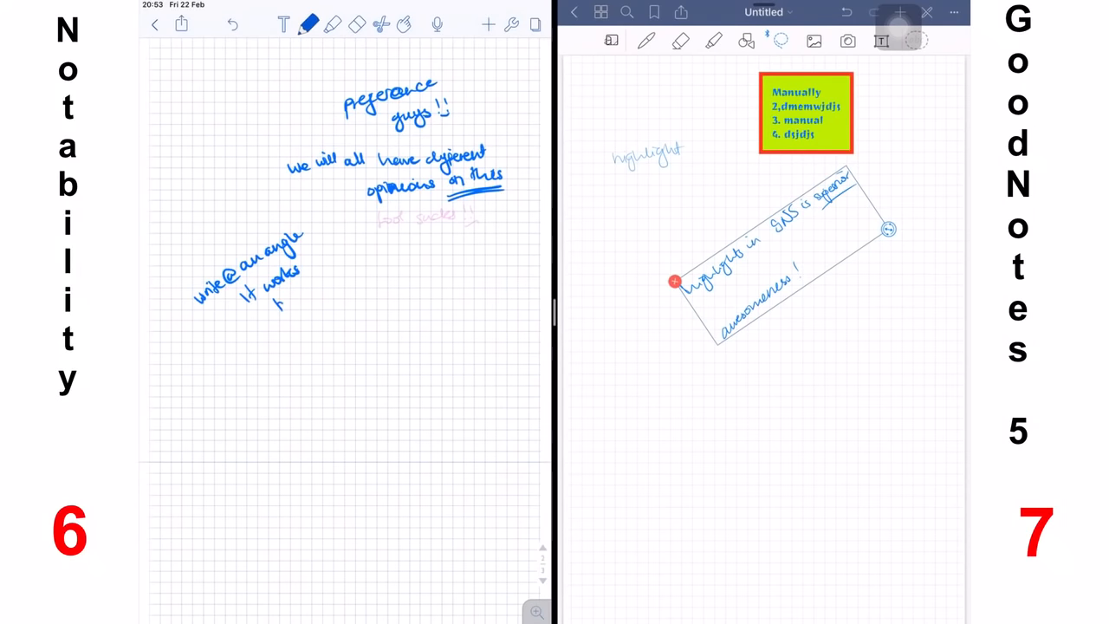
pyautogui.write('too')
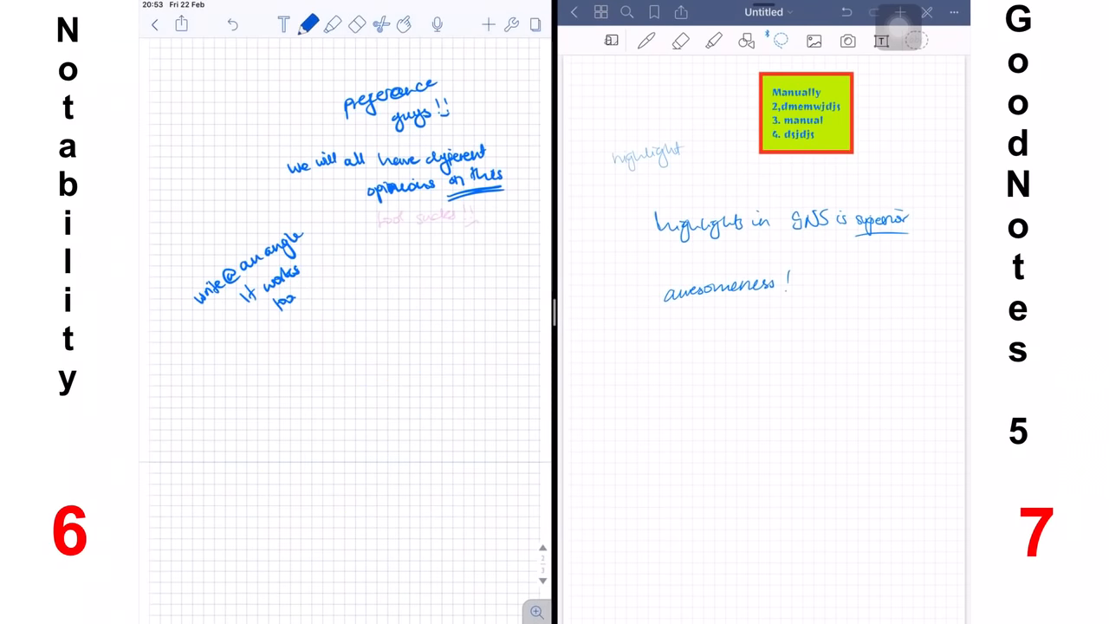
# Show the lasso selection toggles, then the Stylus & Palm Rejection settings in GoodNotes
pyautogui.click(779, 42)
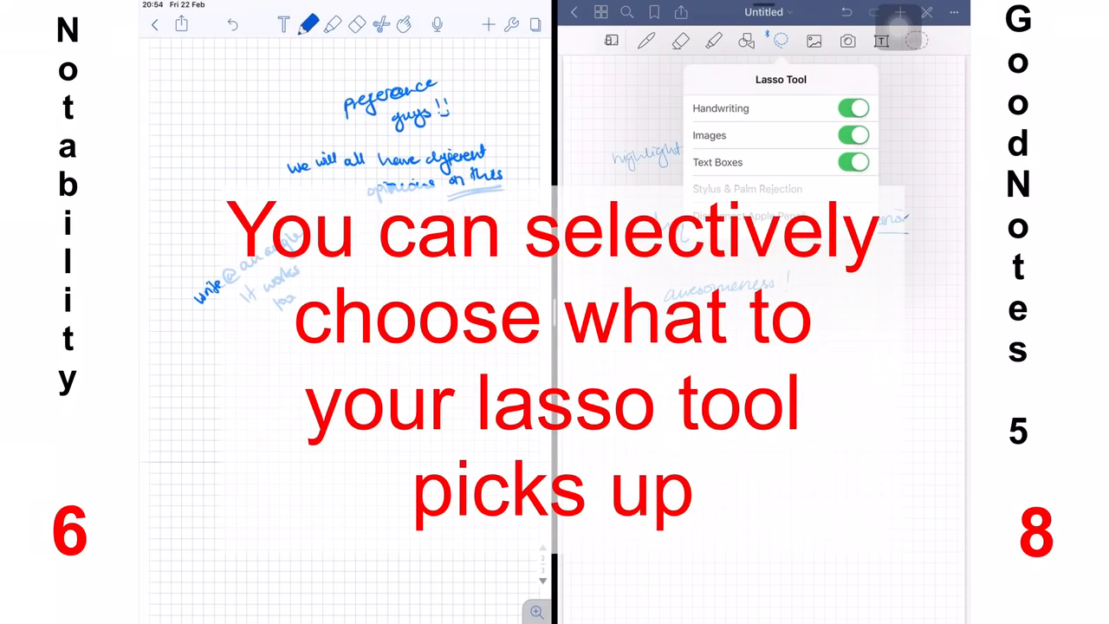
pyautogui.click(747, 187)
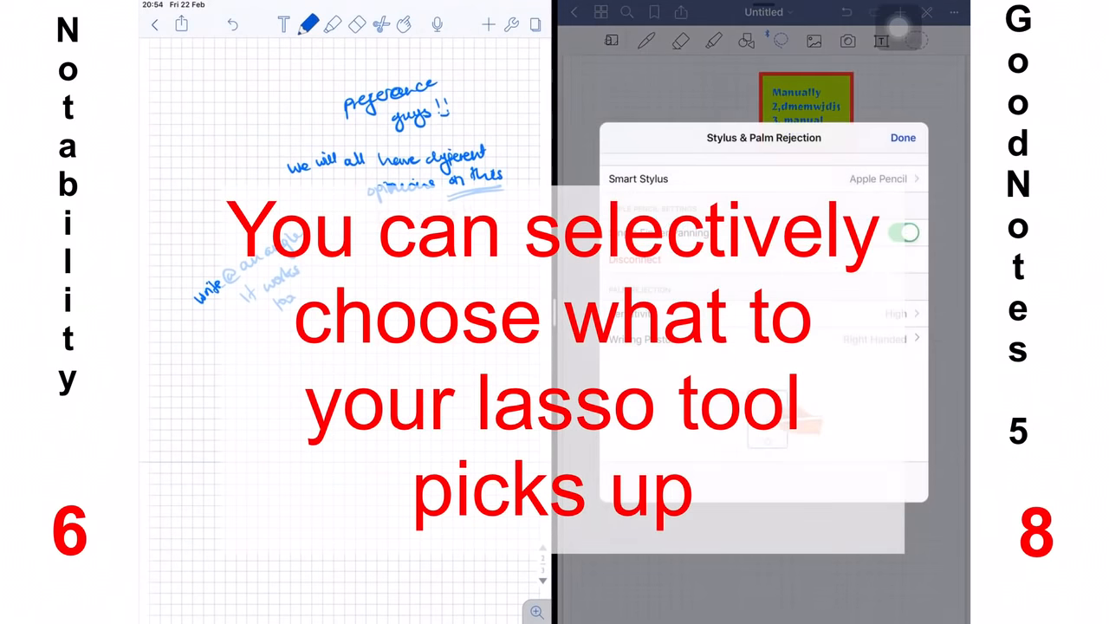
pyautogui.click(903, 138)
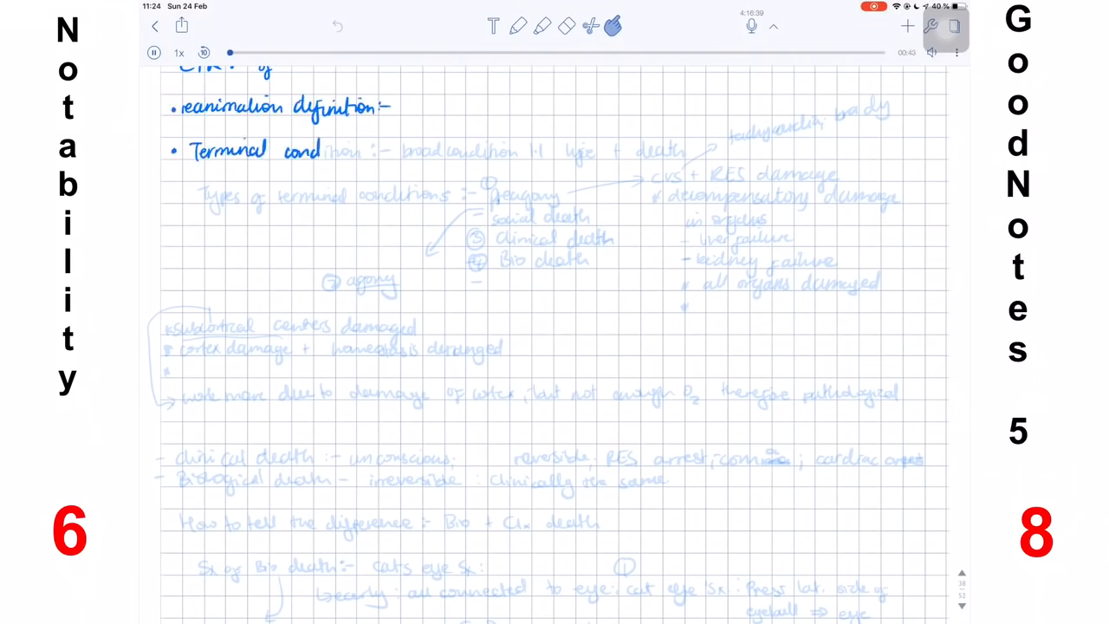
# Replay the recorded terminal conditions note, scrolling down as the ink darkens
pyautogui.write('broad condition b/w life + death')
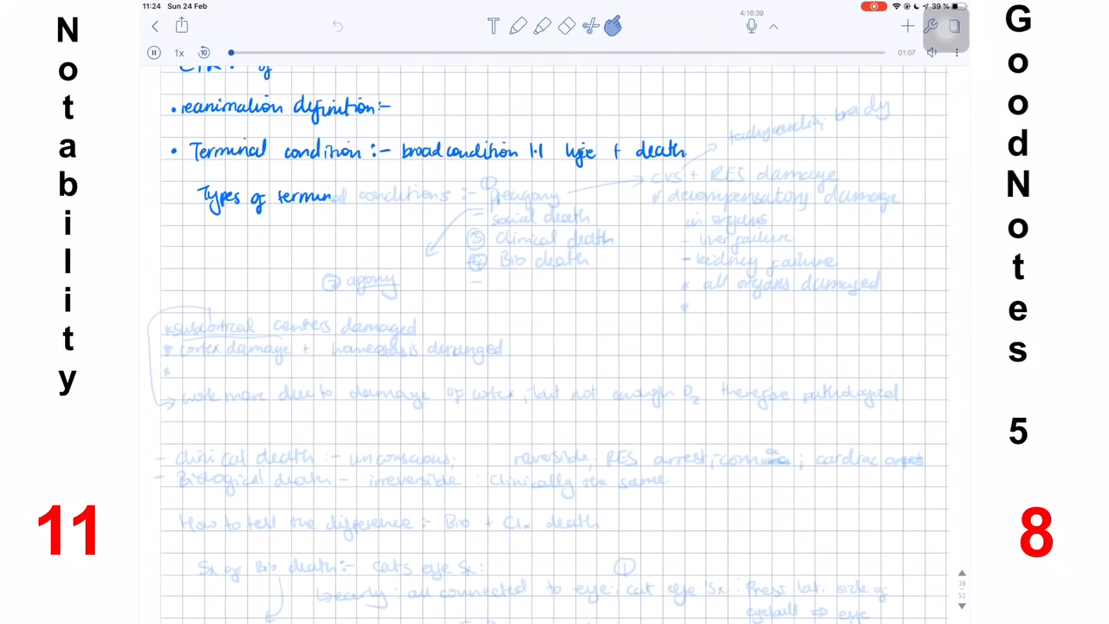
pyautogui.scroll(-3)
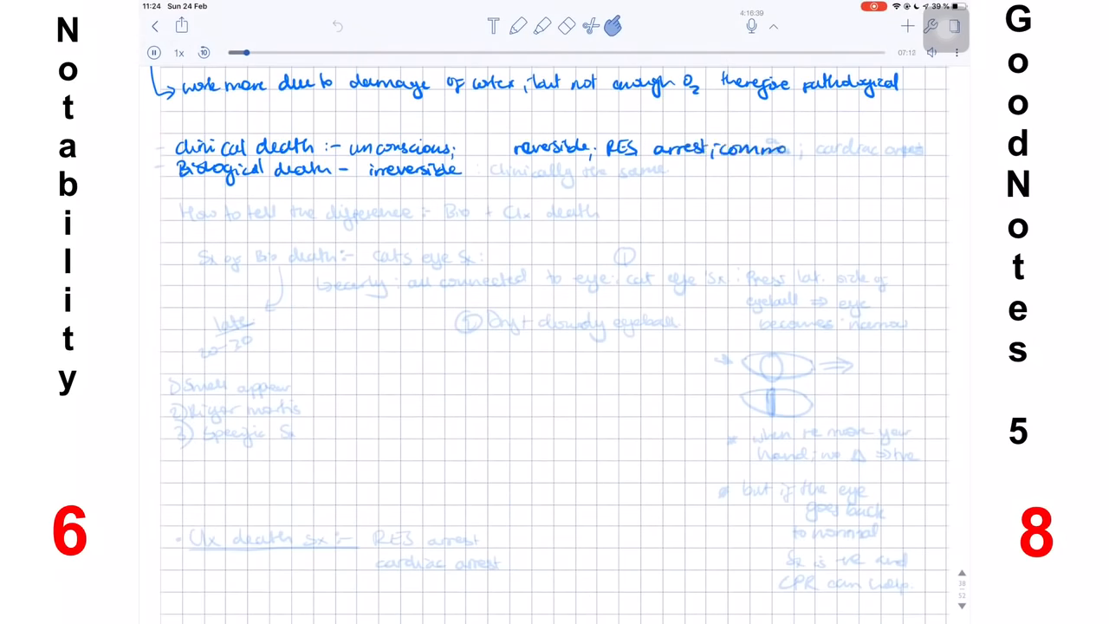
pyautogui.scroll(-3)
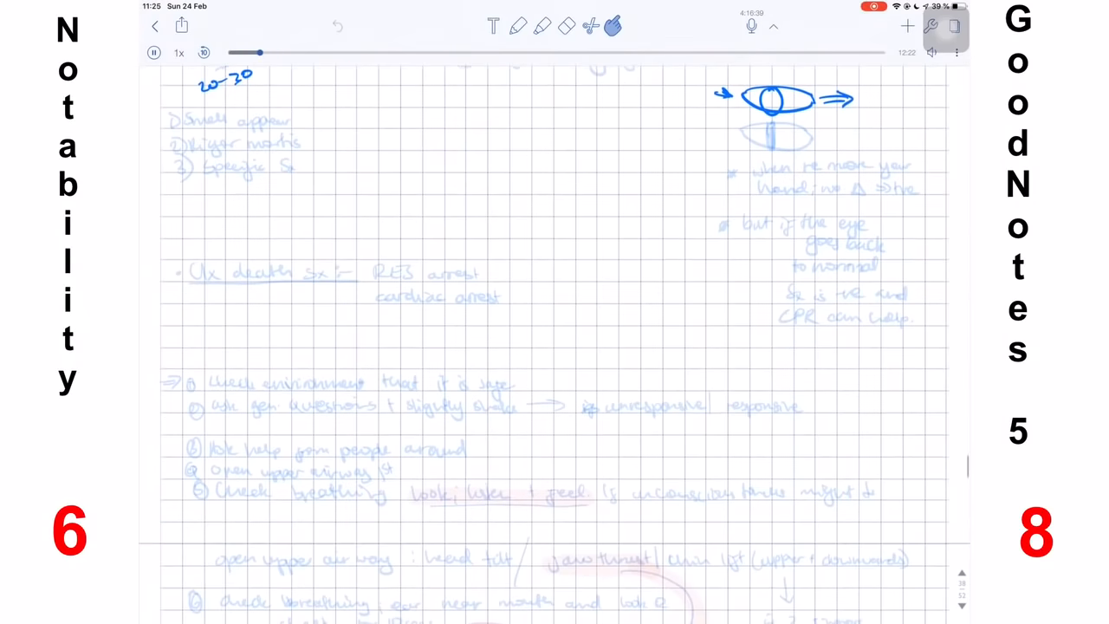
pyautogui.scroll(-3)
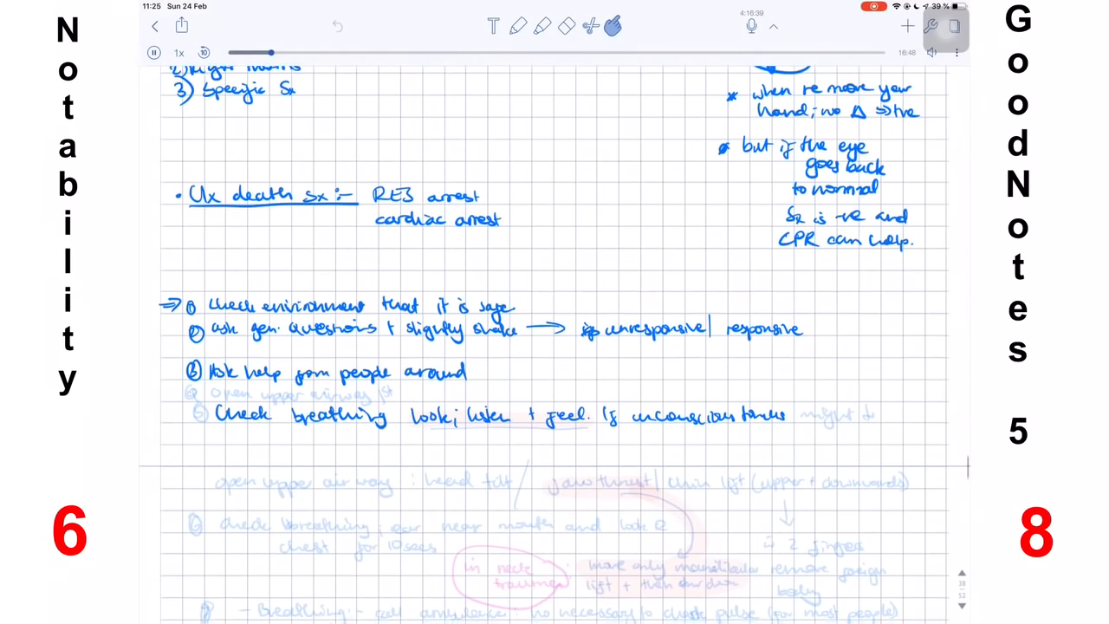
pyautogui.scroll(-3)
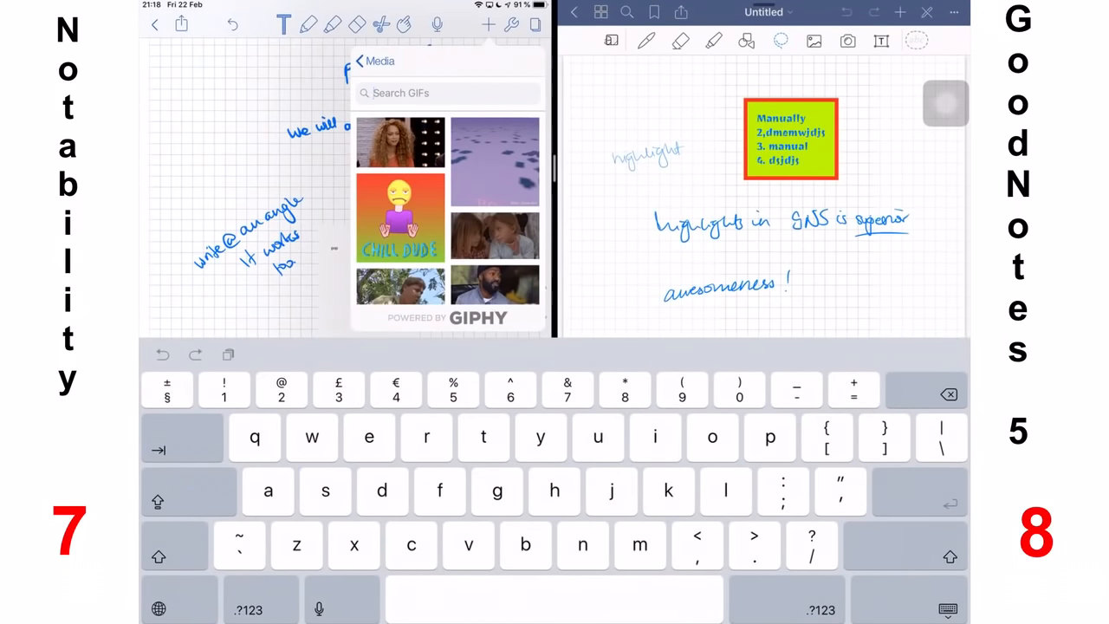
# Insert the chosen GIF, then add a YouTube web clip from the media insert list
pyautogui.scroll(-3)
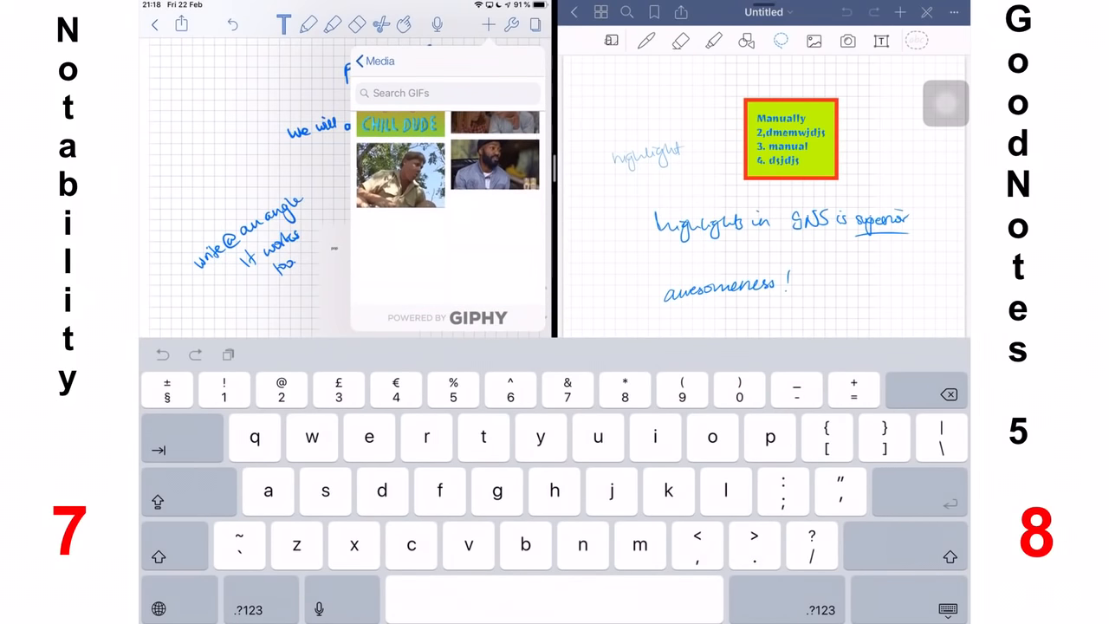
pyautogui.click(359, 60)
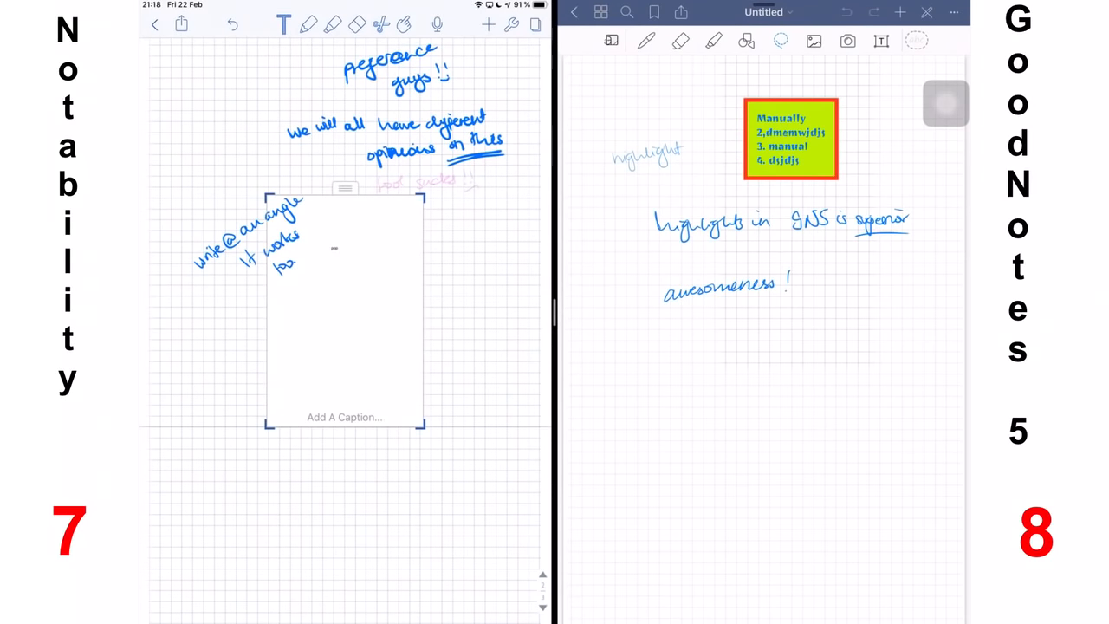
pyautogui.click(488, 24)
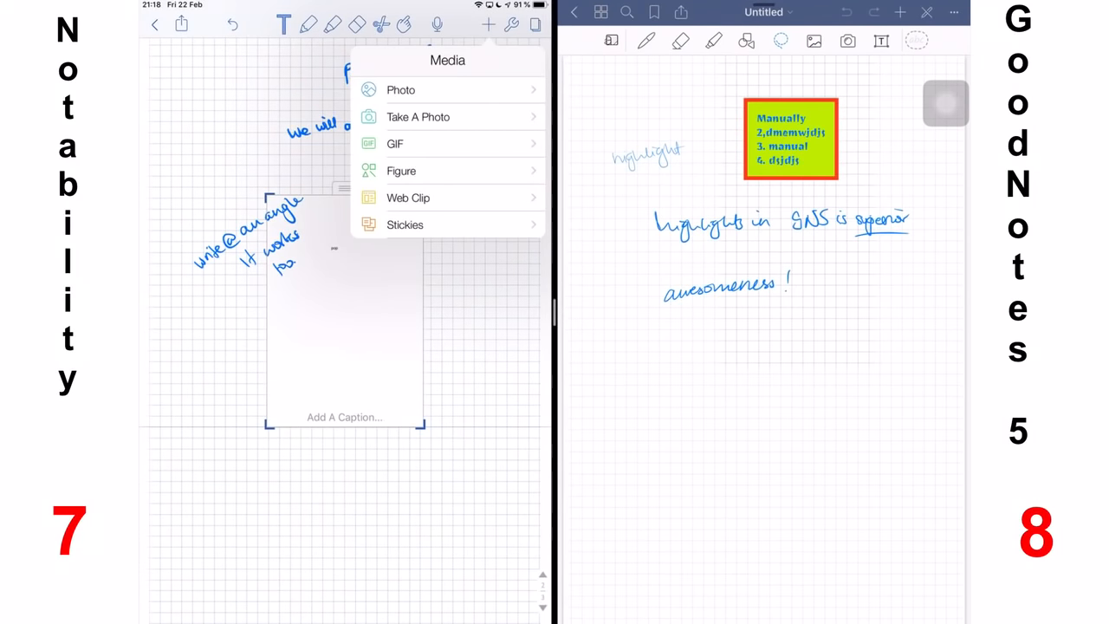
pyautogui.click(407, 197)
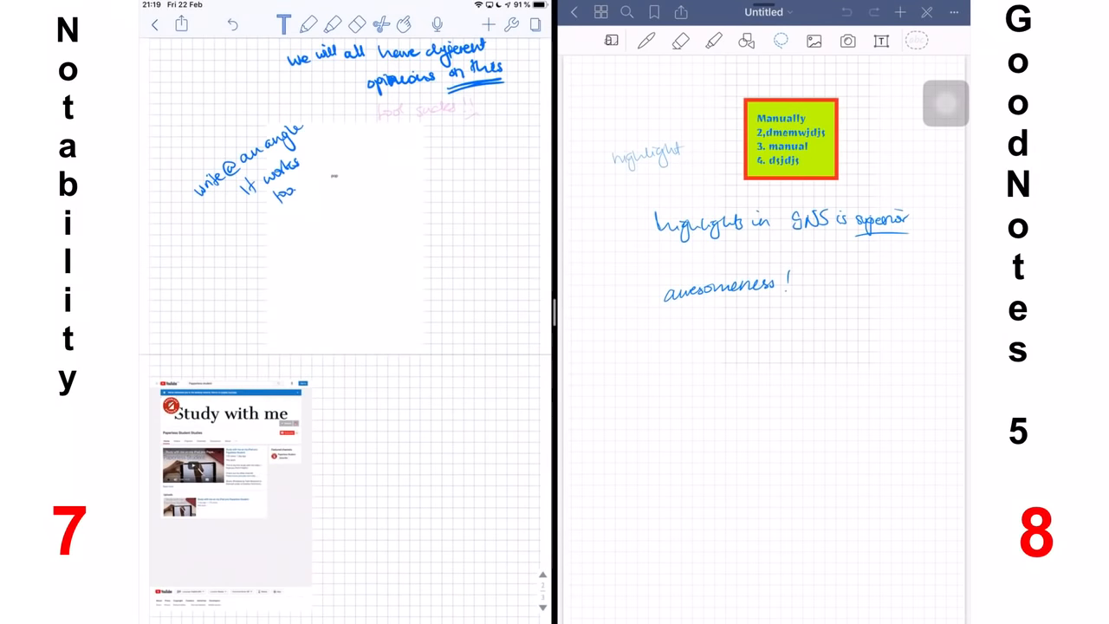
pyautogui.click(488, 24)
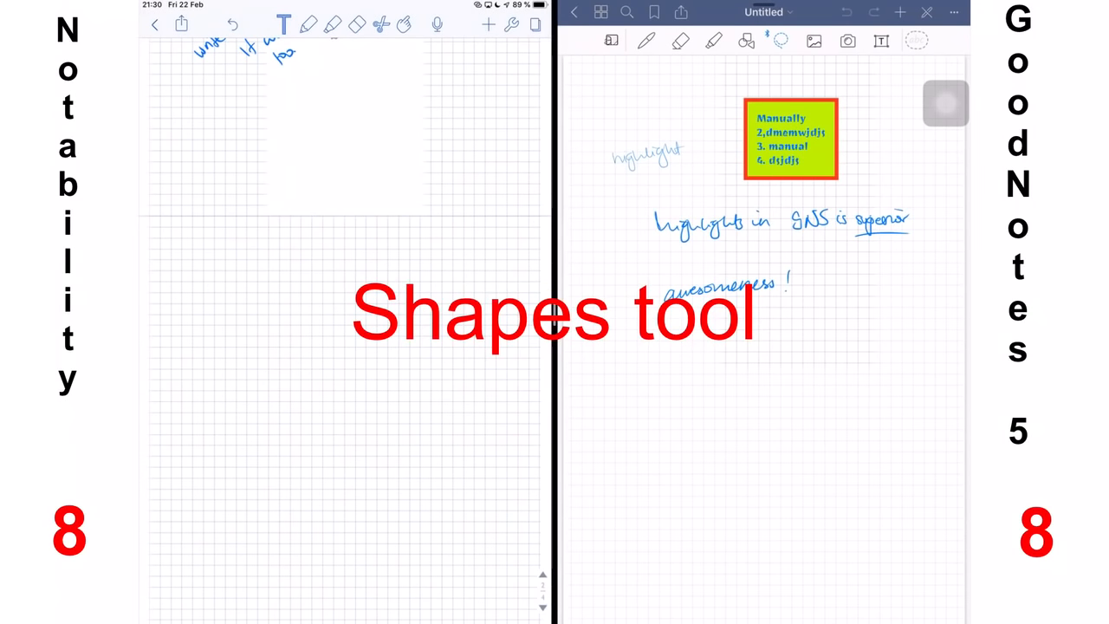
# Draw freehand ovals and a larger circle on the Notability page
pyautogui.click(308, 24)
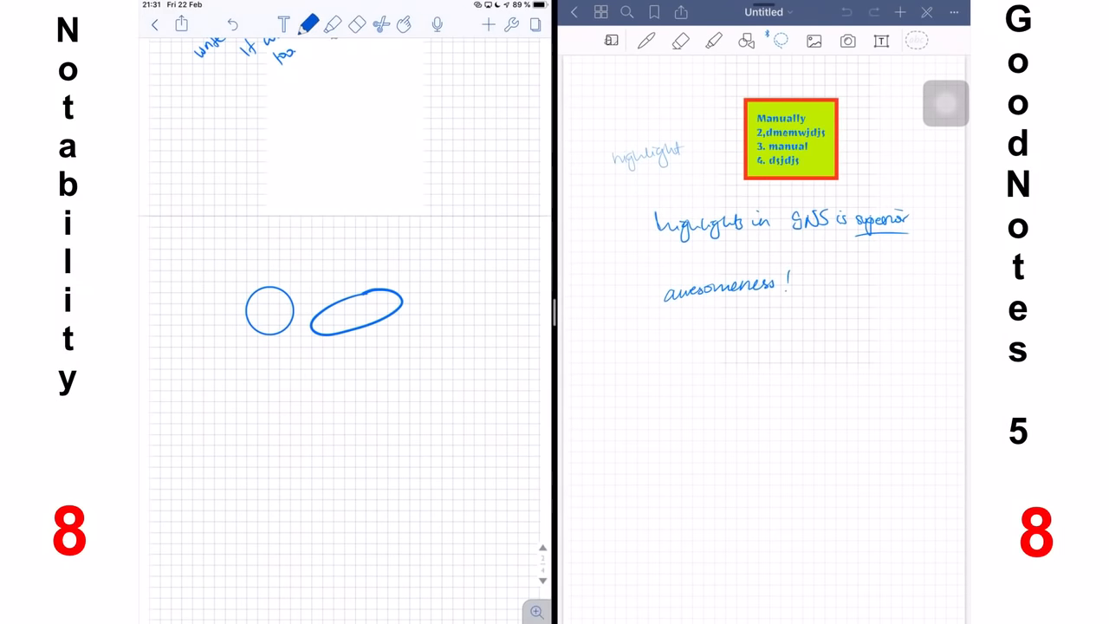
pyautogui.moveTo(312, 381); pyautogui.dragTo(447, 374)
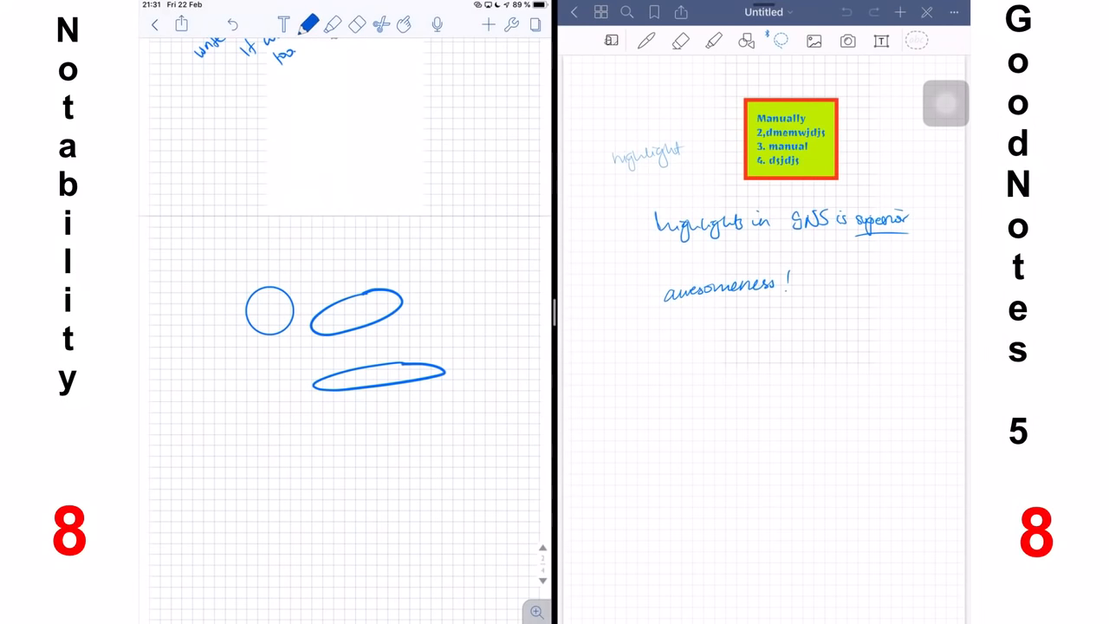
pyautogui.moveTo(229, 407); pyautogui.dragTo(312, 384)
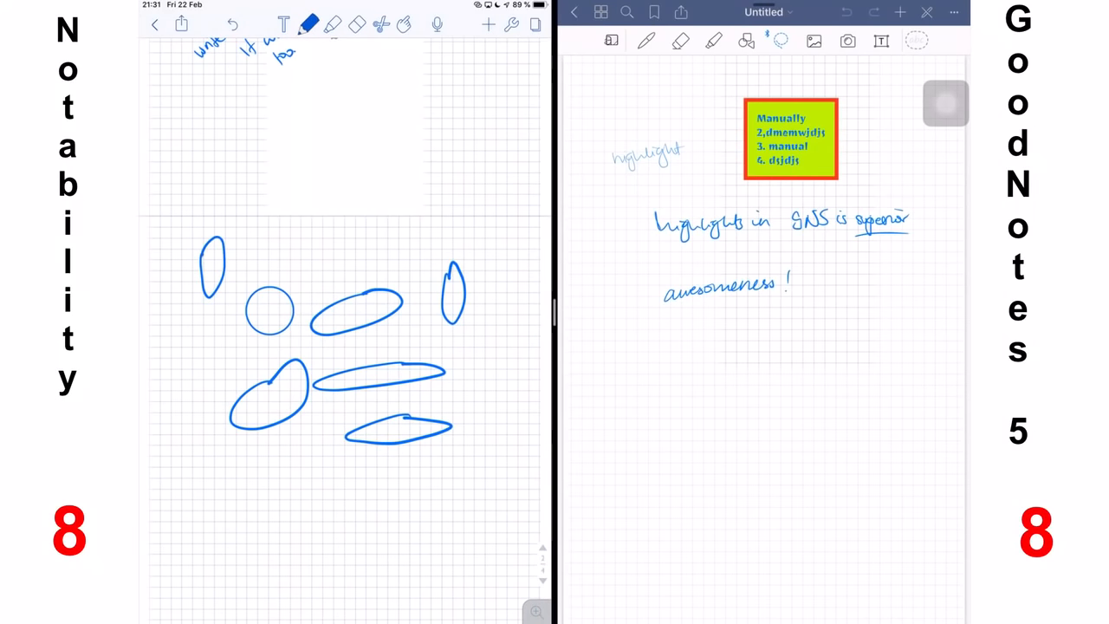
pyautogui.moveTo(312, 268); pyautogui.dragTo(344, 243)
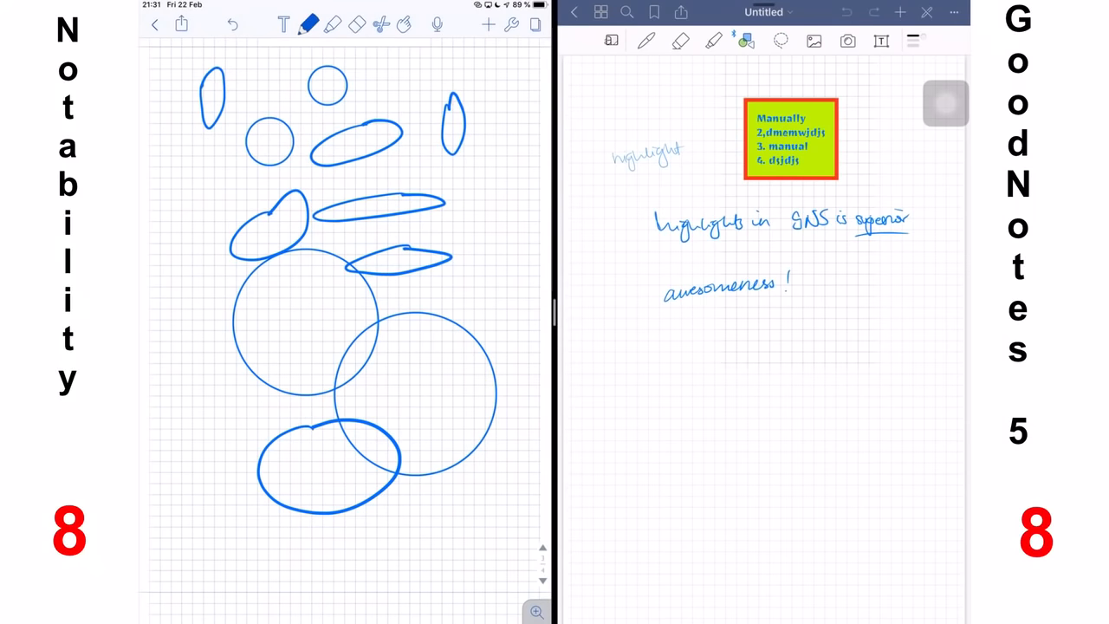
pyautogui.click(745, 42)
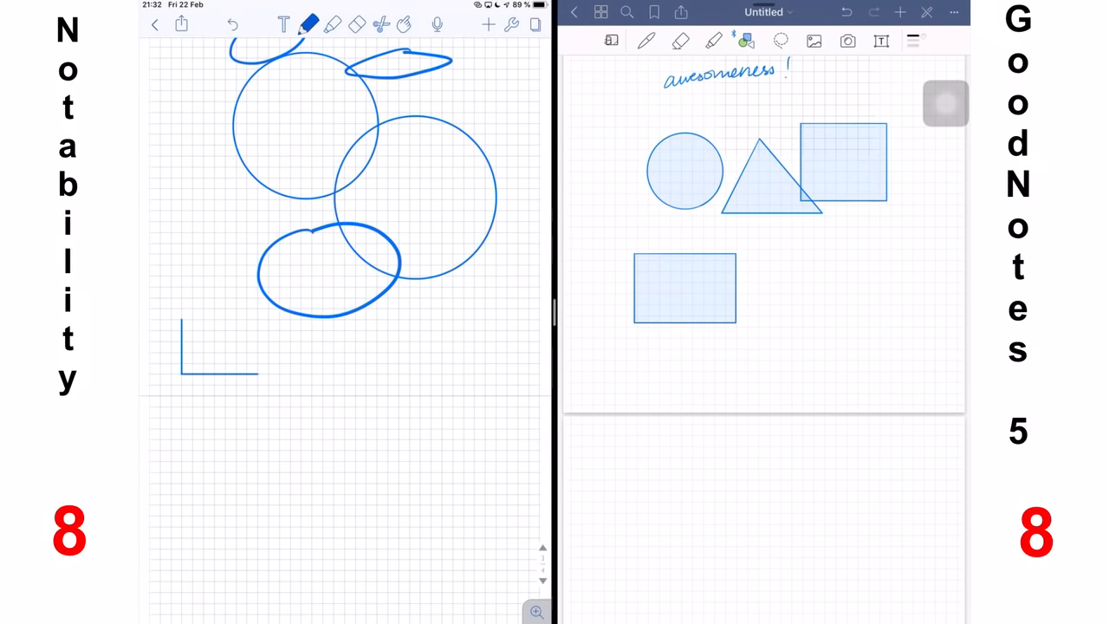
# Draw a snapping rectangle and triangle, plus an oval and line over GoodNotes' filled shapes
pyautogui.moveTo(256, 316); pyautogui.dragTo(256, 373)
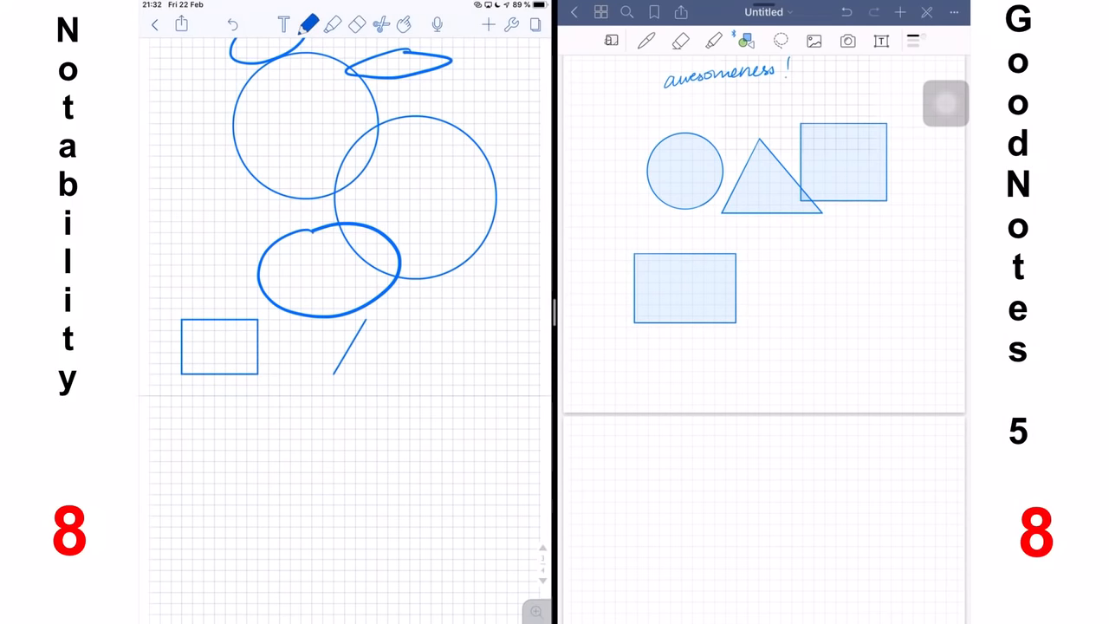
pyautogui.moveTo(336, 374); pyautogui.dragTo(407, 367)
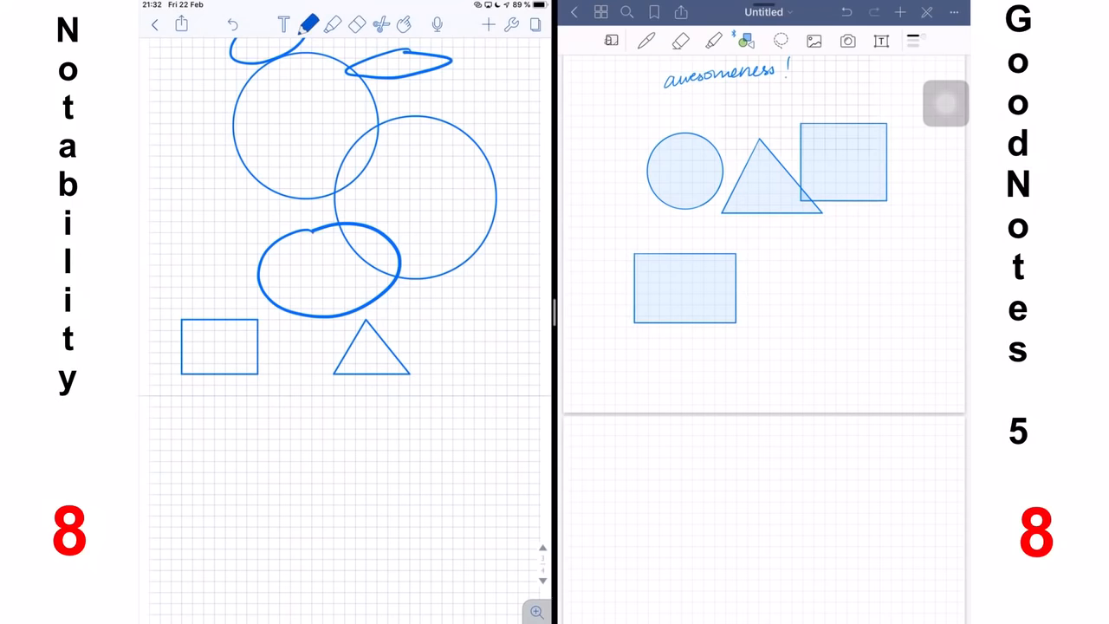
pyautogui.moveTo(745, 253); pyautogui.dragTo(780, 250)
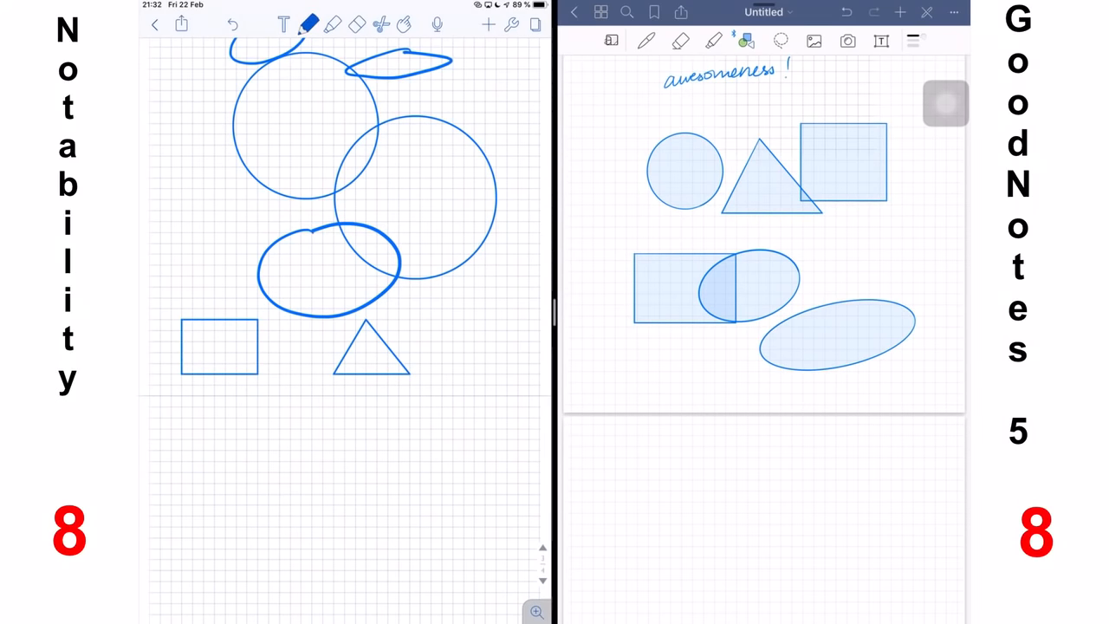
pyautogui.moveTo(845, 260); pyautogui.dragTo(836, 381)
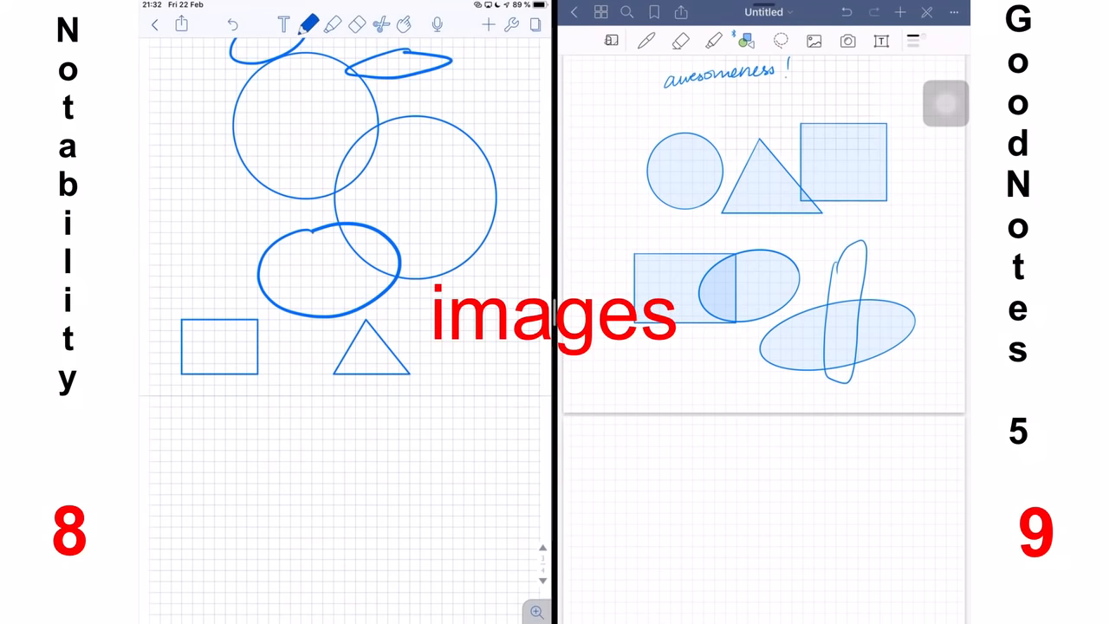
pyautogui.scroll(-3)
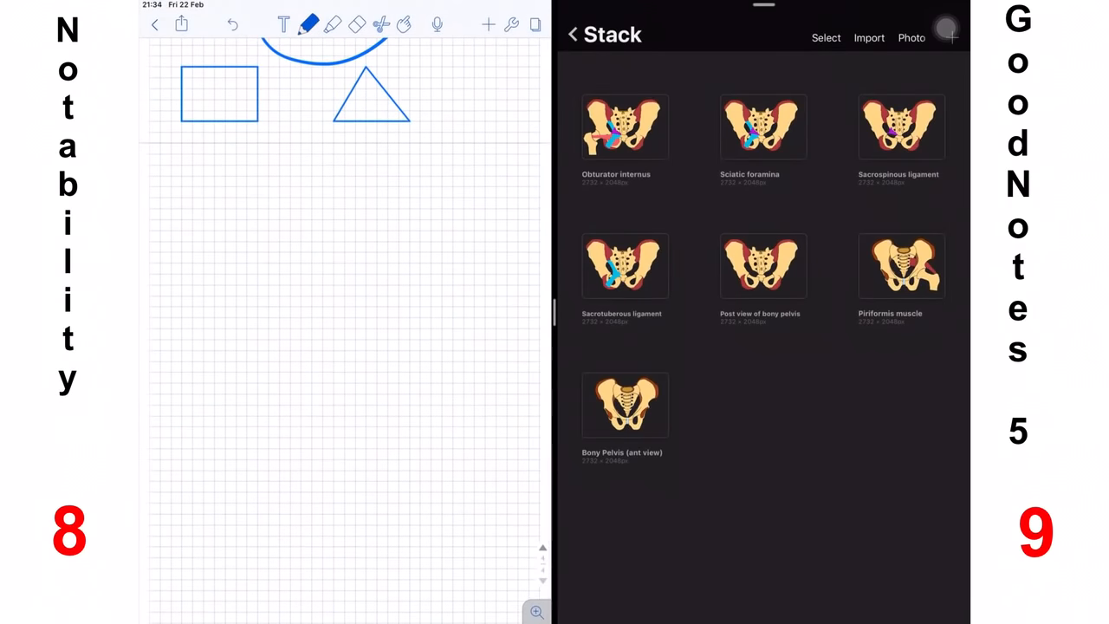
# Insert the pelvis diagram from the Stack album and confirm its freehand crop
pyautogui.click(901, 126)
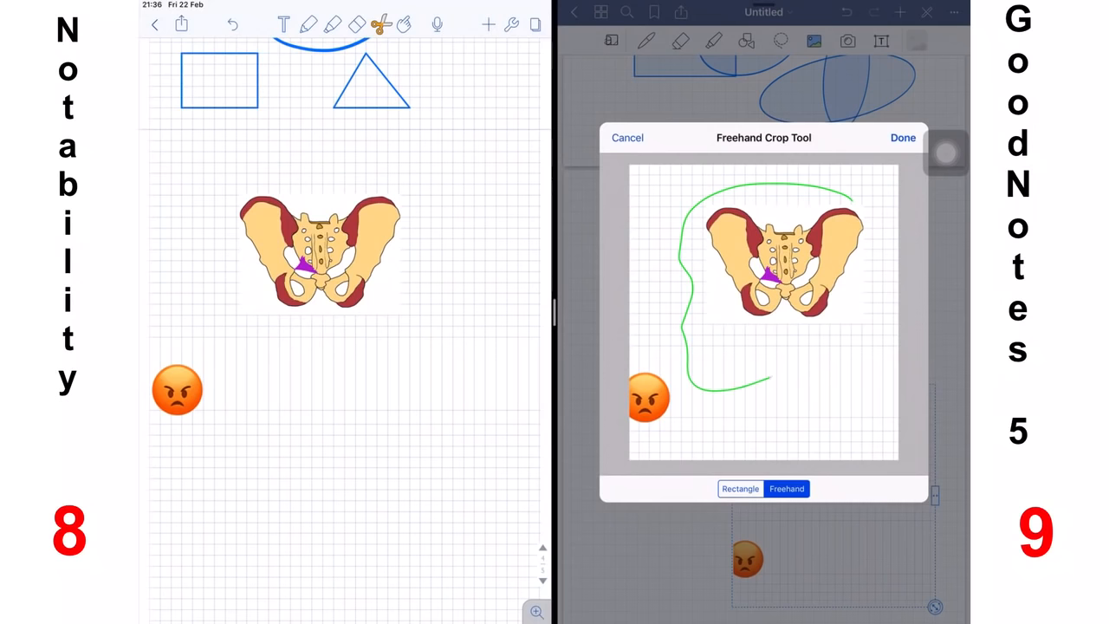
pyautogui.click(903, 137)
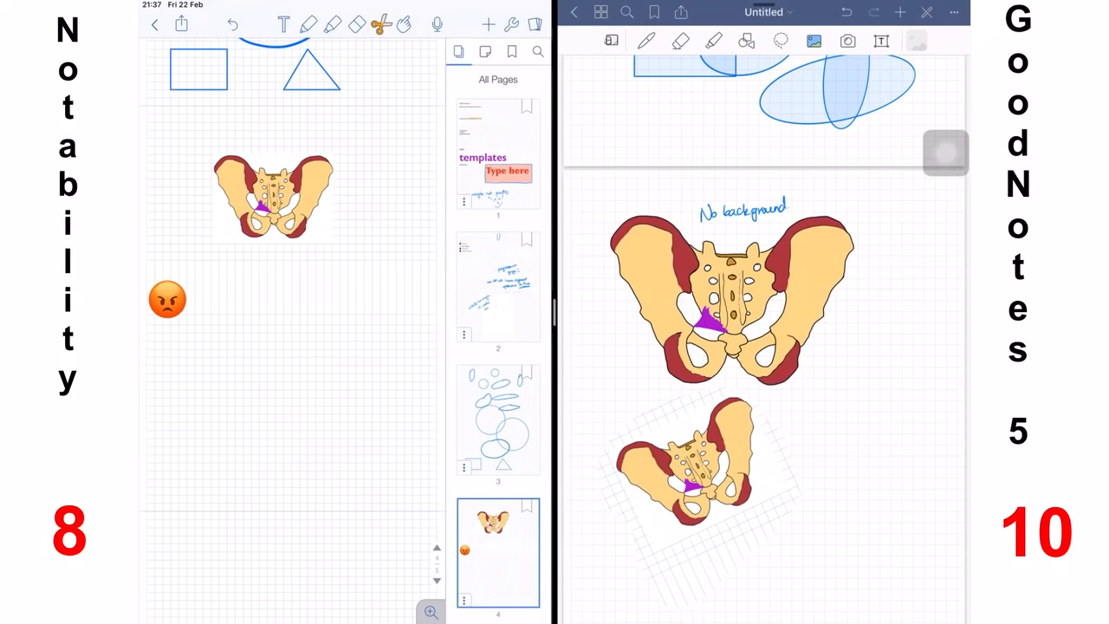
# Choose a lined paper template from the paper options and add a new page below the squared page
pyautogui.click(489, 25)
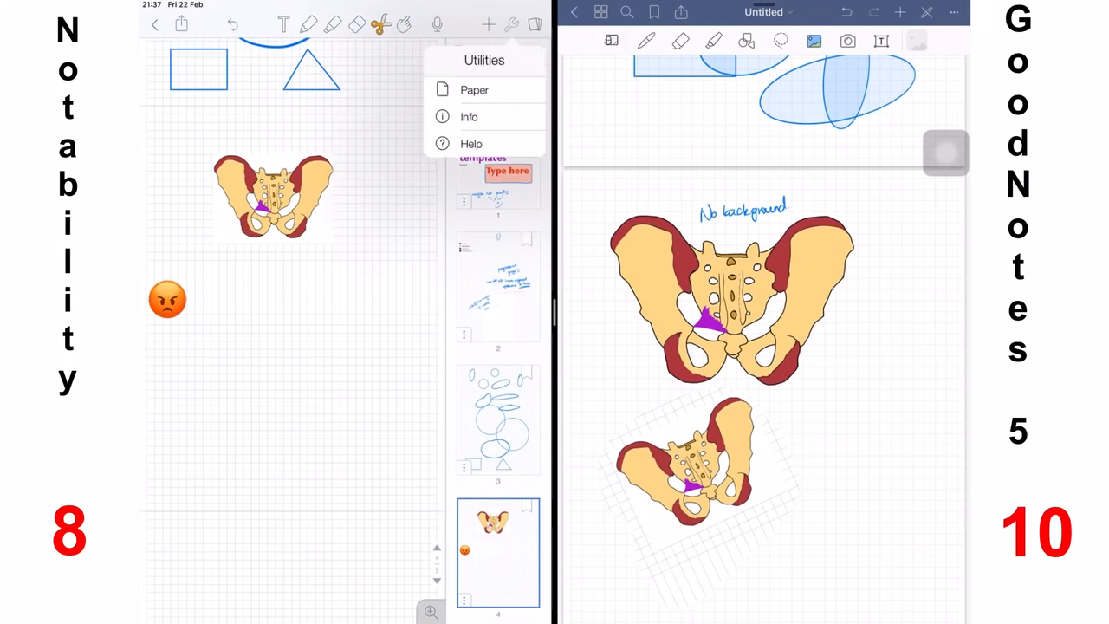
pyautogui.click(475, 90)
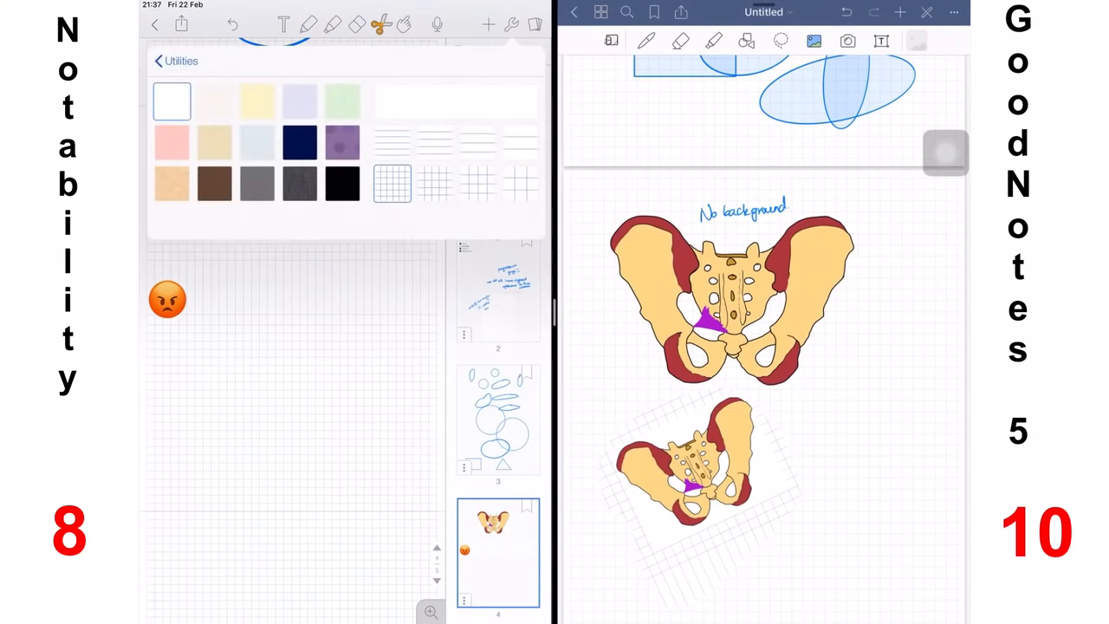
pyautogui.click(298, 142)
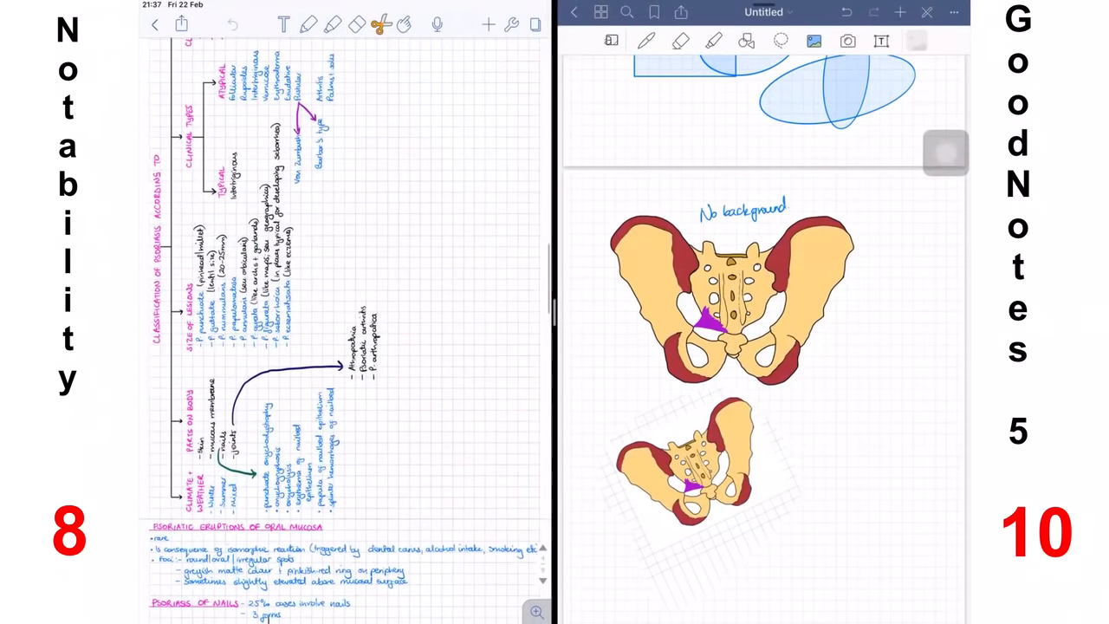
pyautogui.scroll(-3)
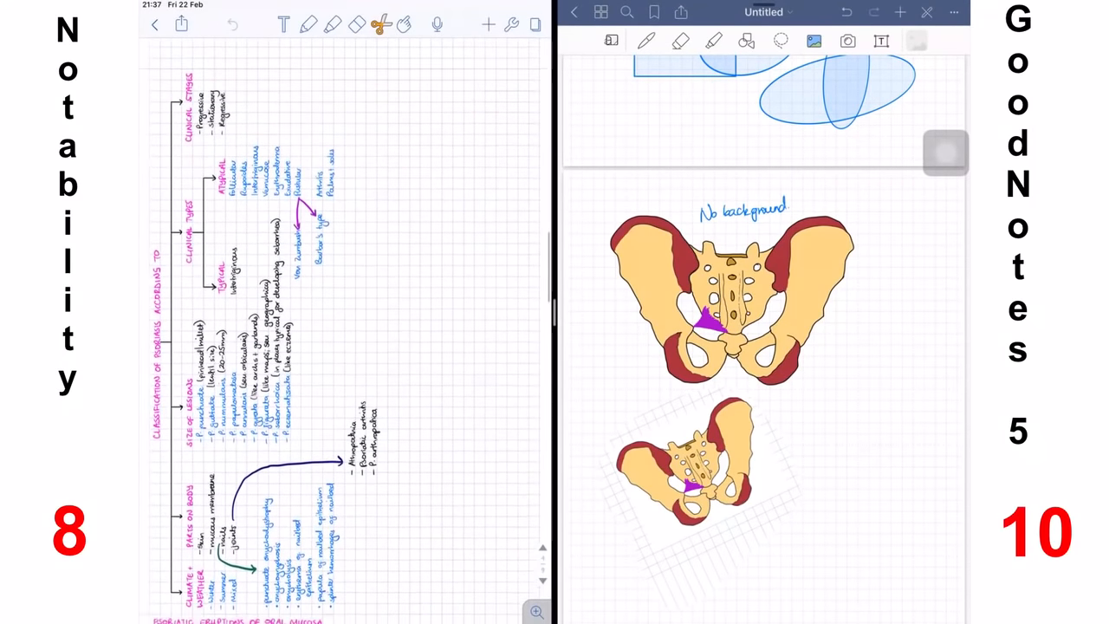
pyautogui.scroll(-3)
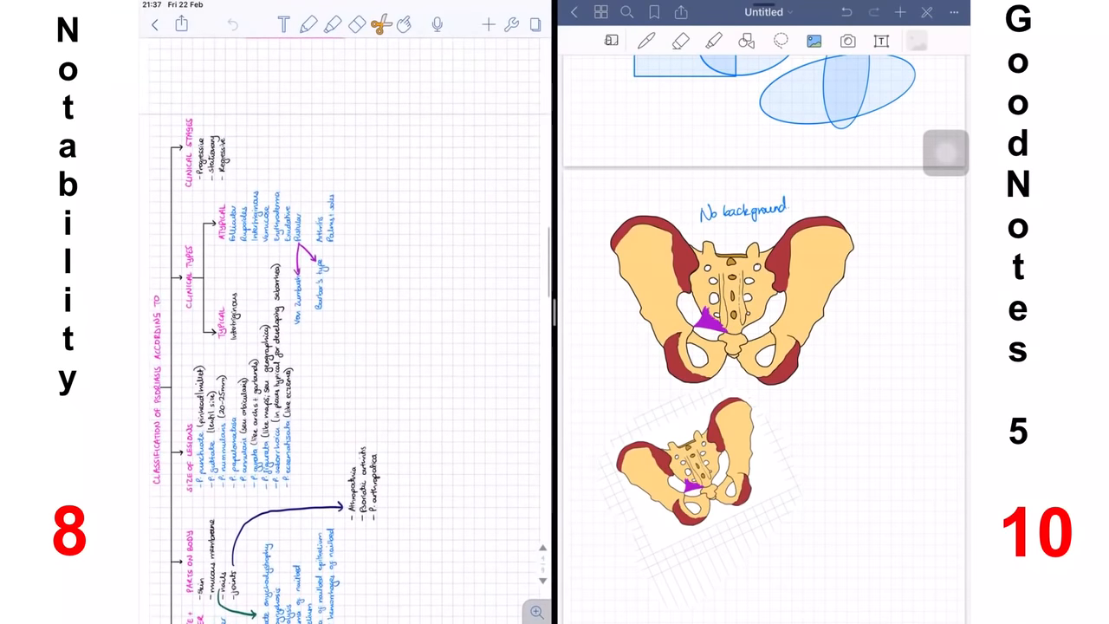
pyautogui.scroll(-3)
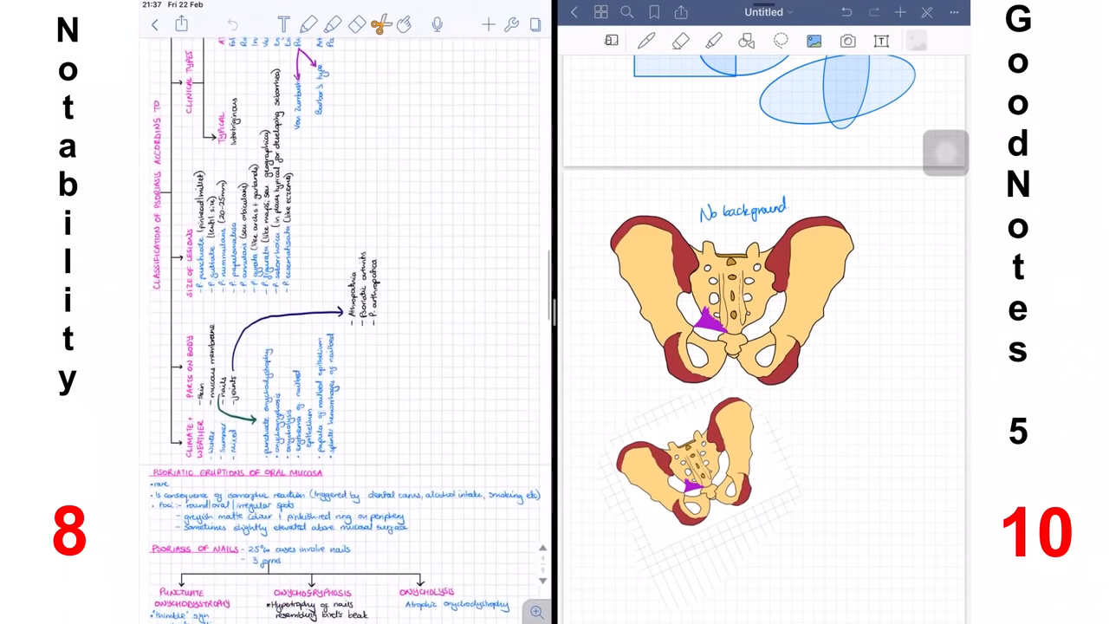
pyautogui.scroll(-3)
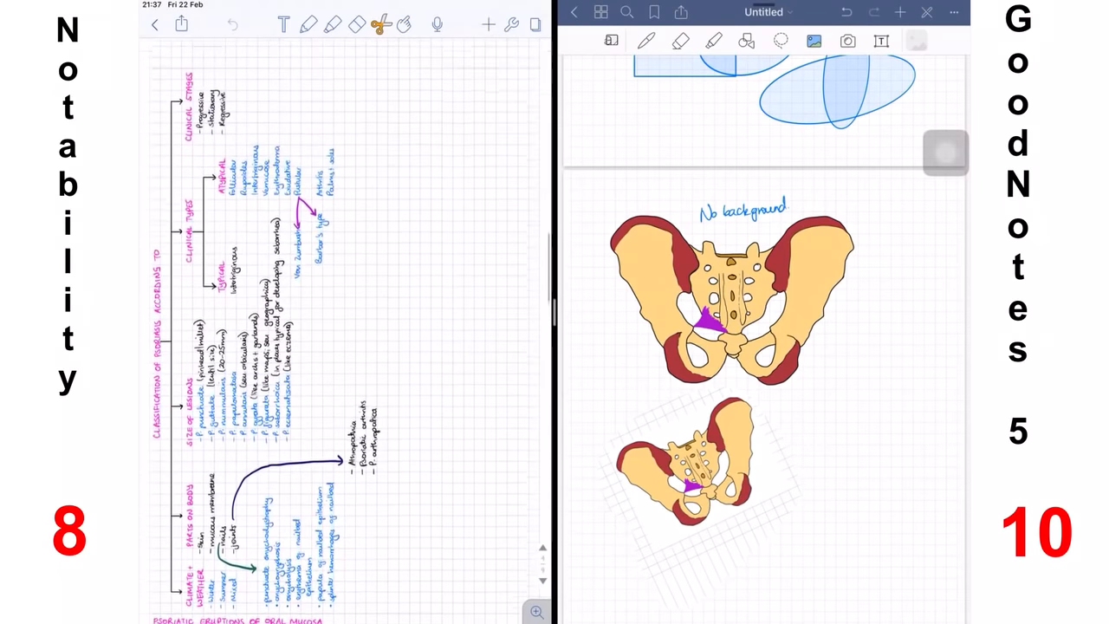
pyautogui.scroll(-3)
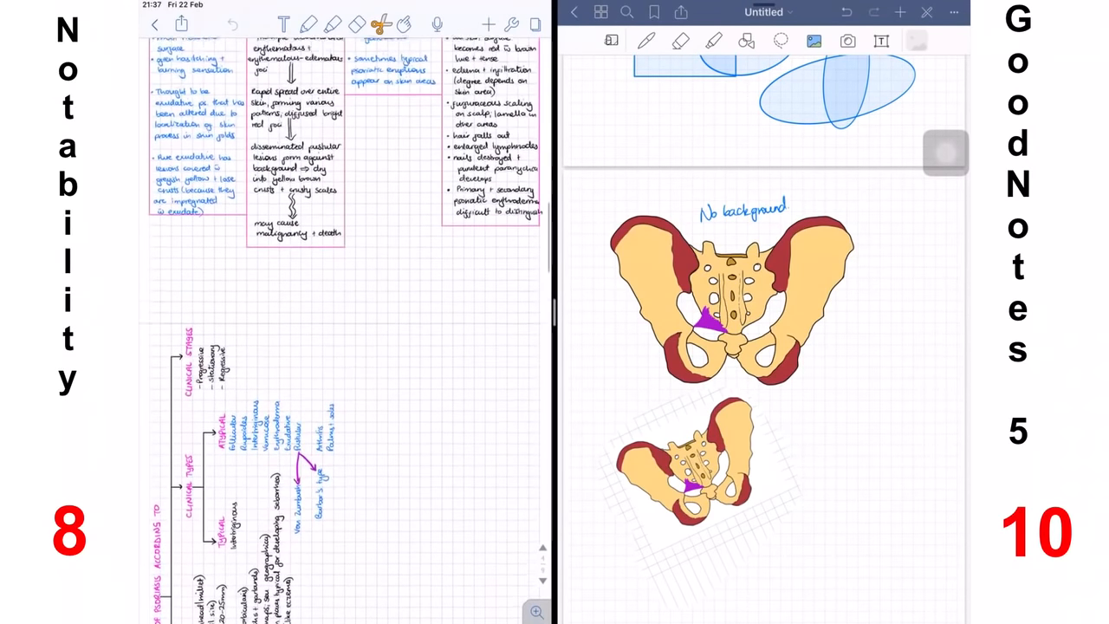
pyautogui.scroll(-3)
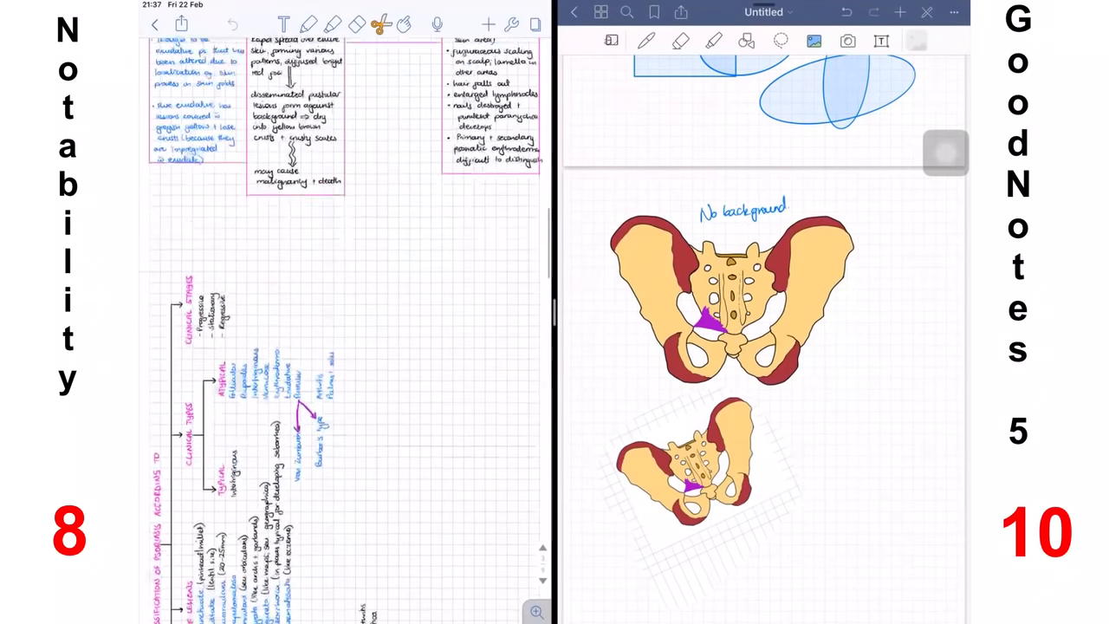
pyautogui.scroll(-3)
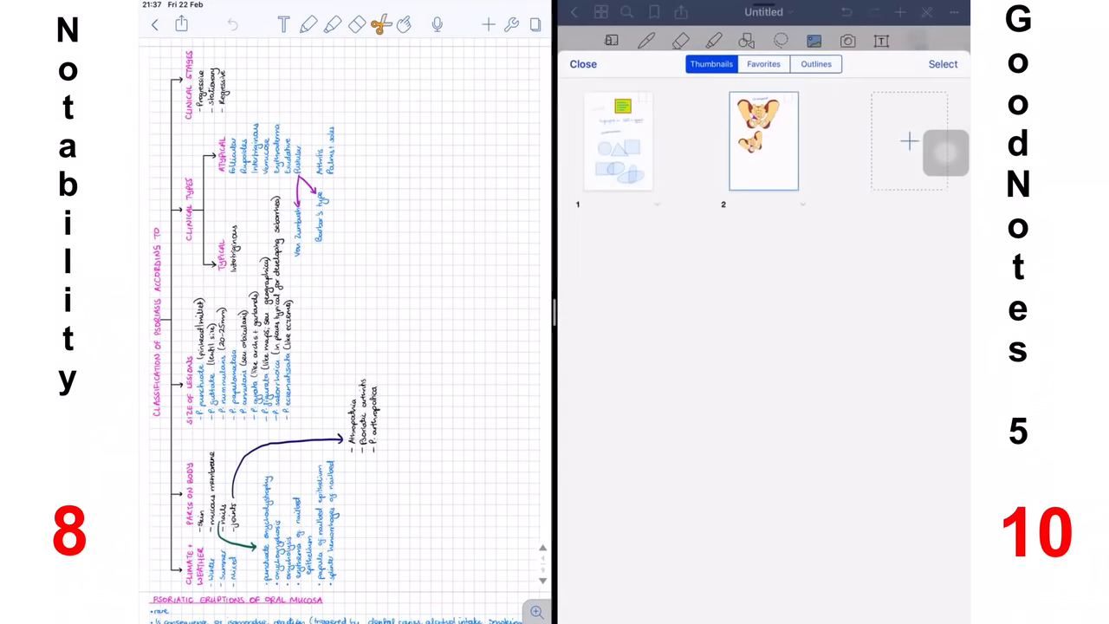
pyautogui.click(942, 63)
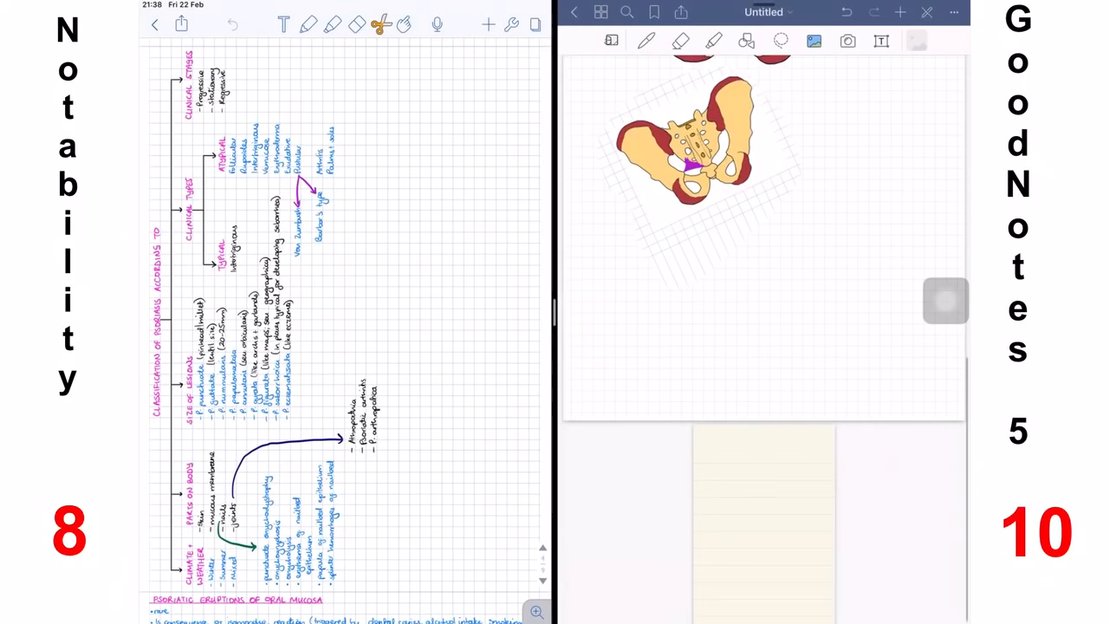
# Change the new page's template via More > Change Template, keeping vertical scrolling
pyautogui.click(953, 10)
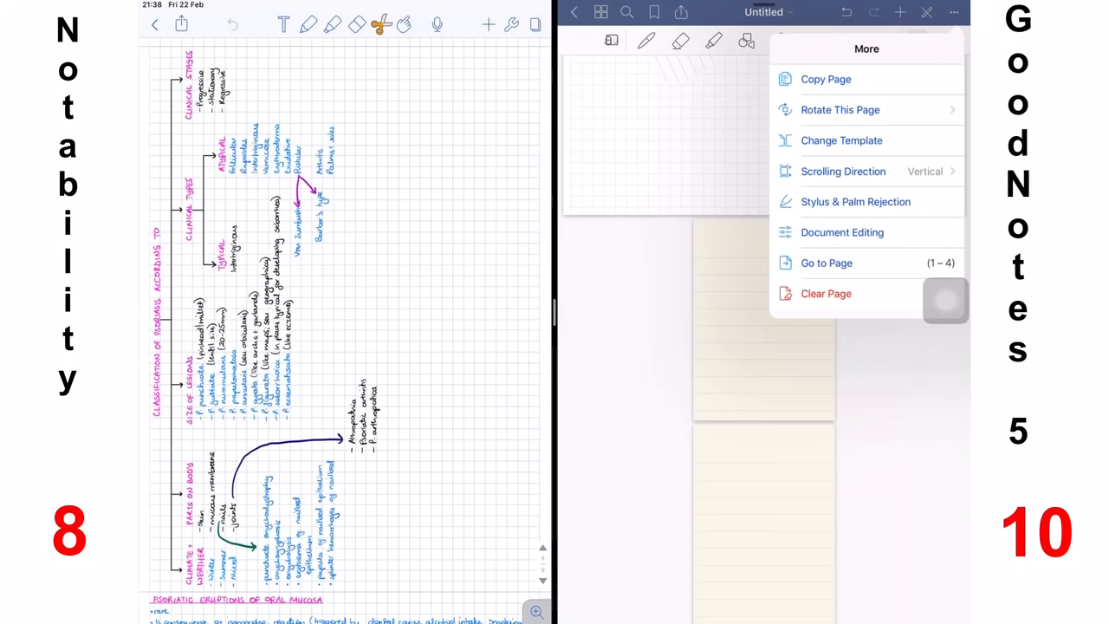
pyautogui.click(839, 109)
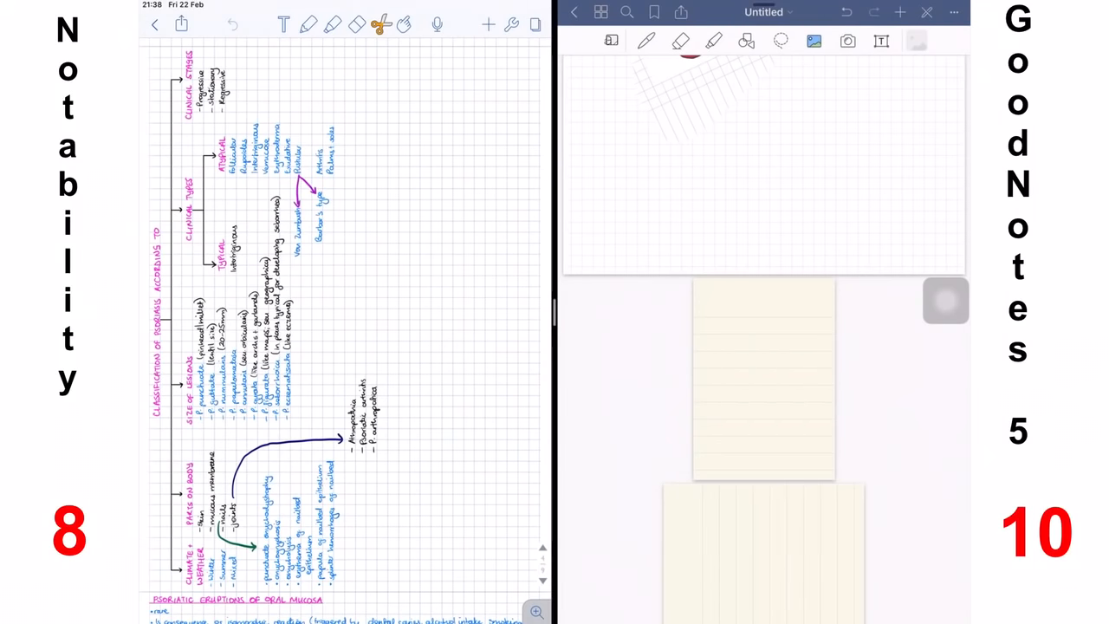
pyautogui.scroll(-3)
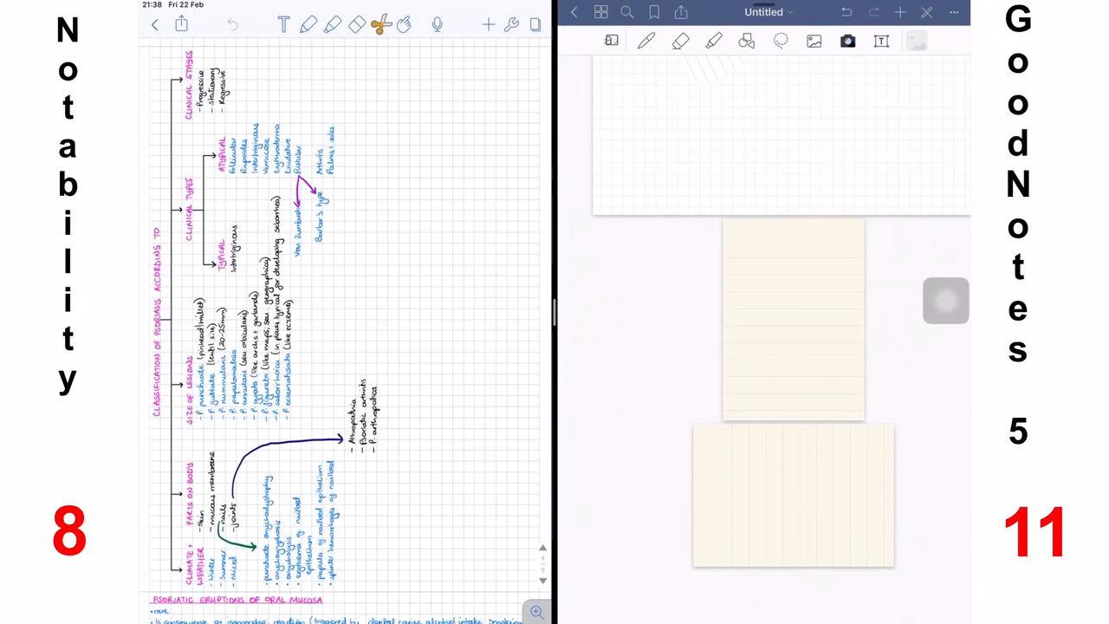
pyautogui.click(814, 41)
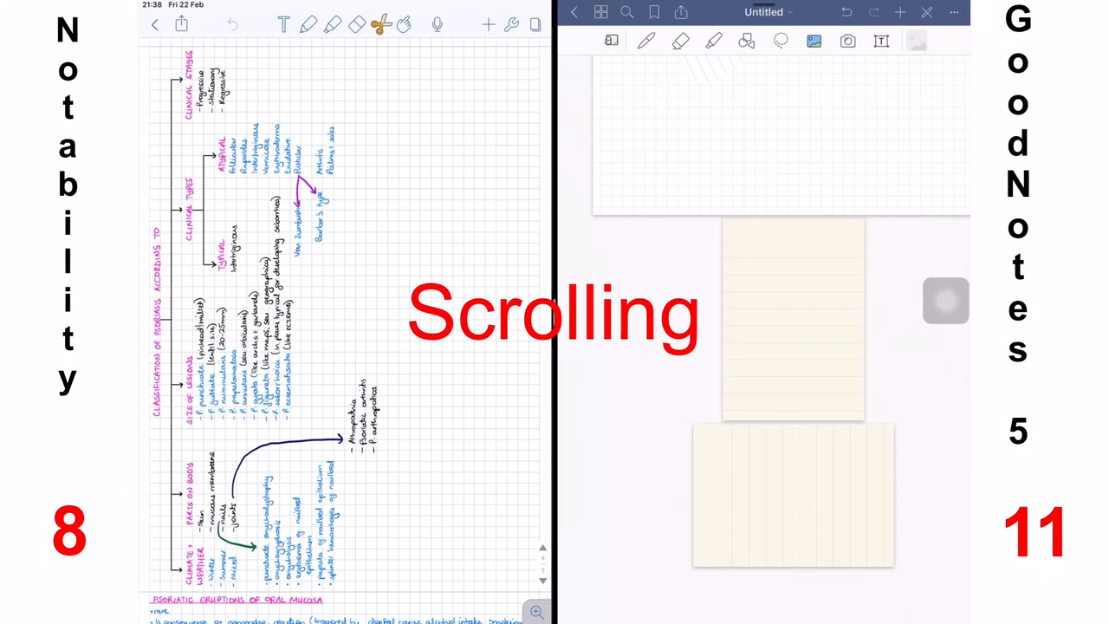
# Write 'page 1', draw an arrow down the page and write 'page 2' below it
pyautogui.scroll(-3)
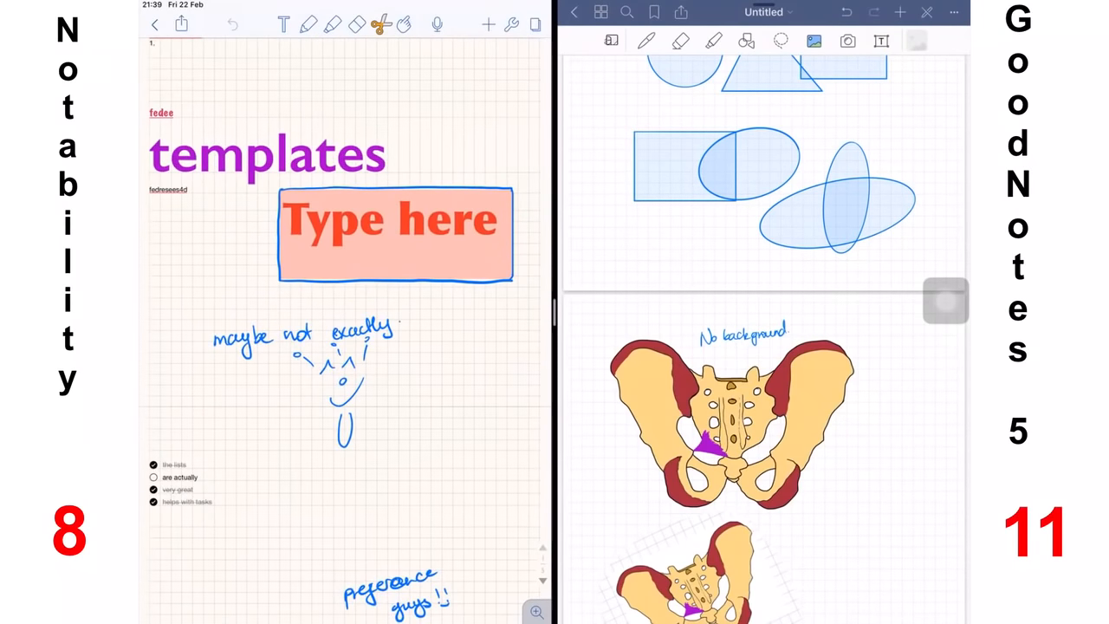
pyautogui.moveTo(451, 381); pyautogui.dragTo(442, 454)
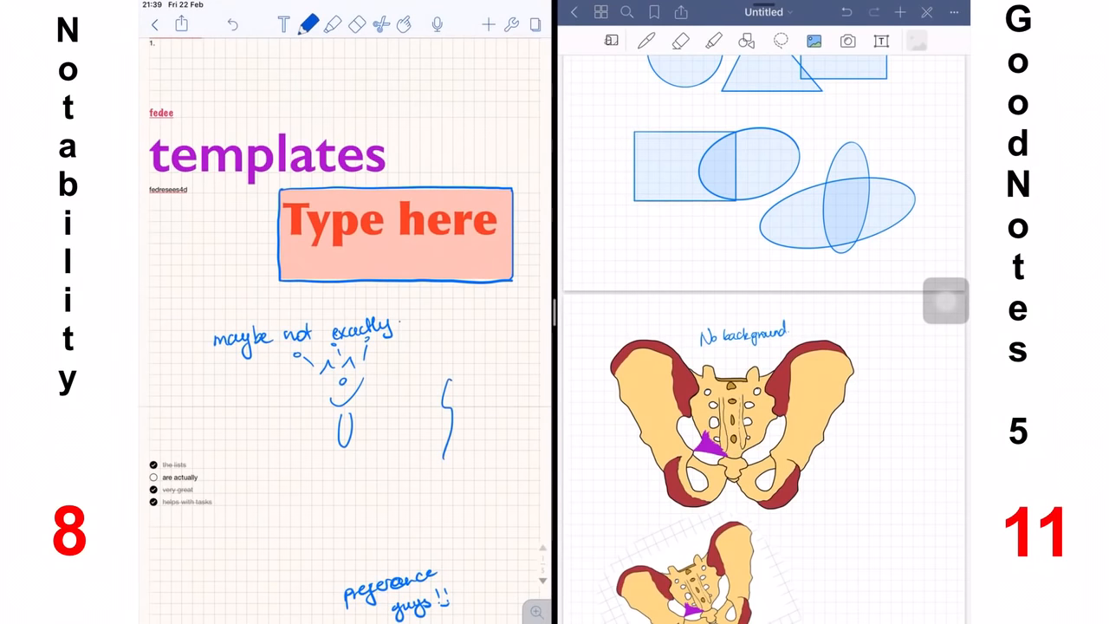
pyautogui.scroll(-3)
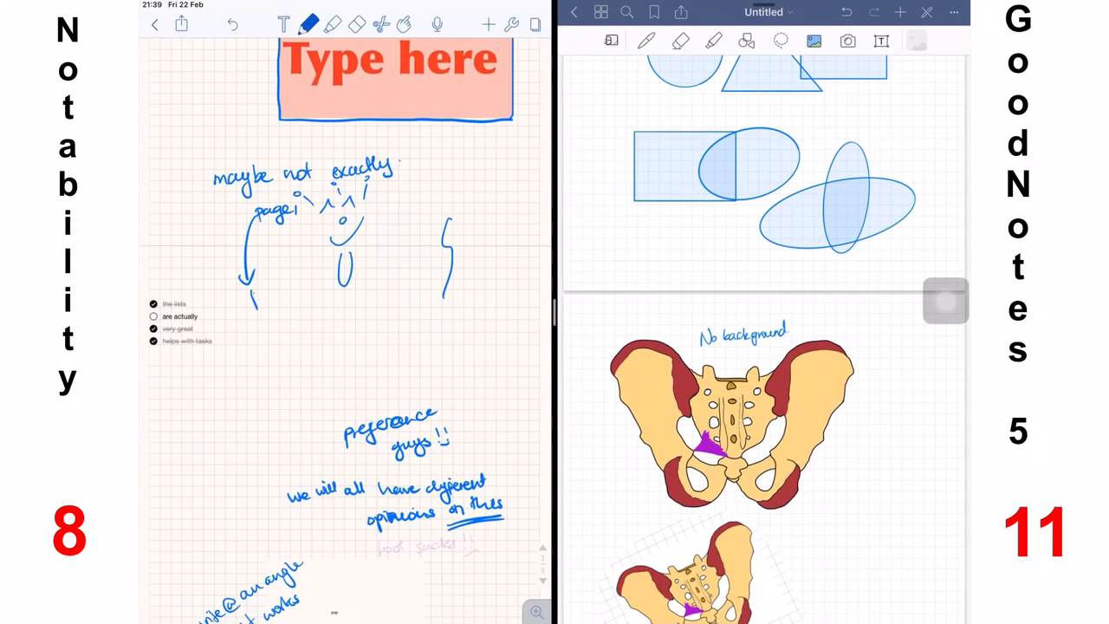
pyautogui.write('page 2')
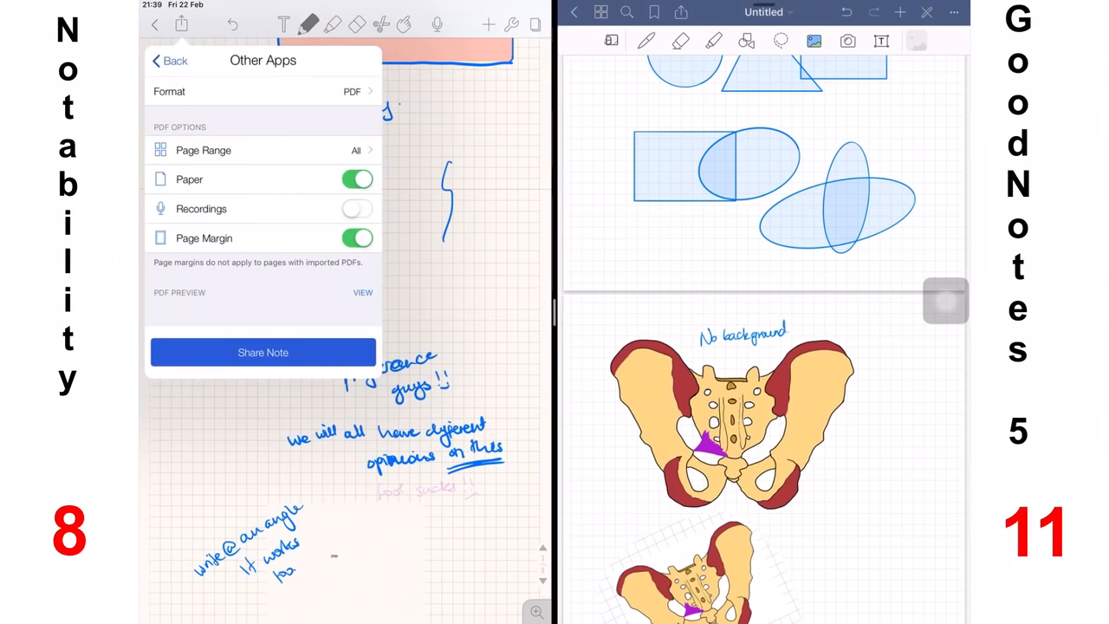
# Show the share/export options for the note and close them again
pyautogui.click(364, 292)
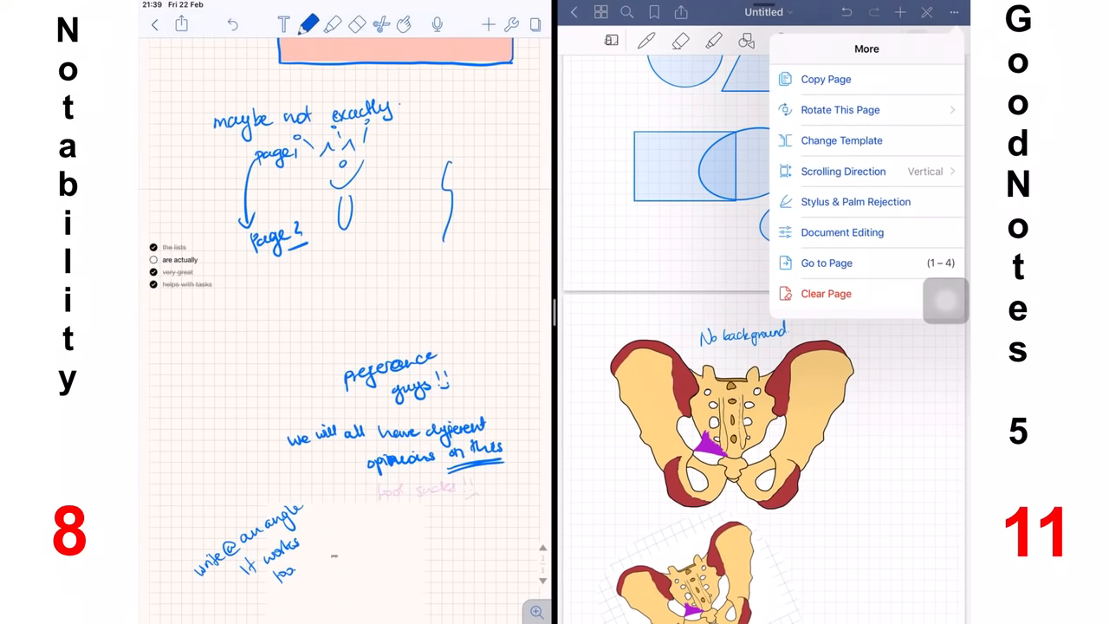
pyautogui.click(842, 171)
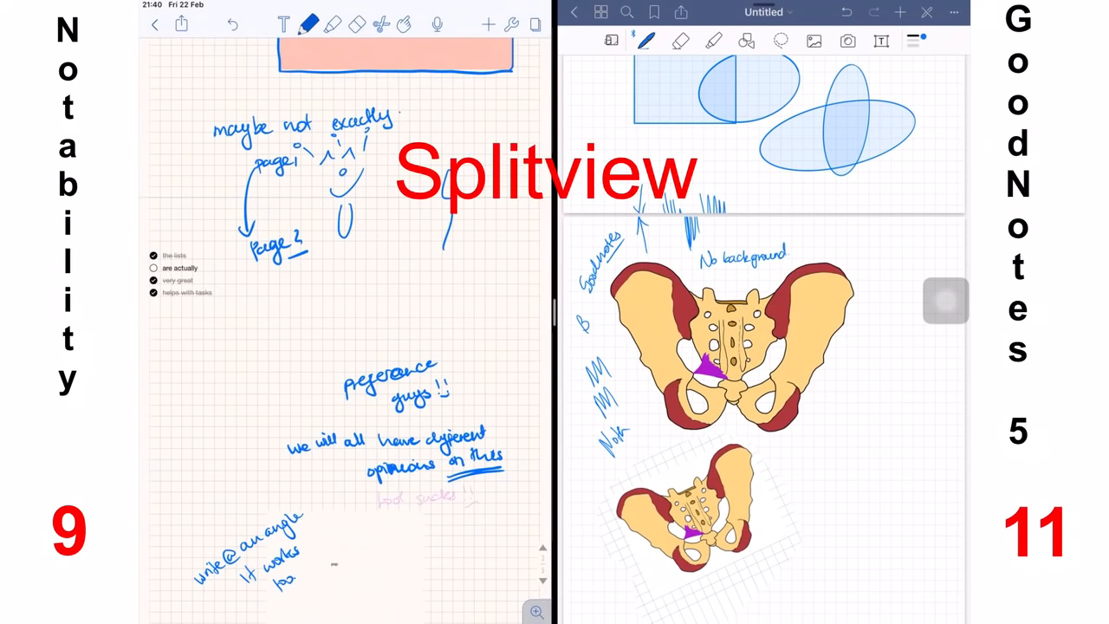
# Use the note switcher to open a second note in split view beside the current one
pyautogui.click(152, 24)
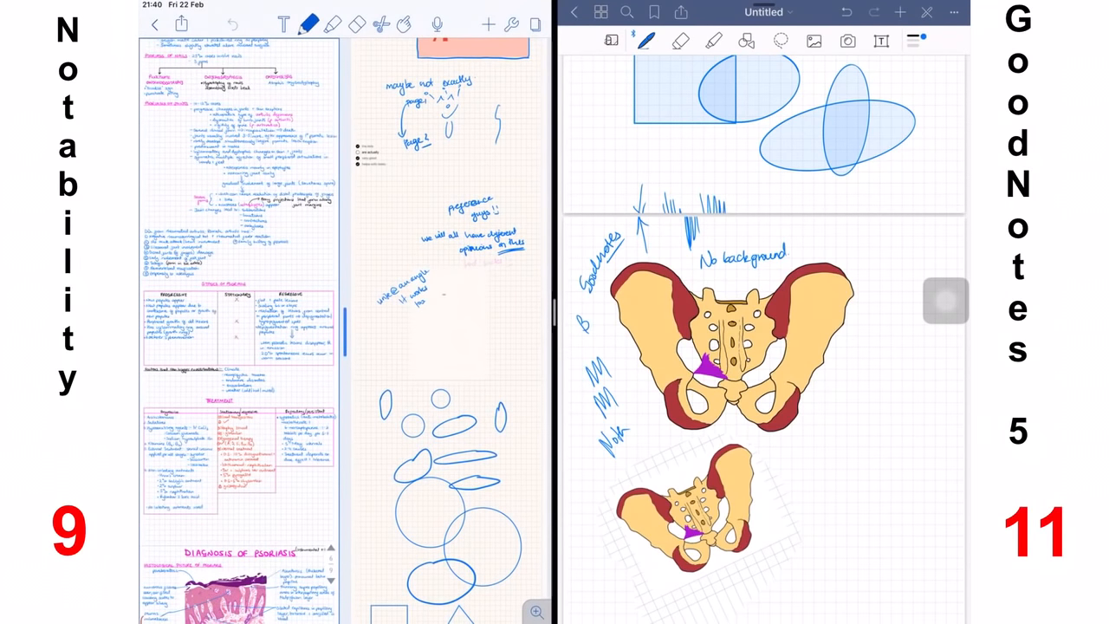
pyautogui.scroll(-3)
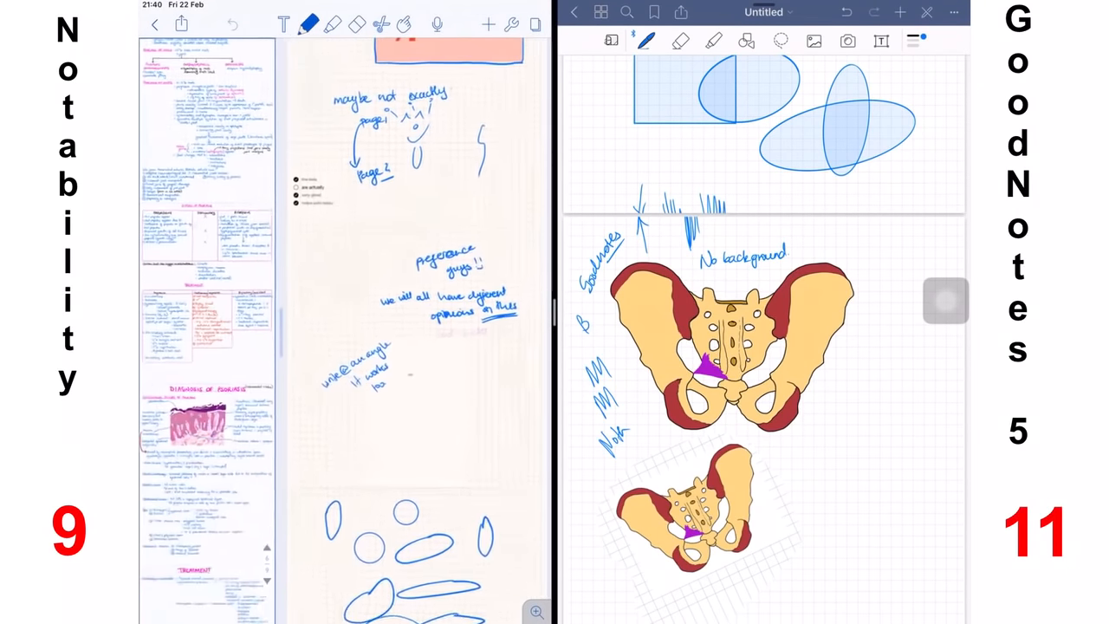
pyautogui.scroll(-3)
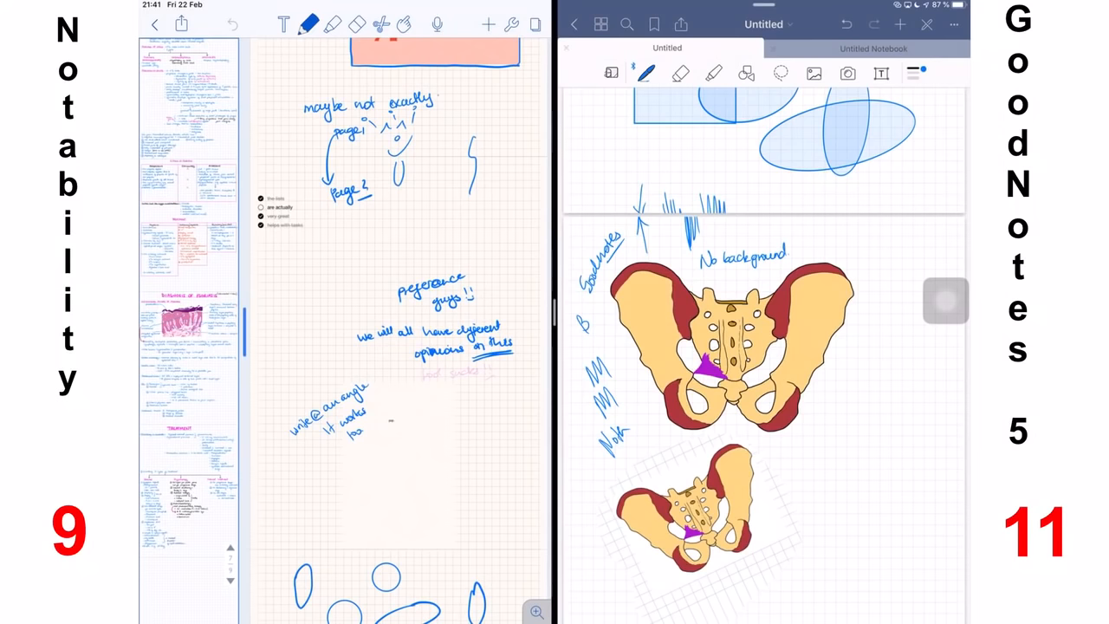
pyautogui.click(874, 48)
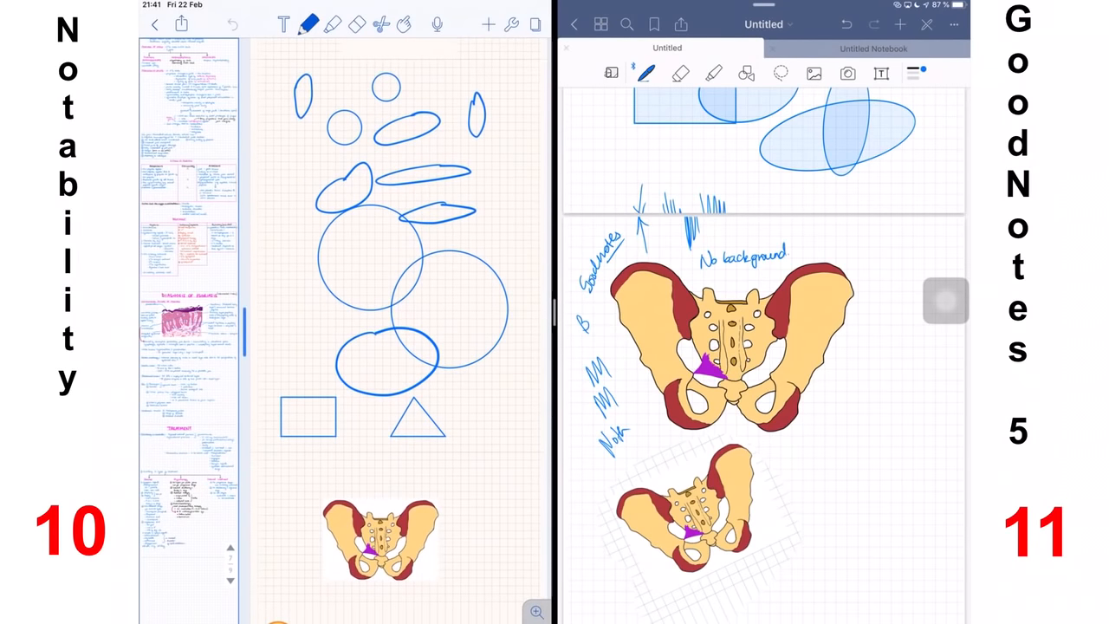
# Scroll the Paperless Student Studies YouTube channel page in Safari
pyautogui.scroll(-3)
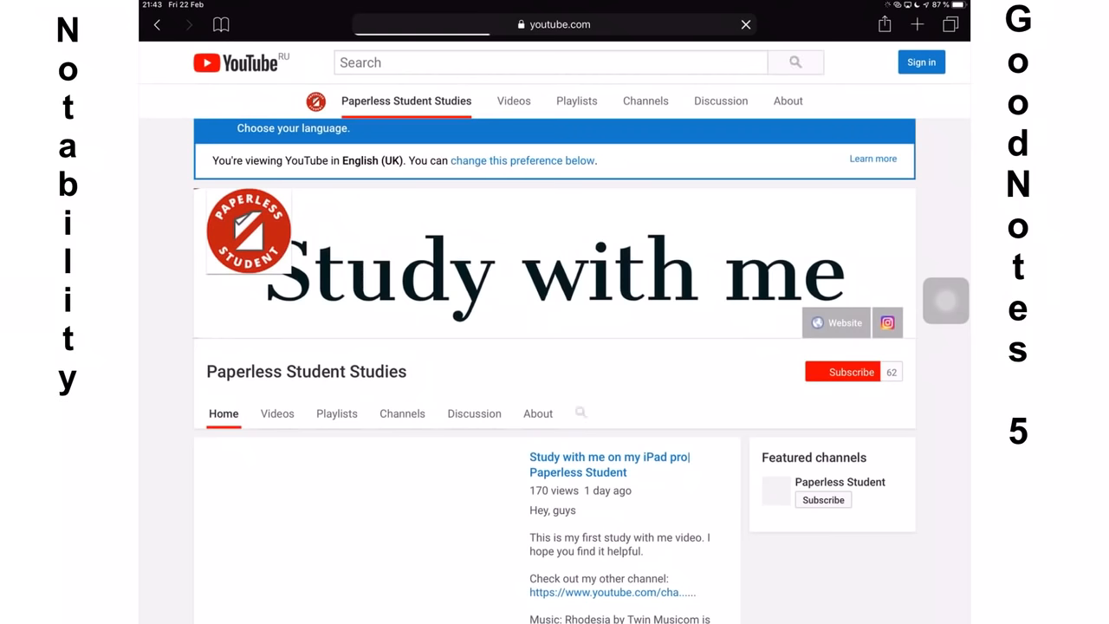
pyautogui.scroll(-3)
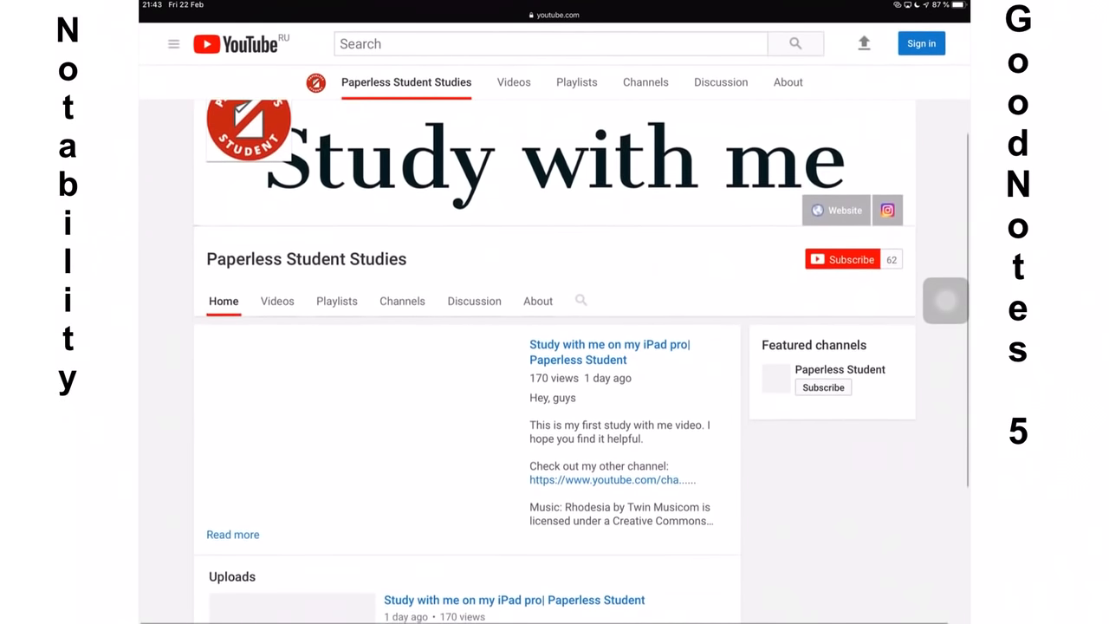